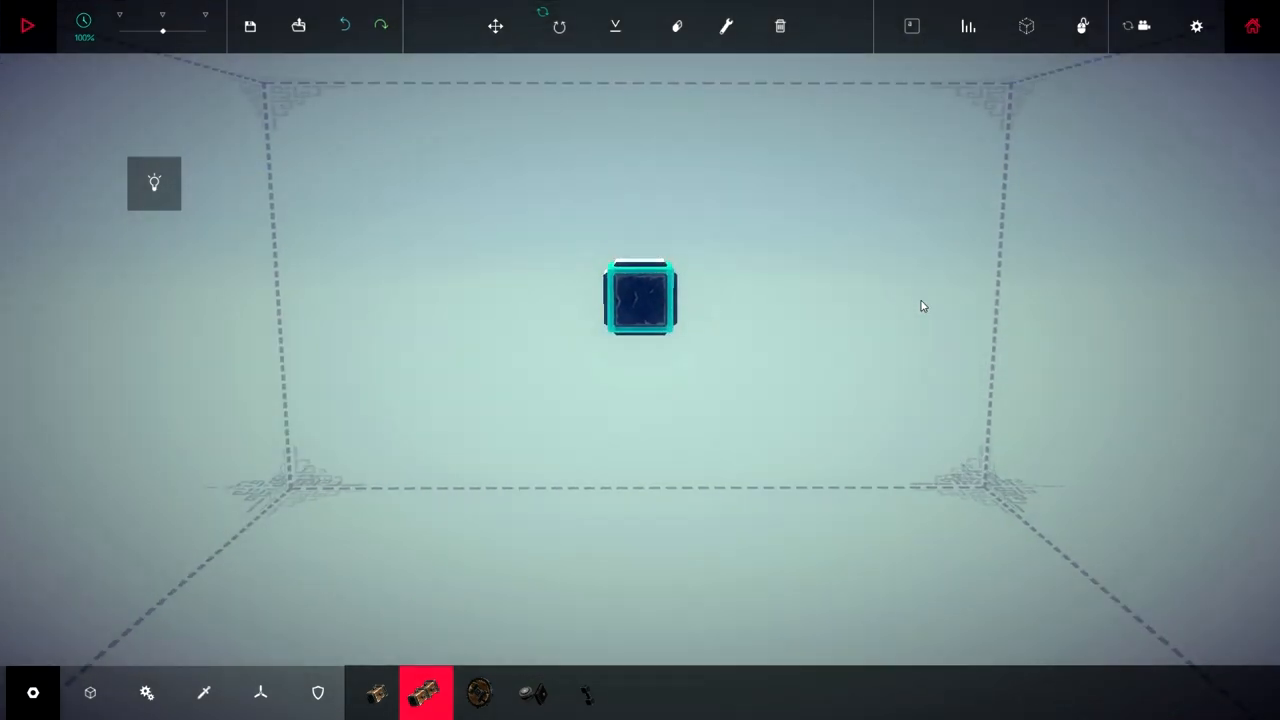
Try a slider from the mechanical parts on the block, then undo the test parts
click(147, 692)
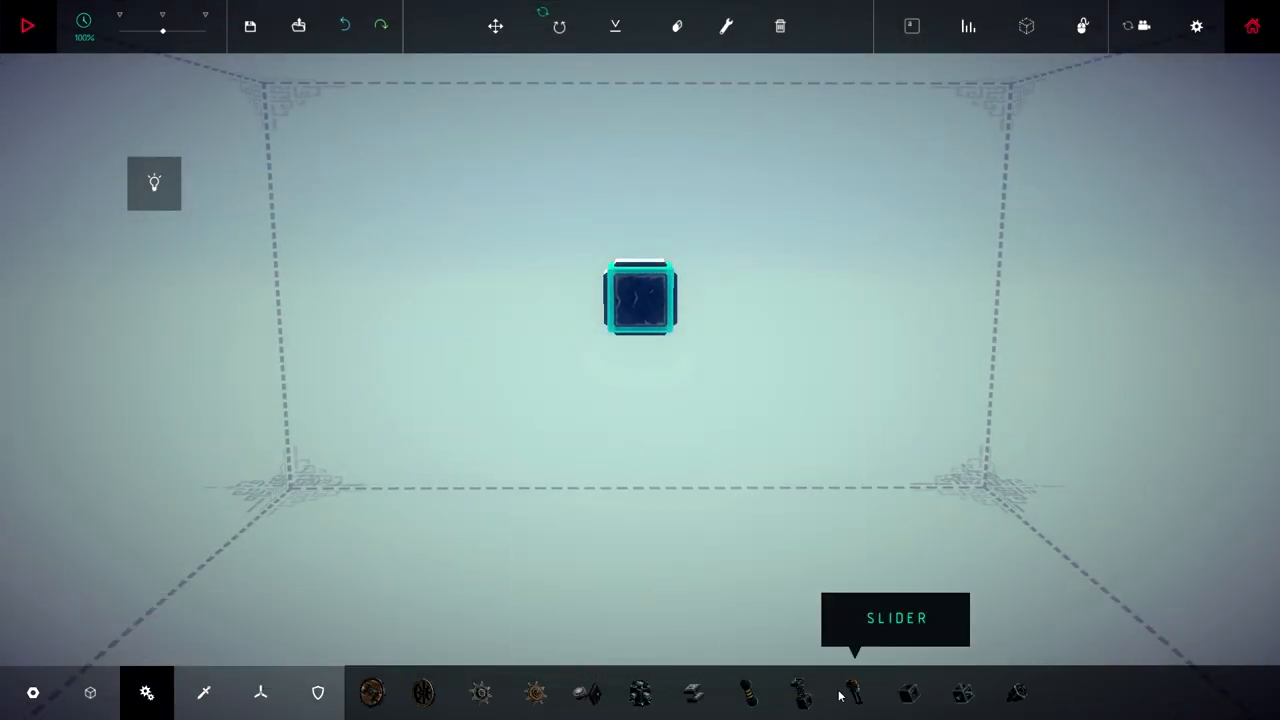
click(855, 692)
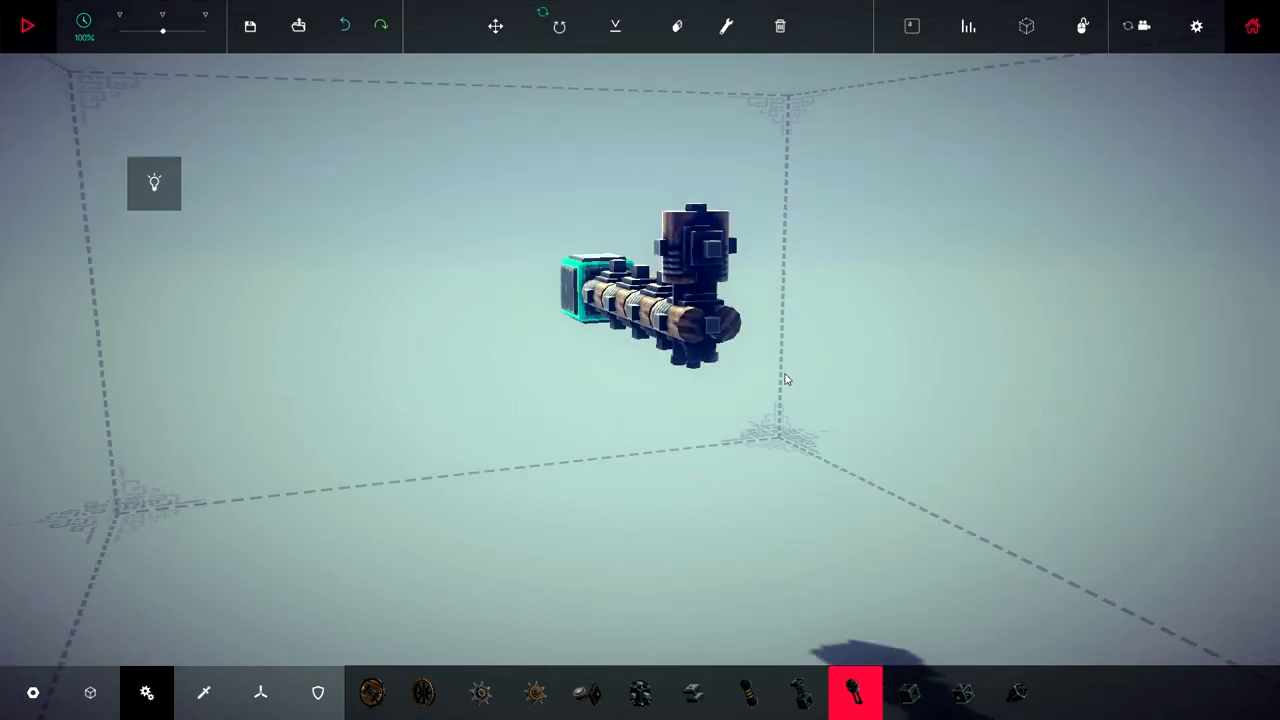
click(343, 25)
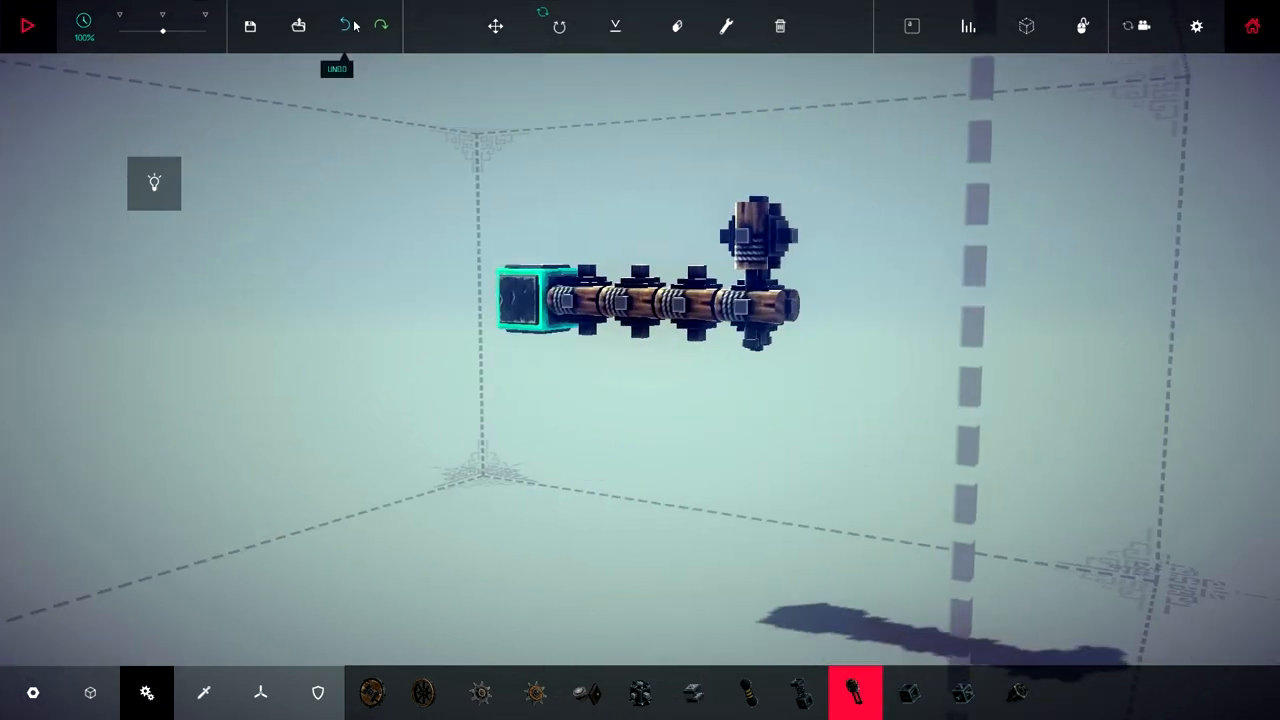
click(344, 25)
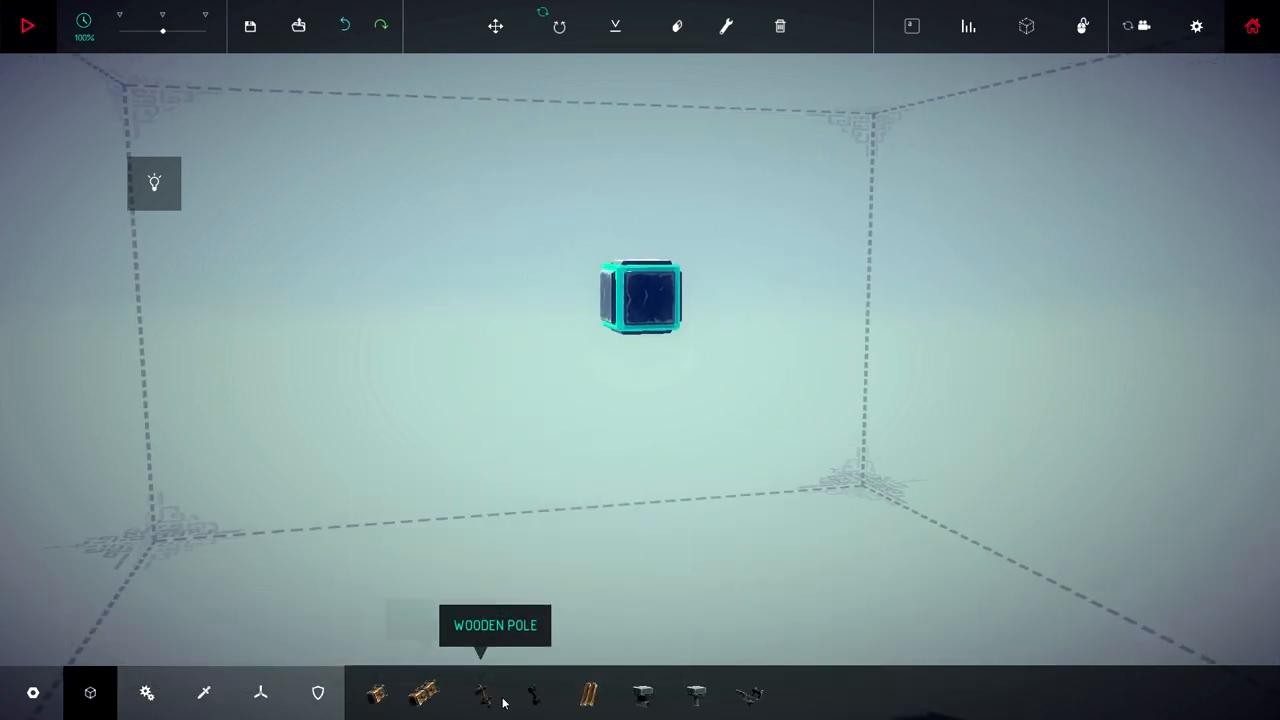
Build a crossed frame of wooden poles with a brace, test it, then undo back to the lone block
click(480, 692)
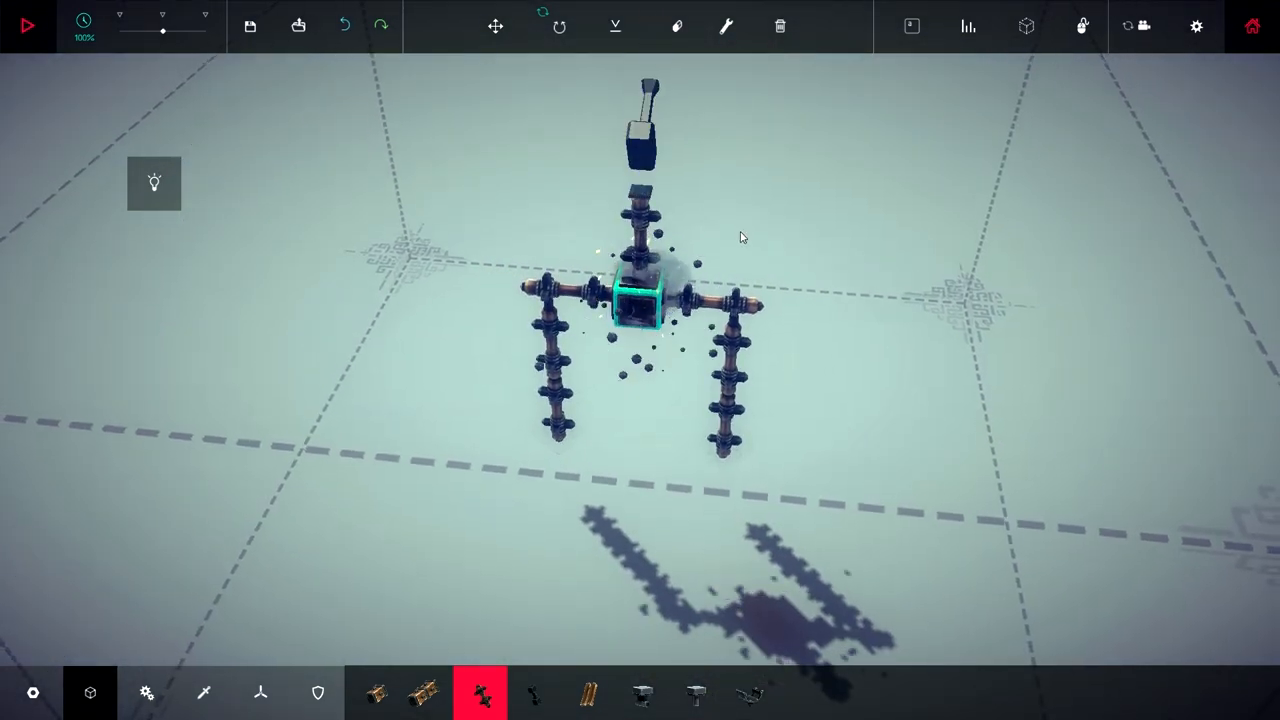
click(615, 26)
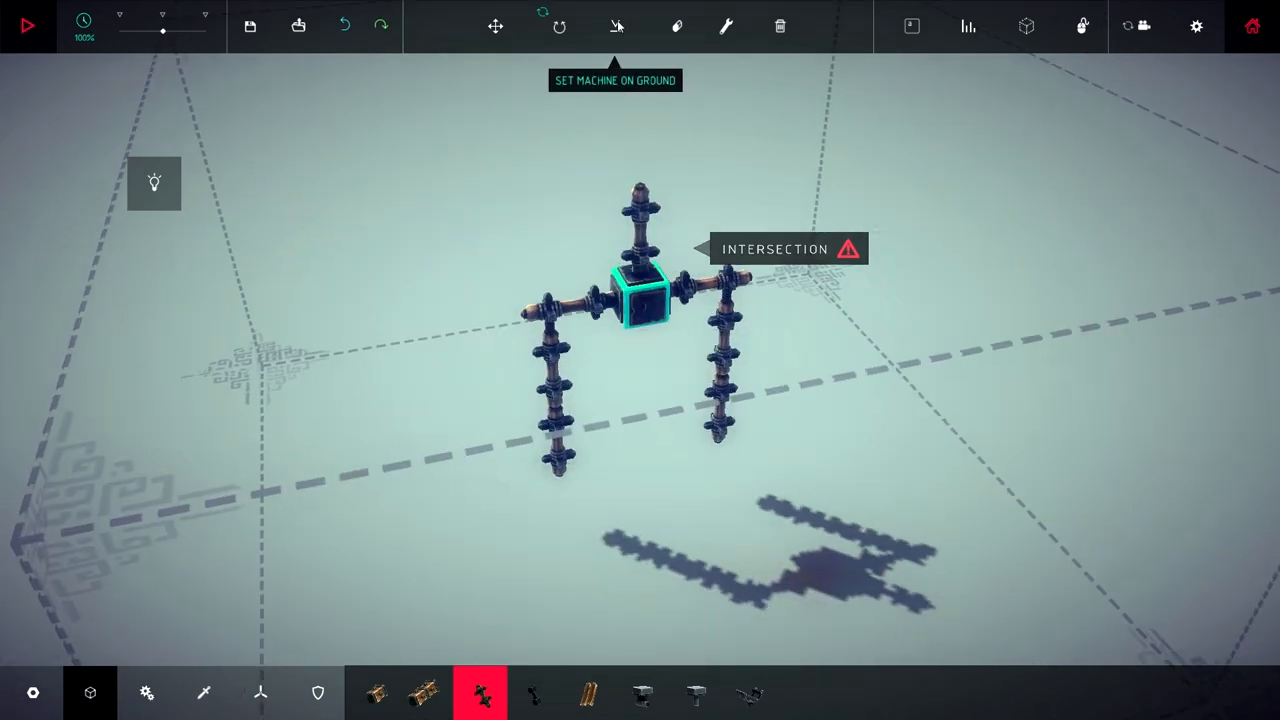
click(616, 26)
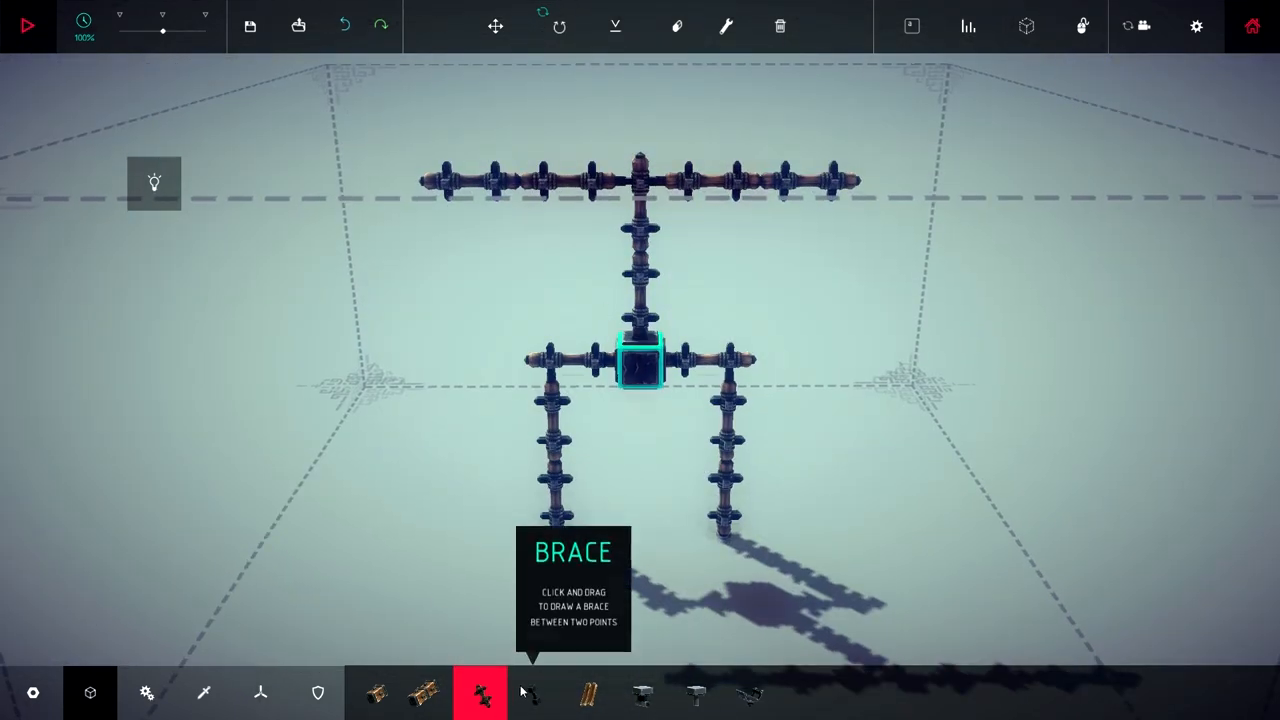
click(373, 692)
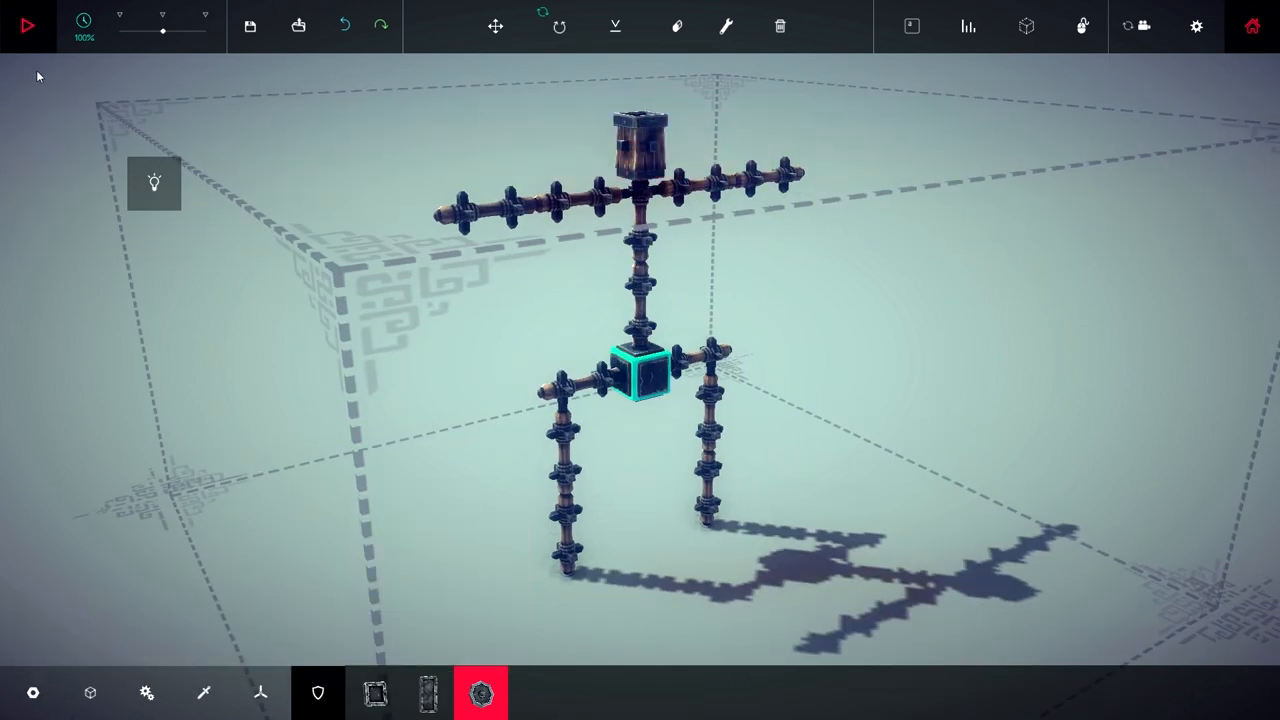
click(27, 25)
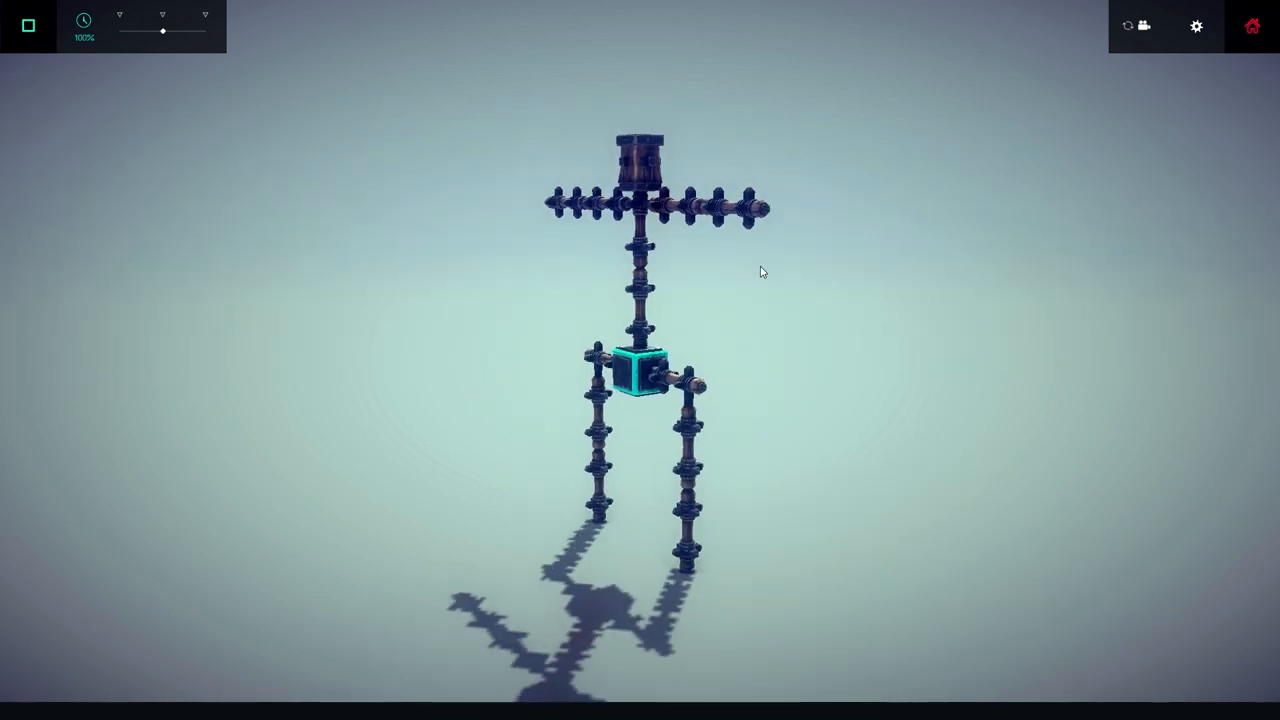
click(27, 25)
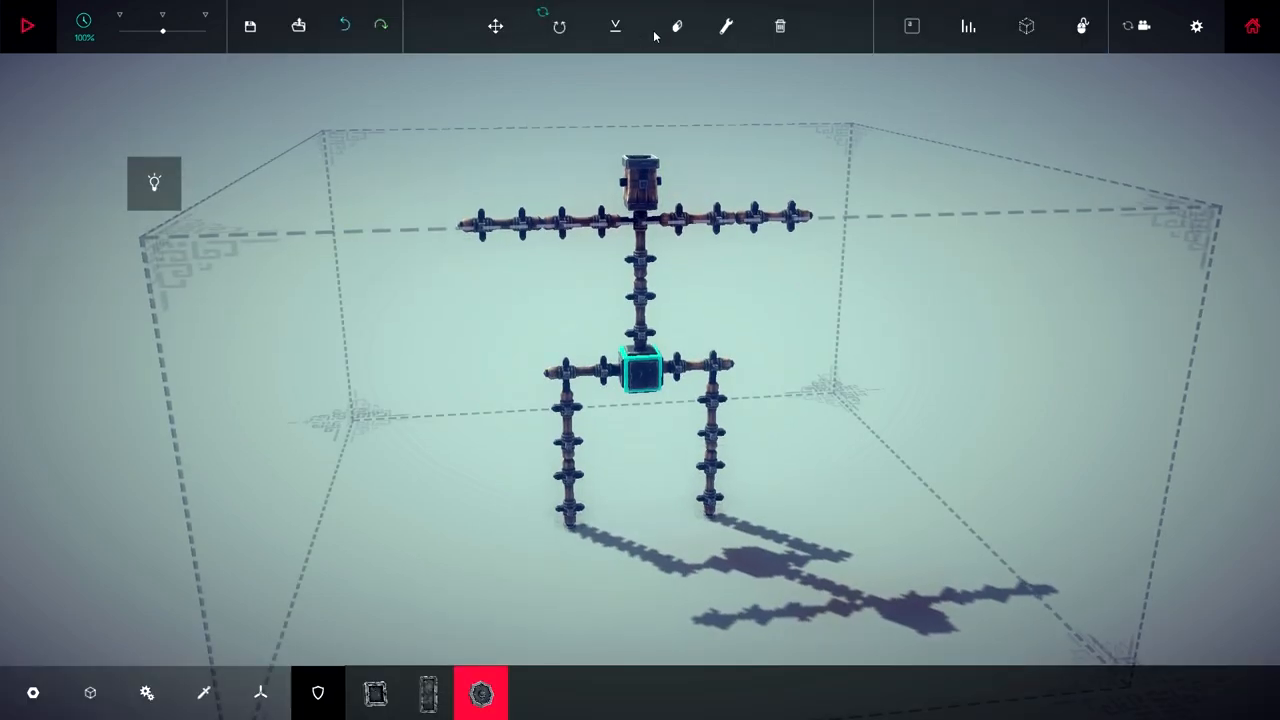
click(345, 25)
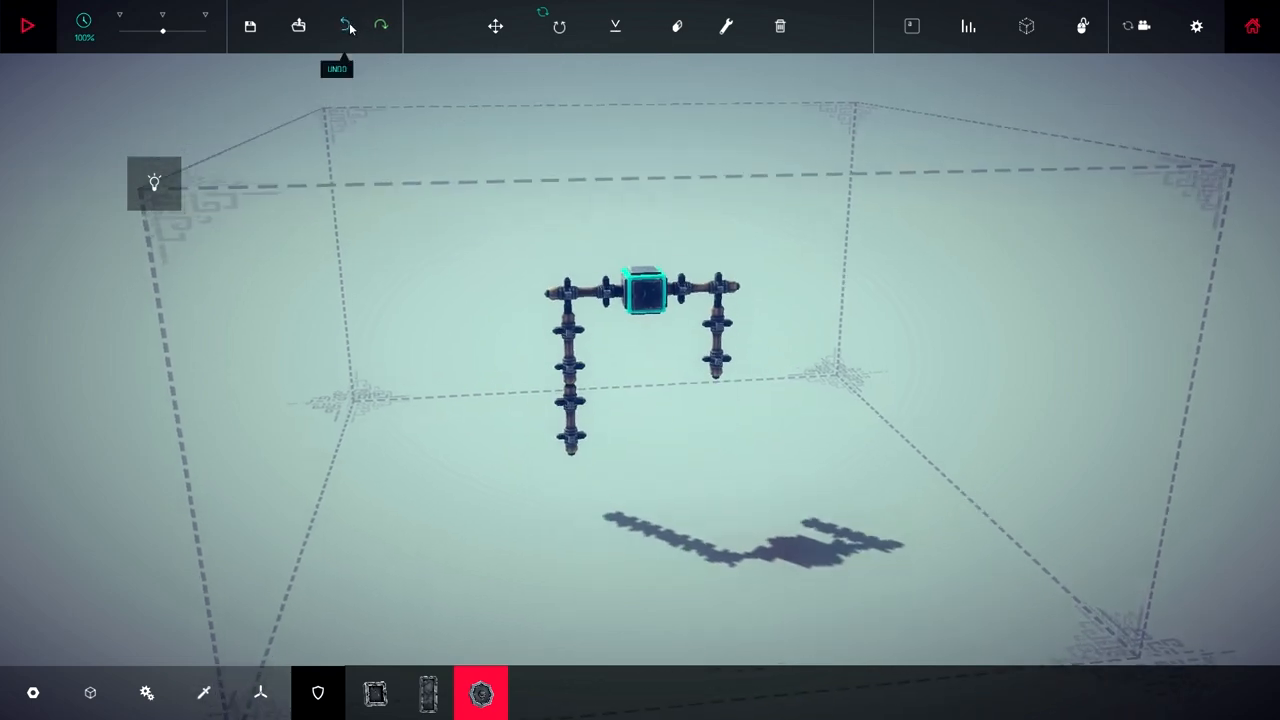
click(344, 25)
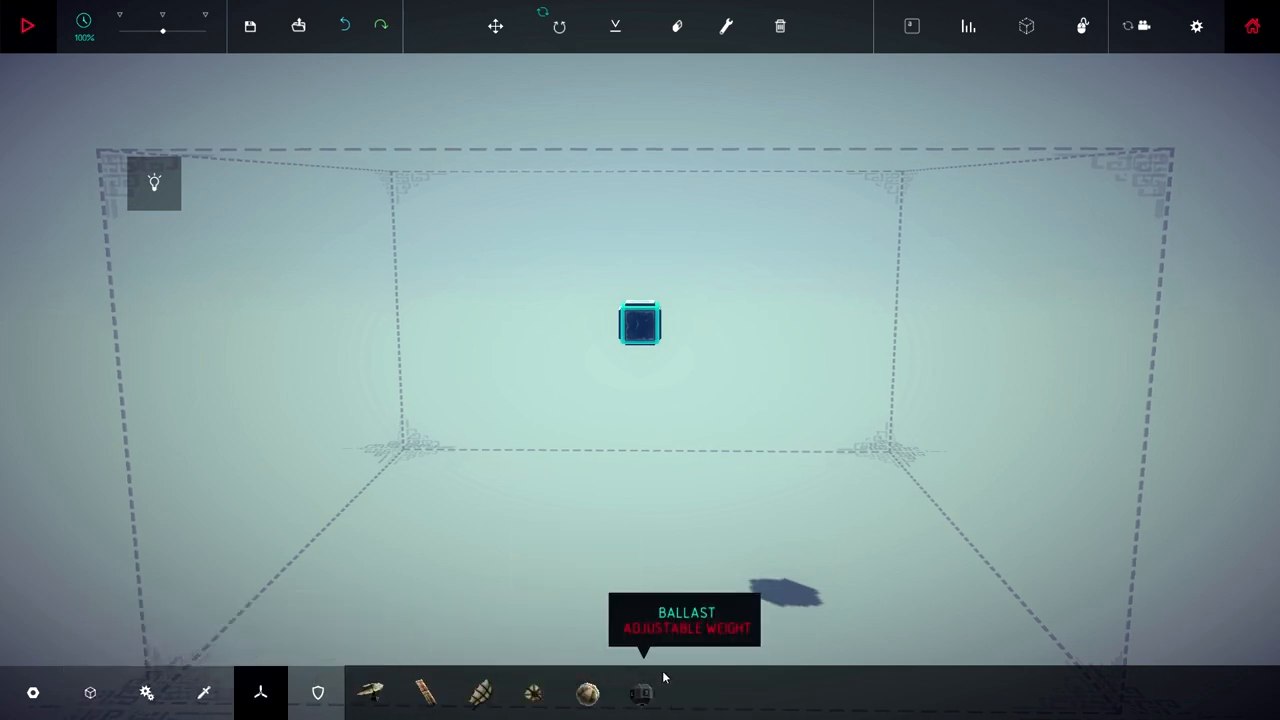
mouse_move(587, 692)
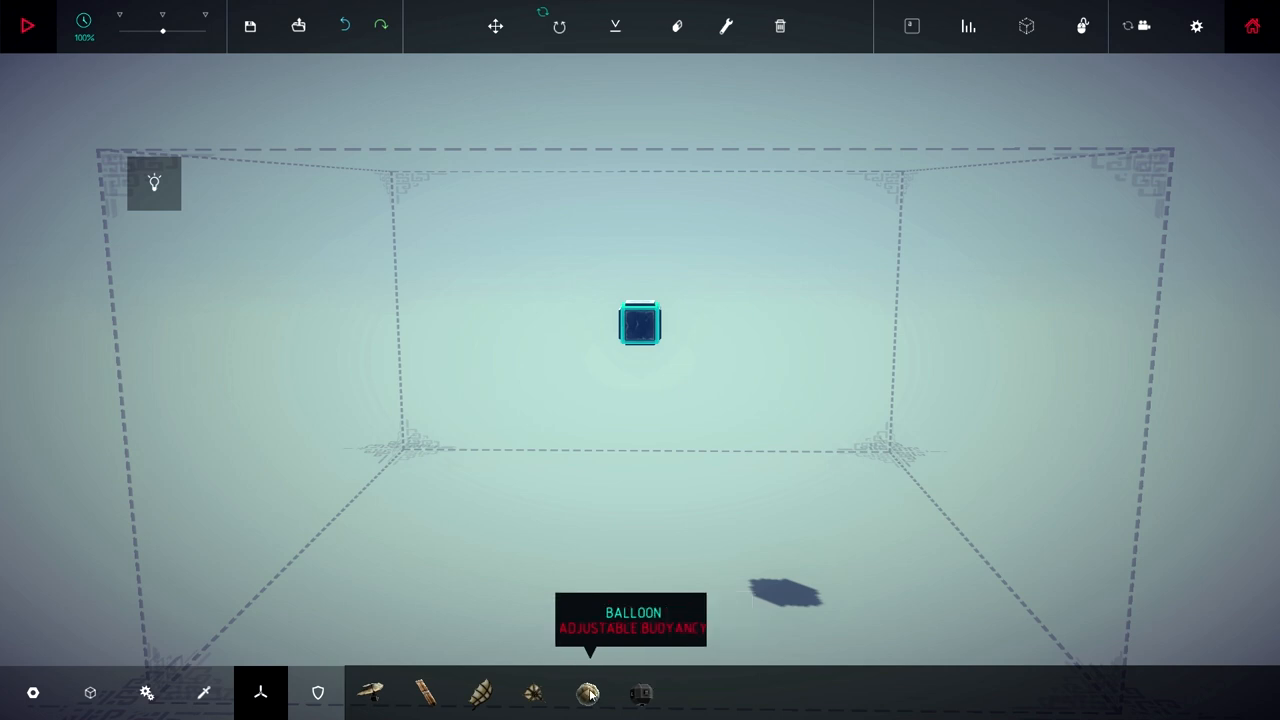
Place balloons on the block and run a short test flight
click(587, 693)
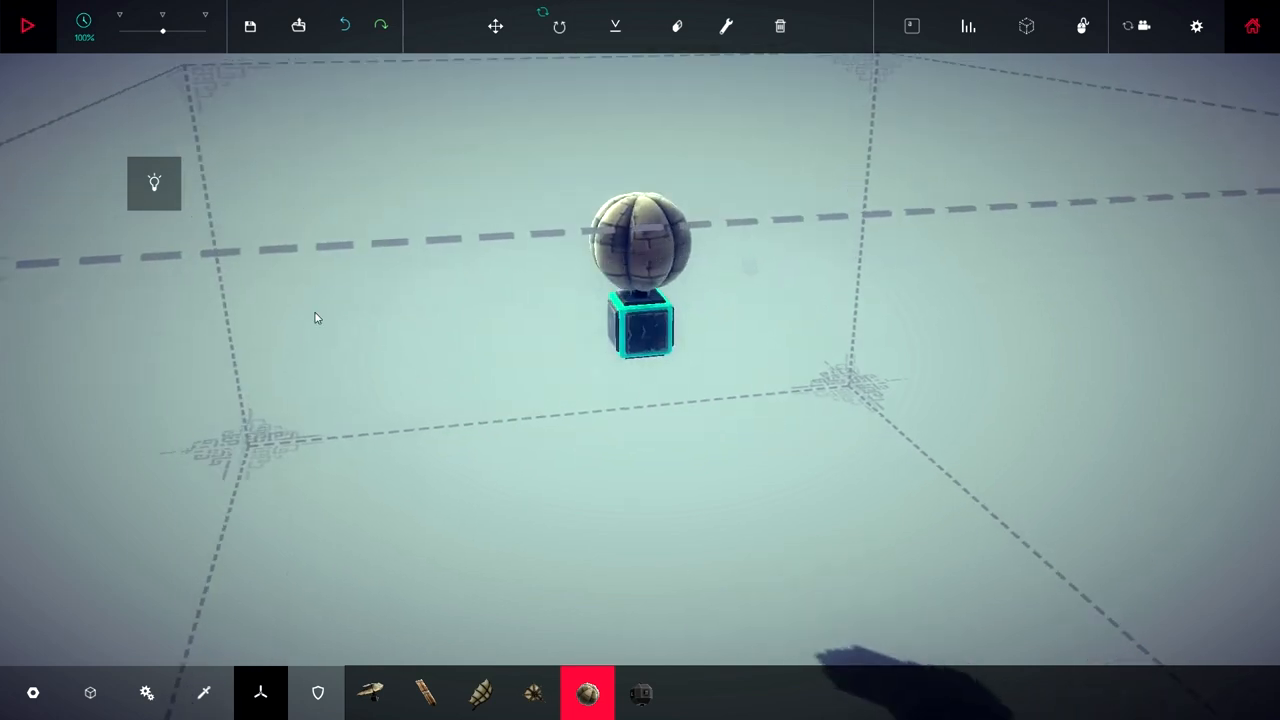
mouse_move(587, 692)
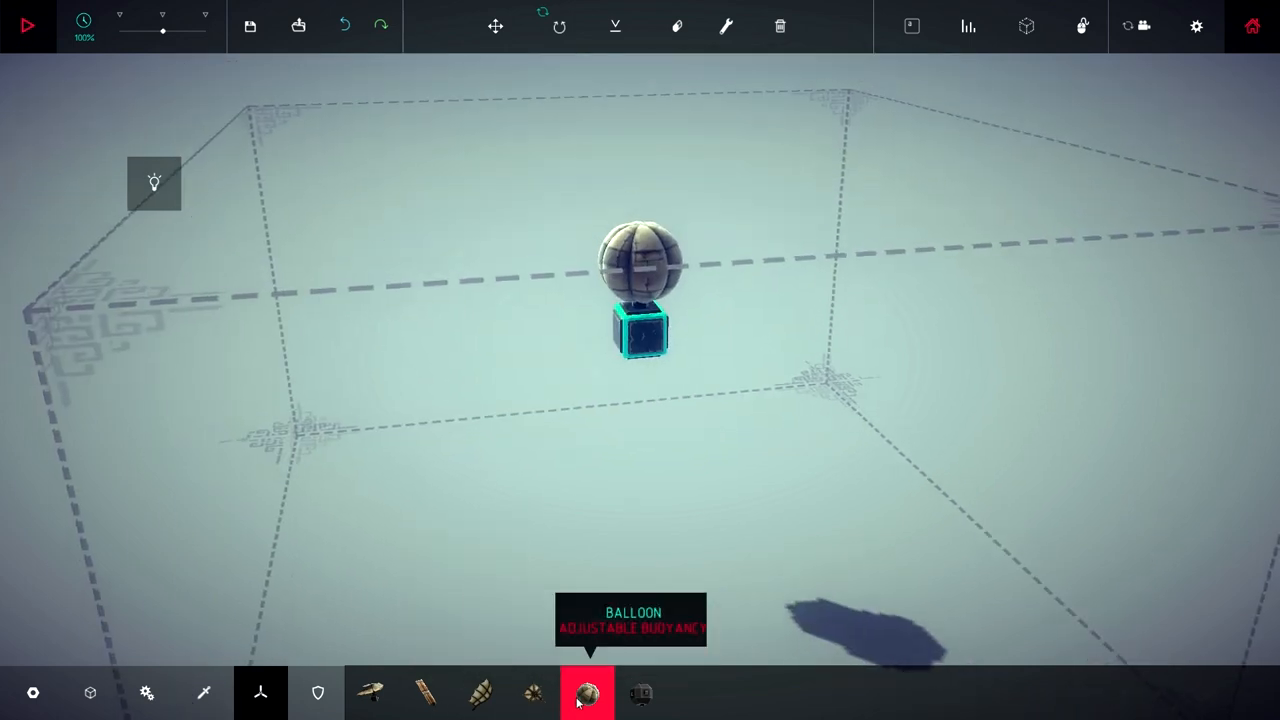
click(27, 25)
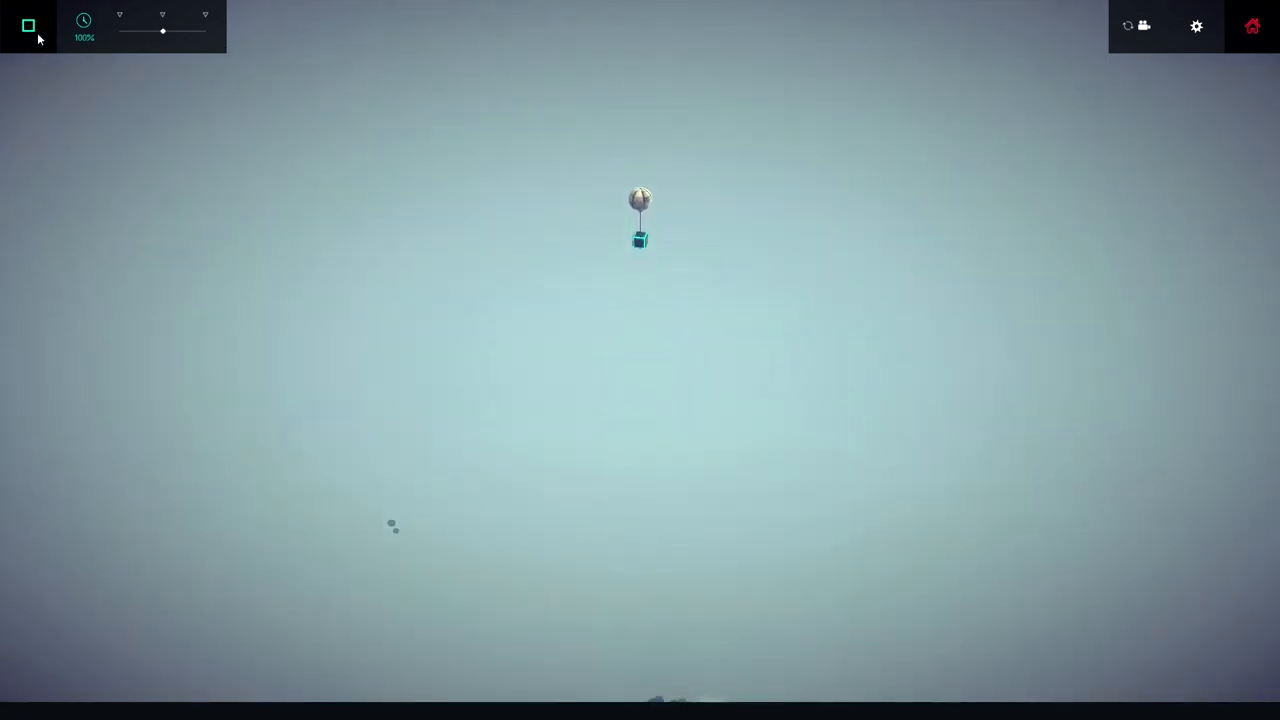
click(28, 25)
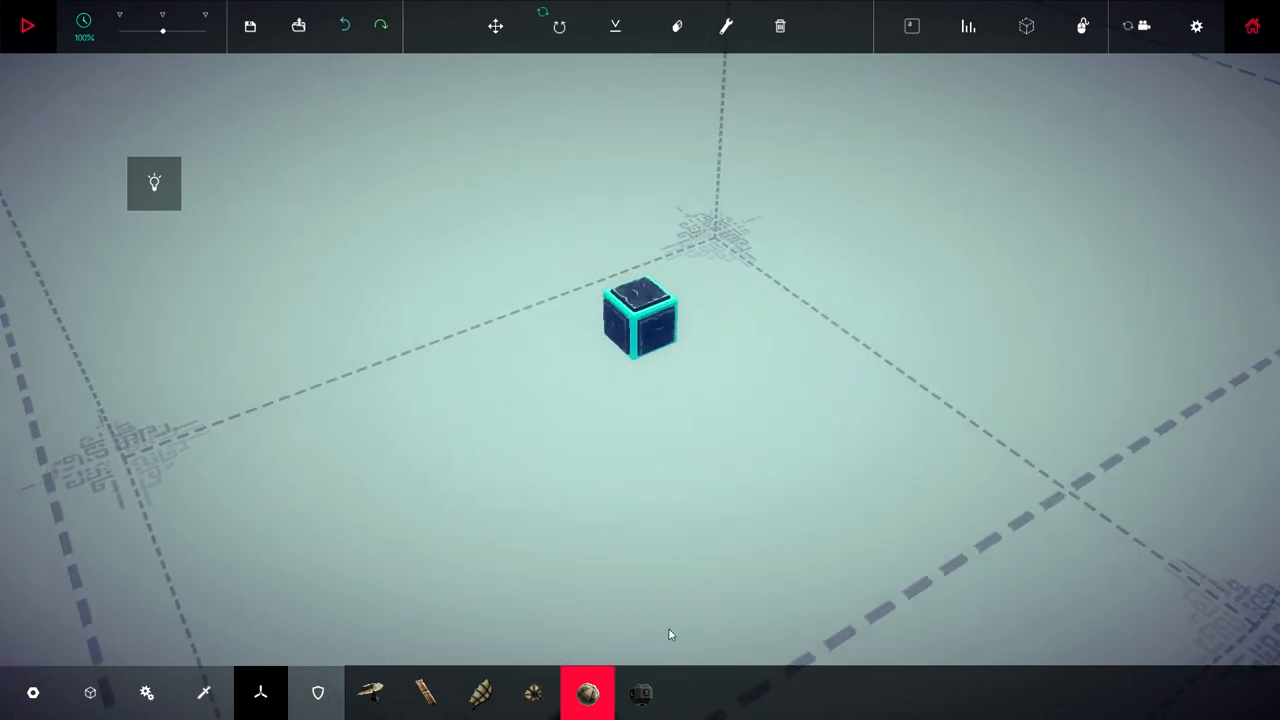
mouse_move(425, 692)
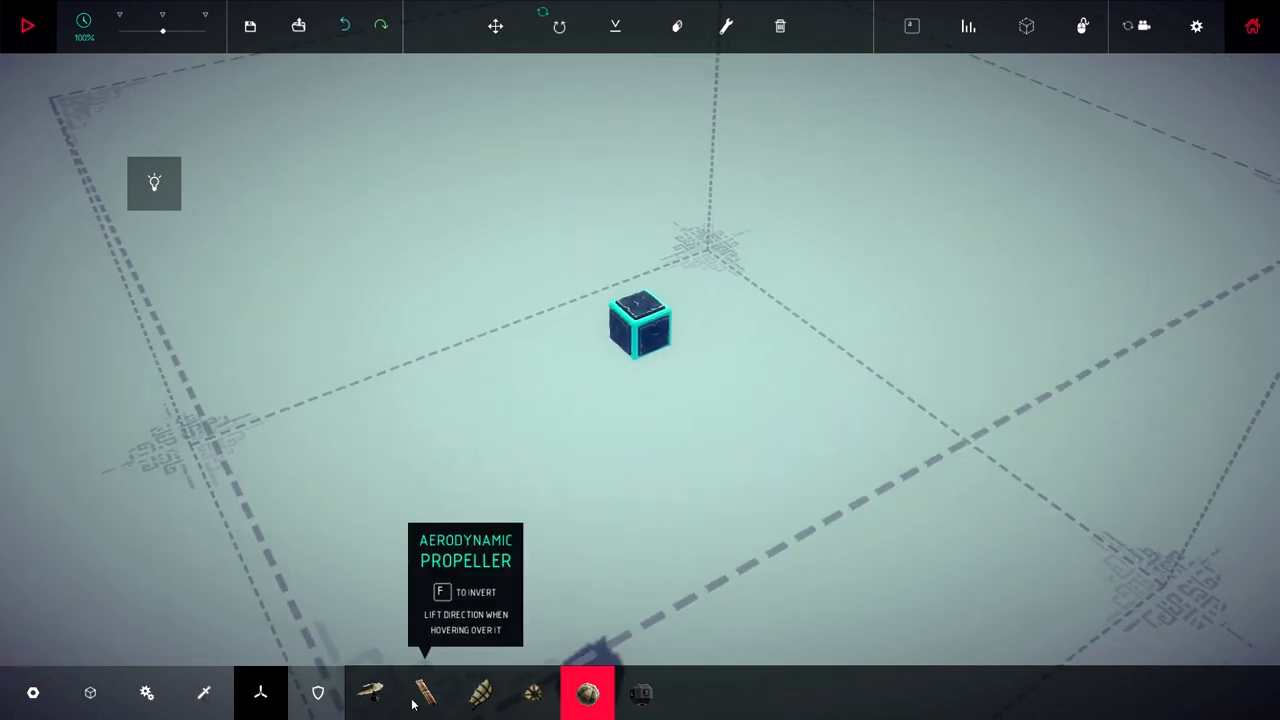
Try a propeller, then return to the basic blocks and choose the small wooden block
click(425, 692)
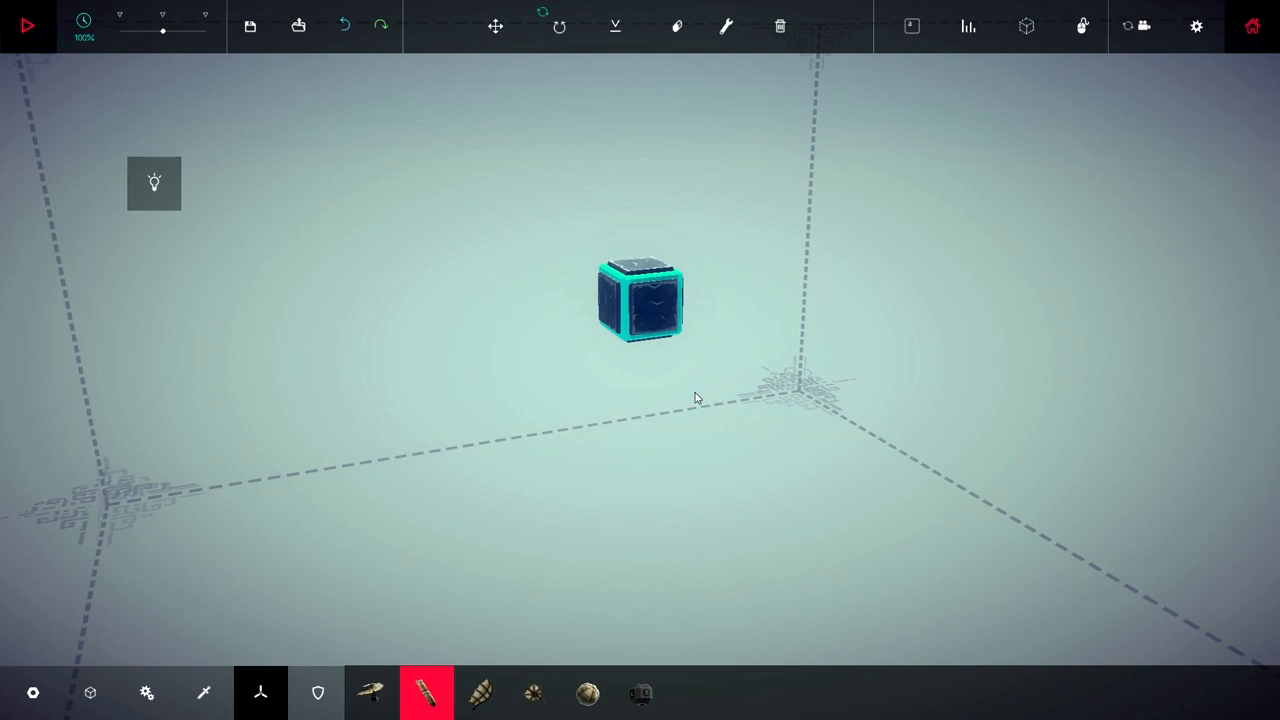
click(90, 692)
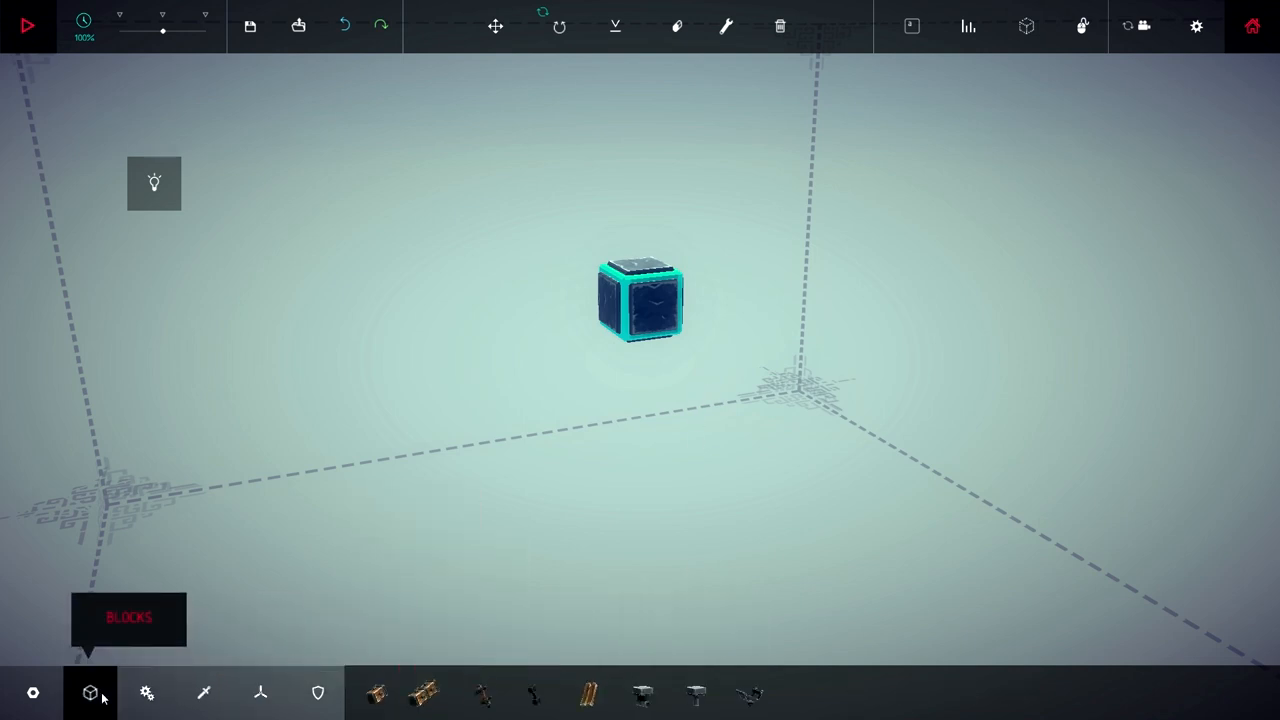
click(480, 692)
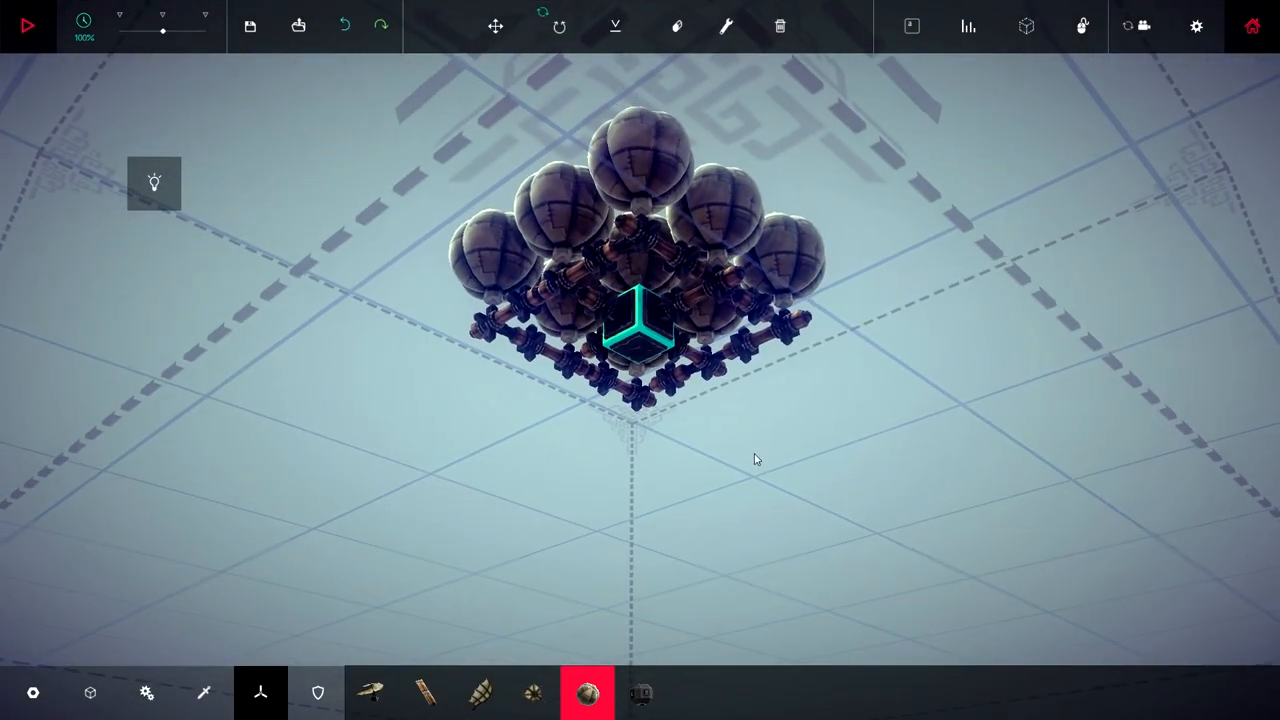
click(90, 692)
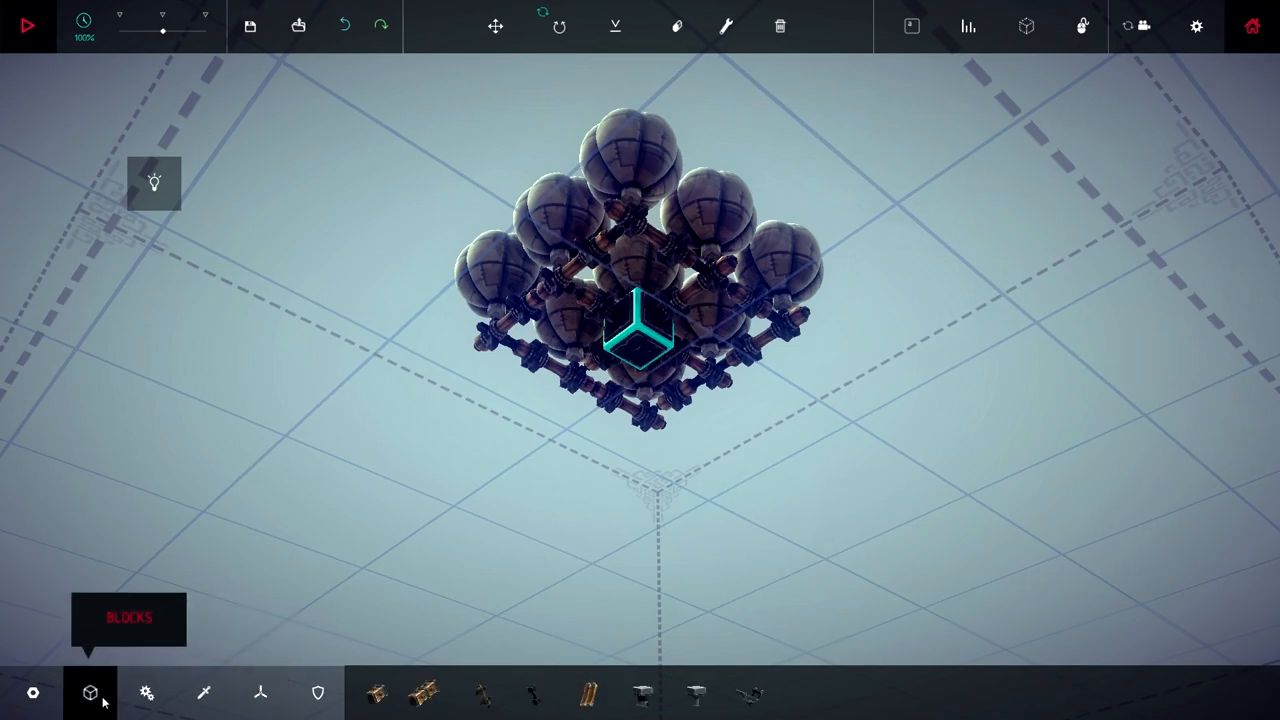
click(425, 692)
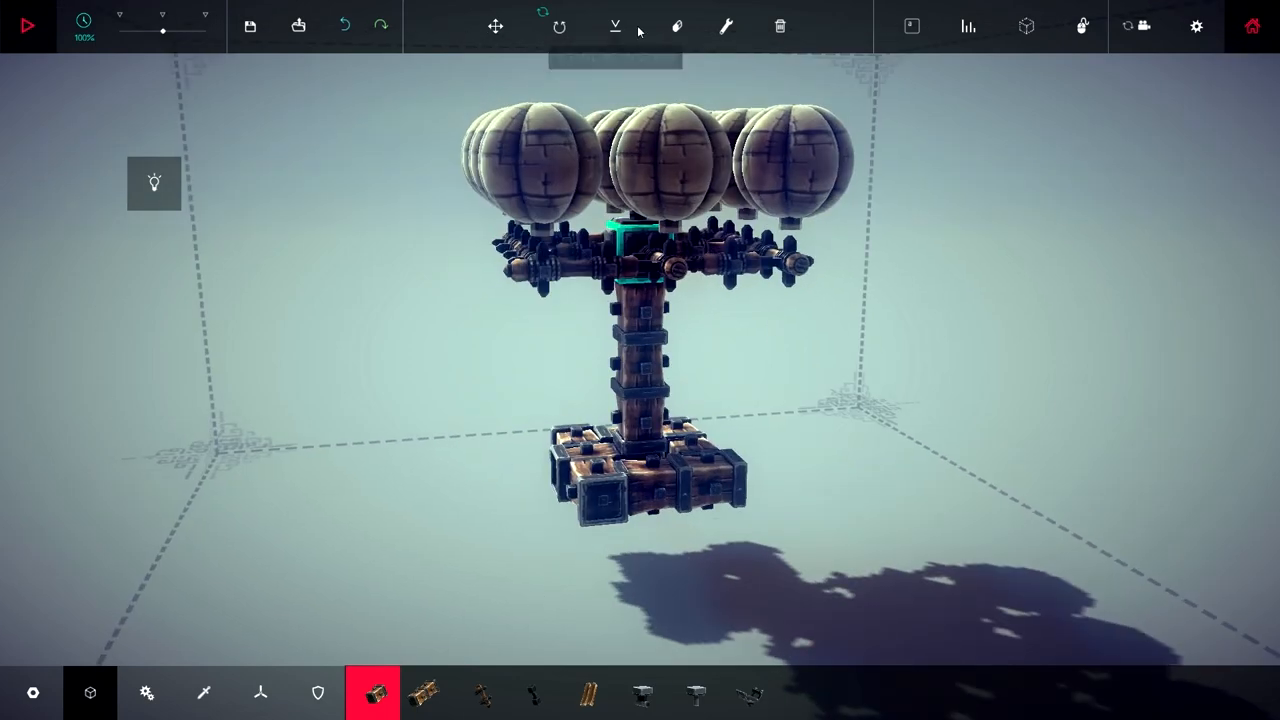
Delete the old column pieces under the frame and stack small wooden blocks into a basket
click(677, 26)
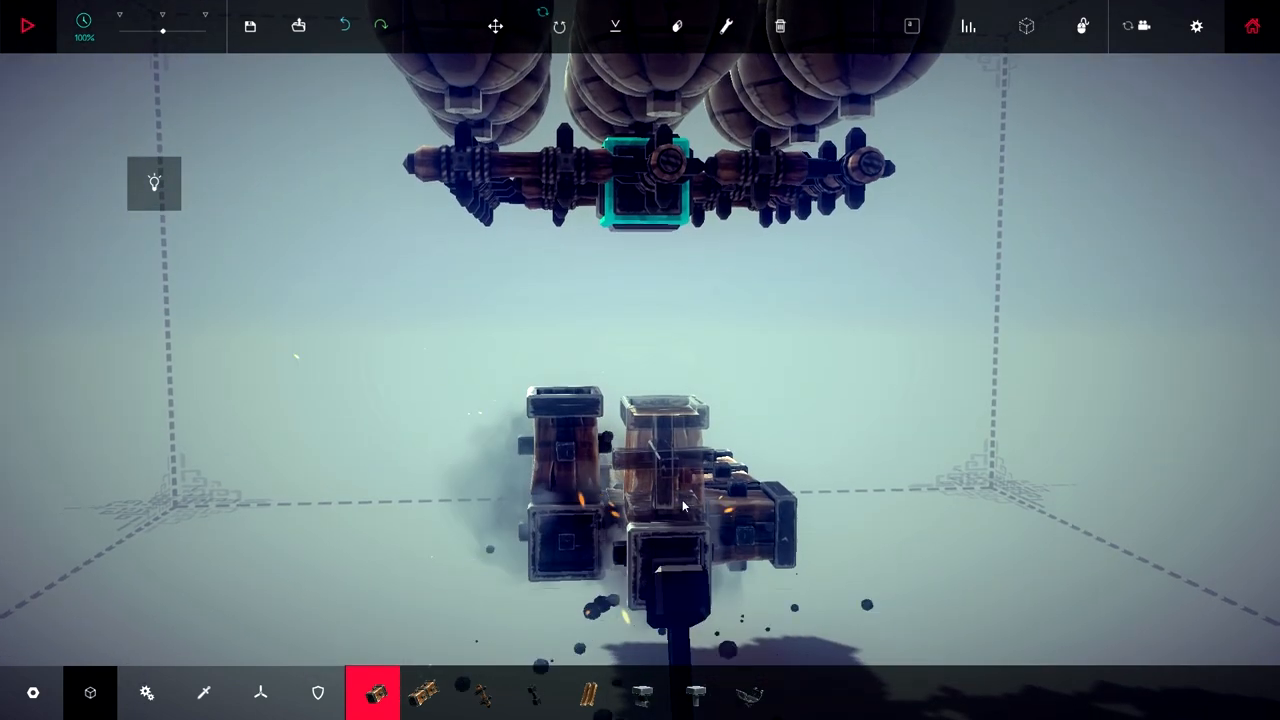
click(343, 26)
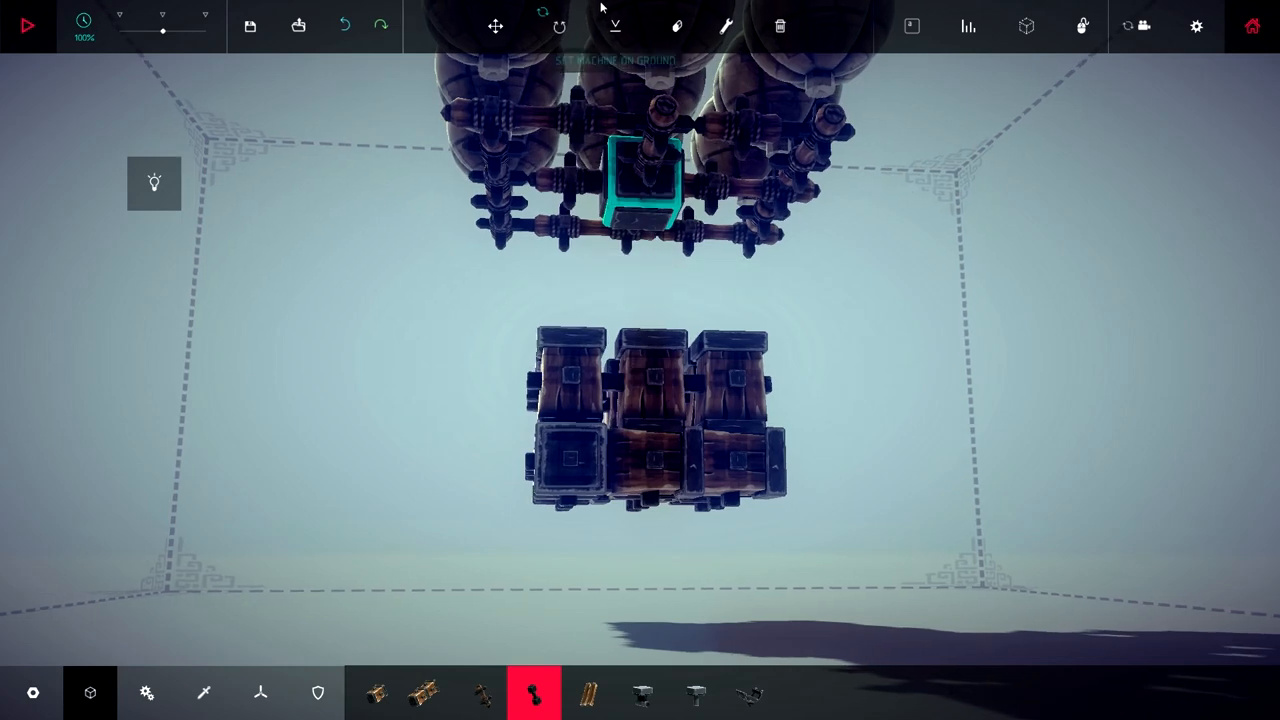
click(677, 26)
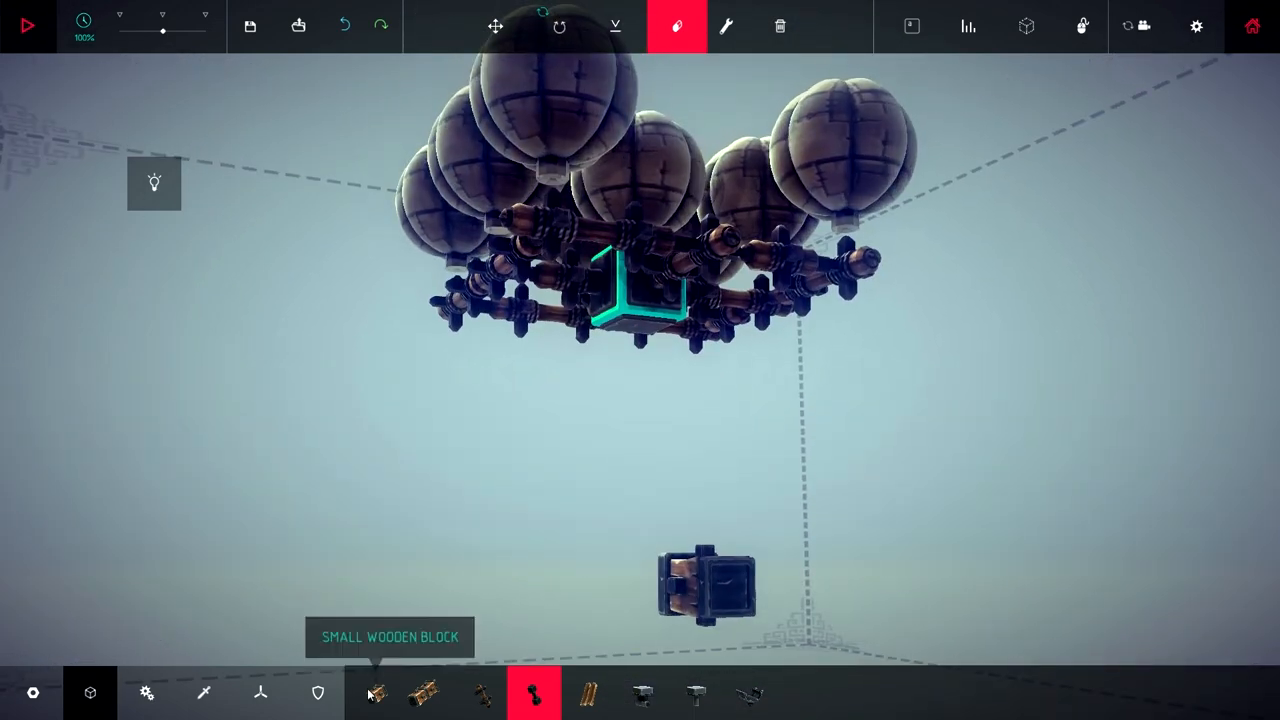
click(373, 693)
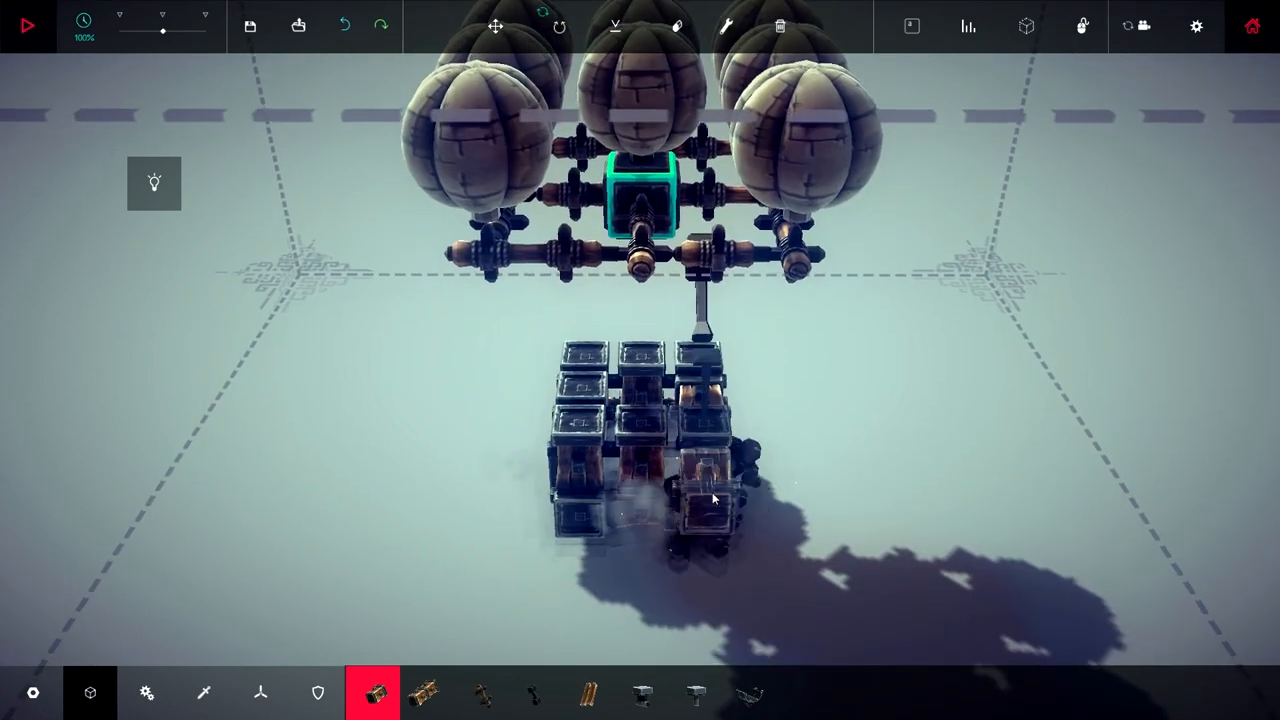
Add a metal plate from the armour parts and brace the top block to the basket
click(677, 26)
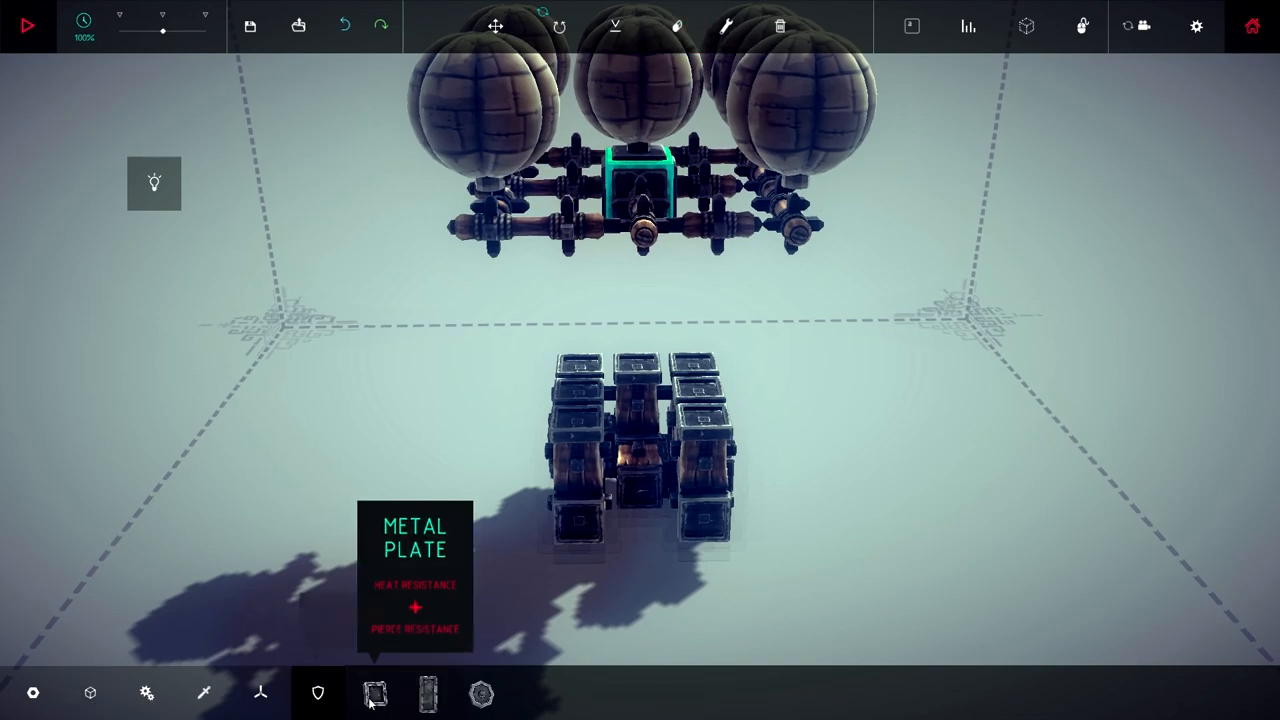
click(372, 692)
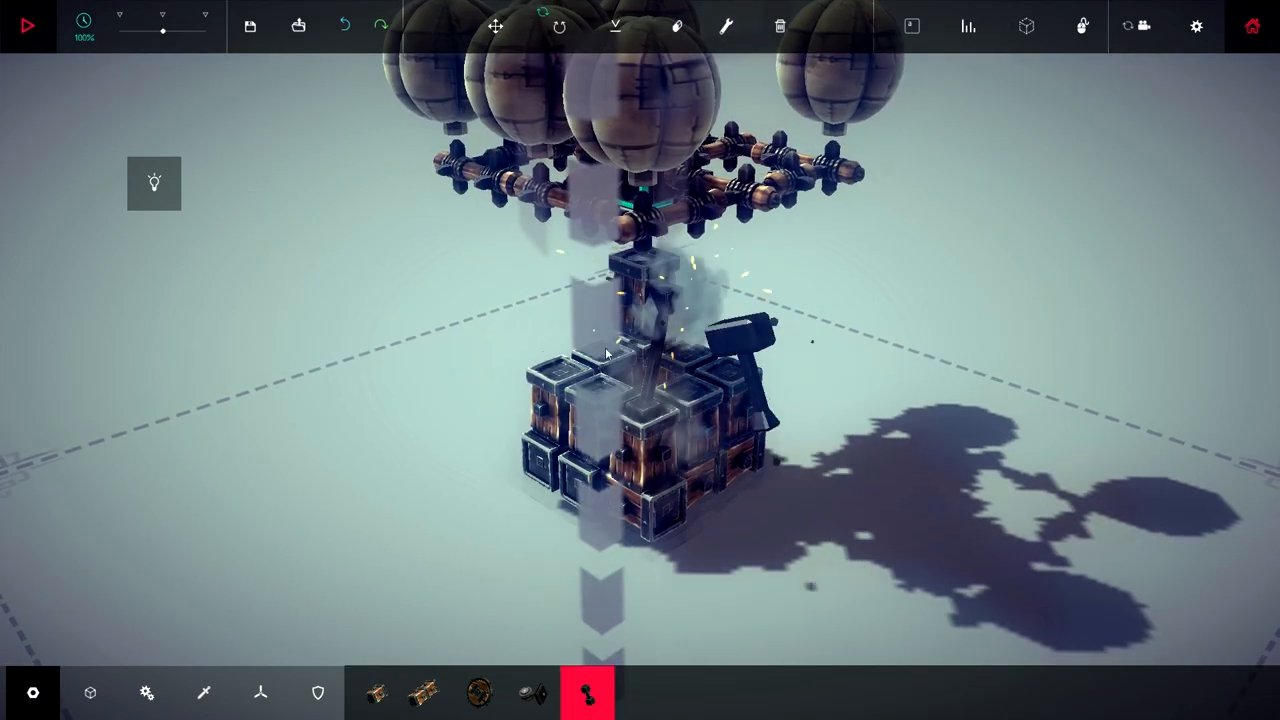
mouse_move(614, 26)
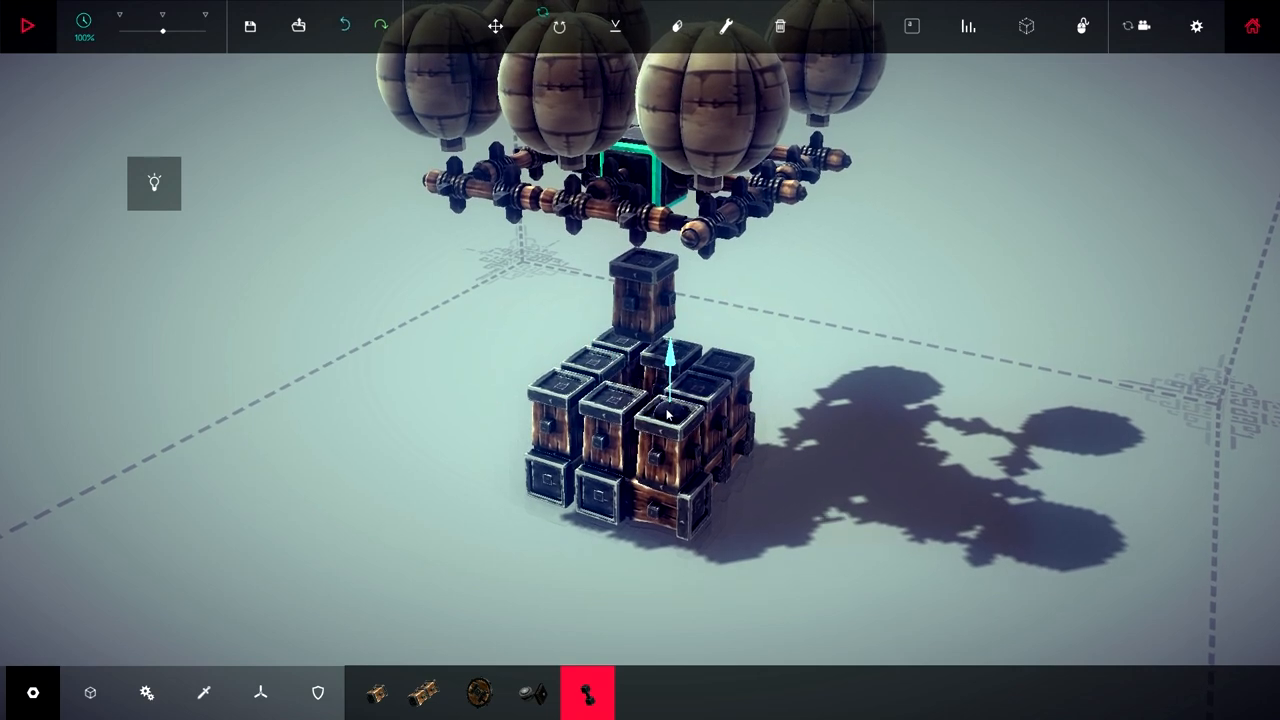
click(27, 26)
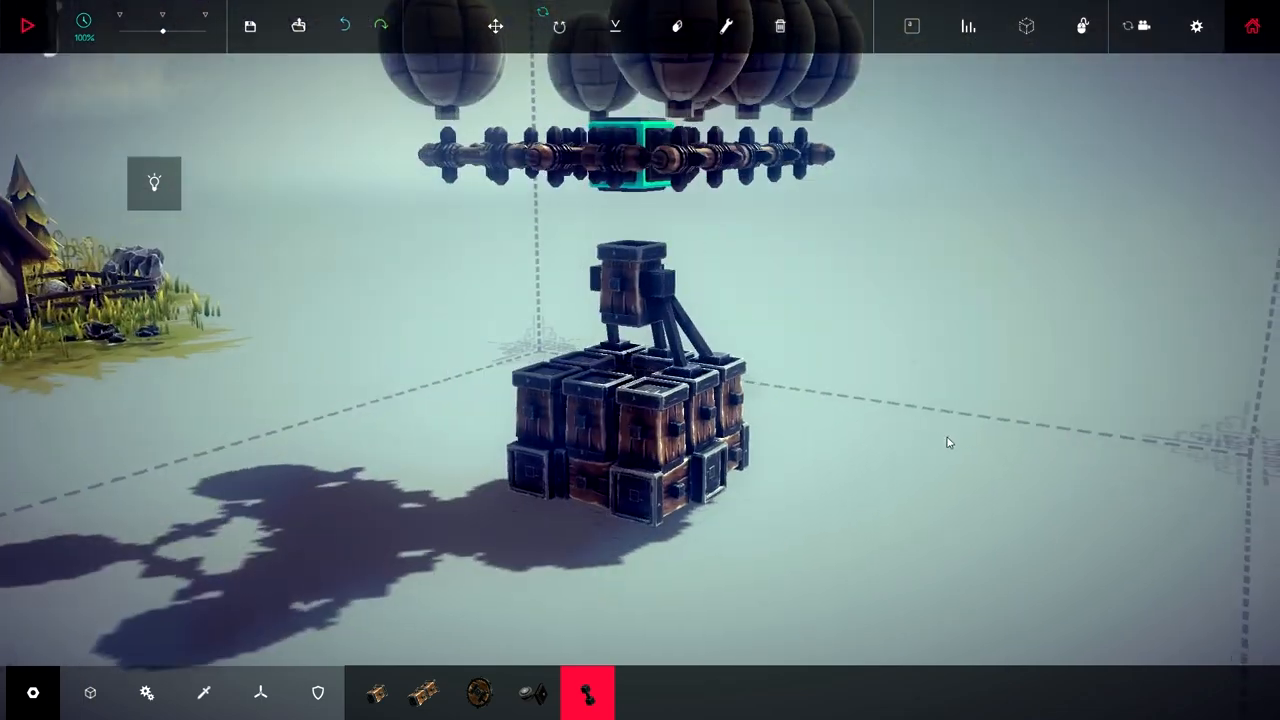
Undo the misplaced part and attach a flying spiral to the top block
click(344, 25)
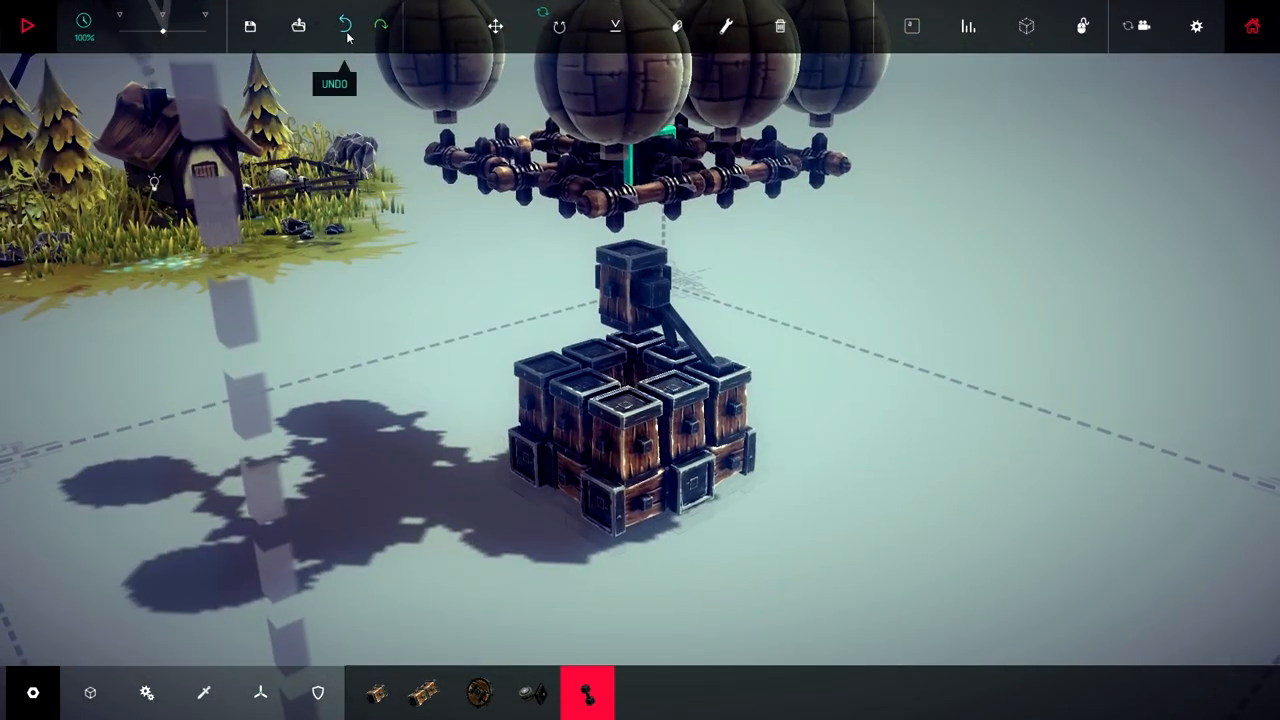
click(344, 25)
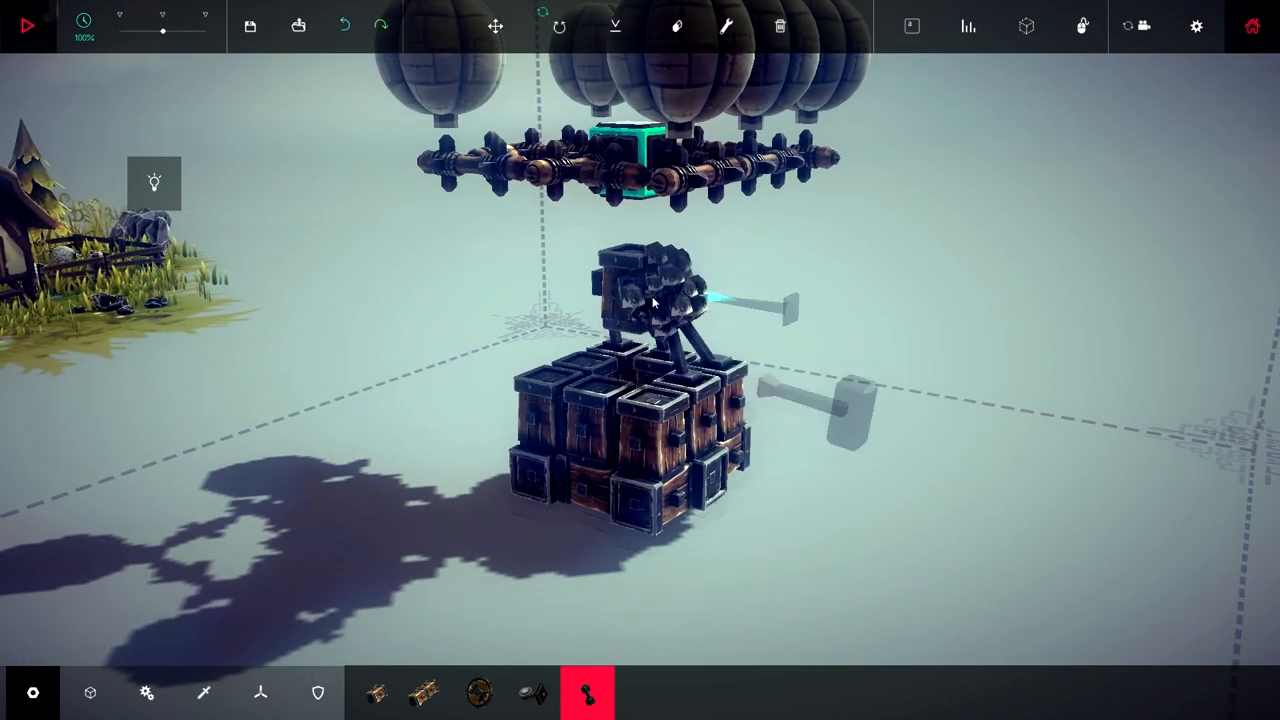
click(344, 25)
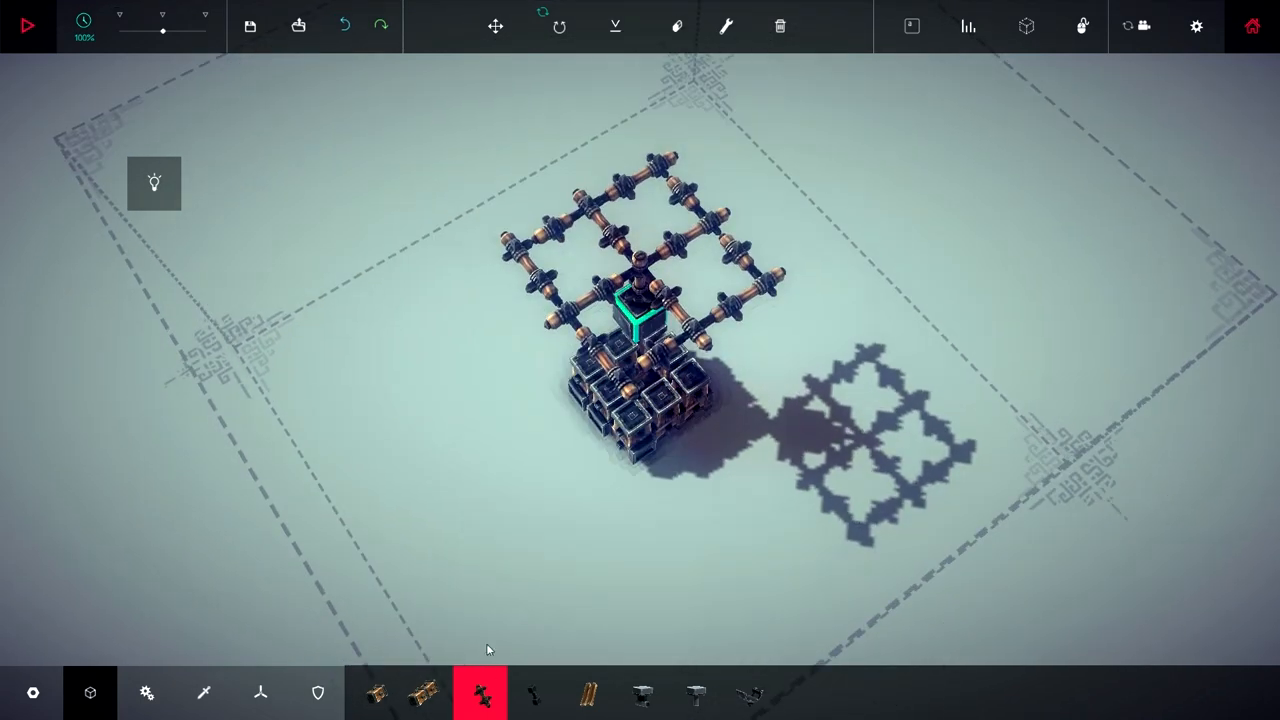
Place balloons from the flying parts on the frame, then switch to moving the frame up
click(260, 692)
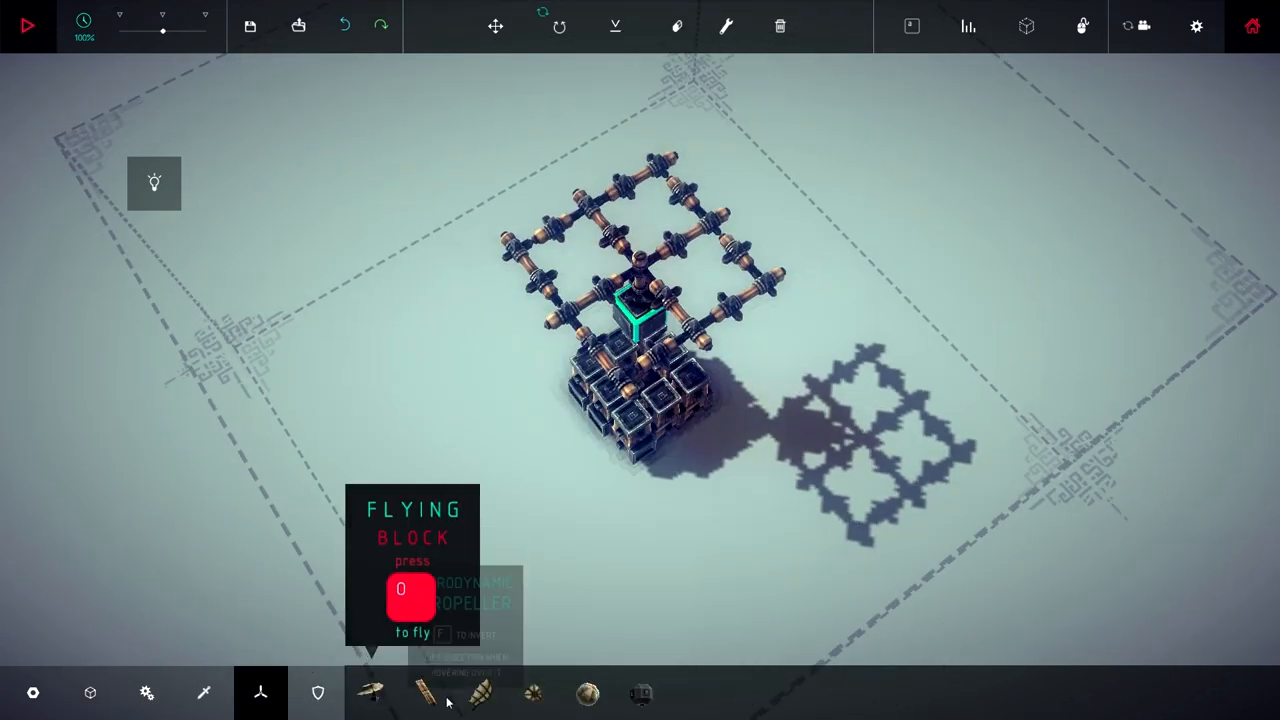
click(587, 693)
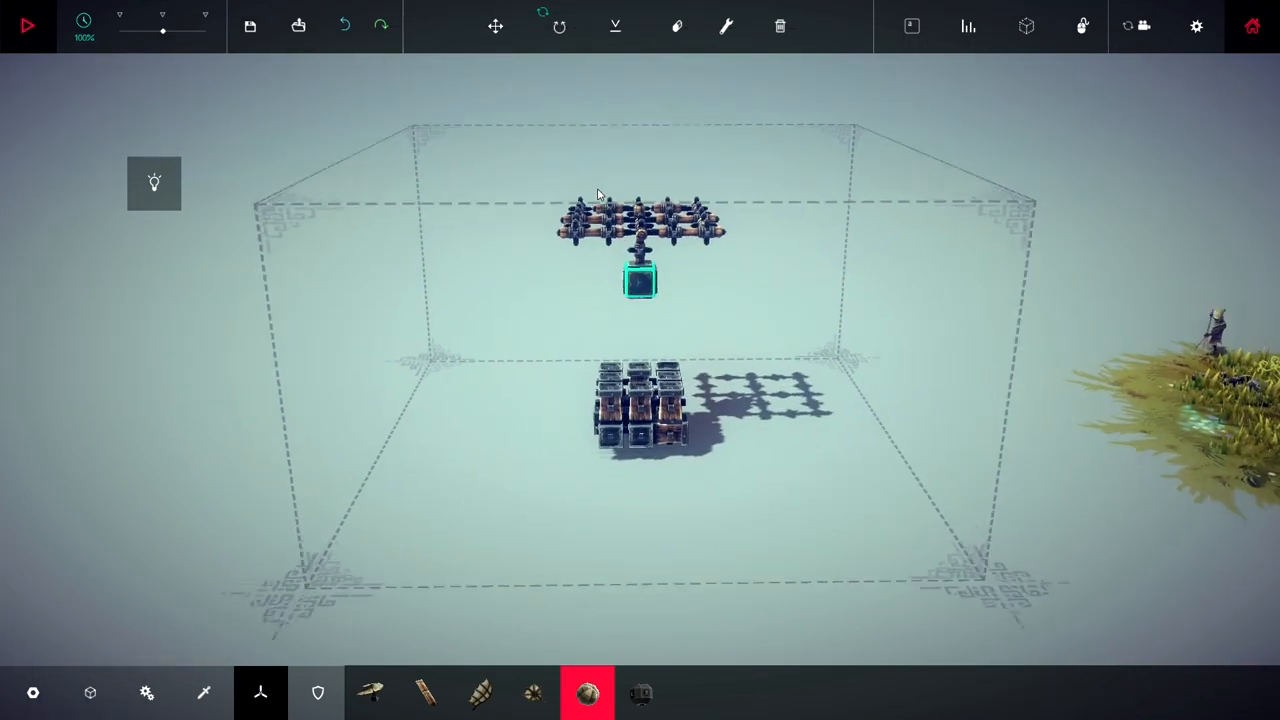
click(495, 26)
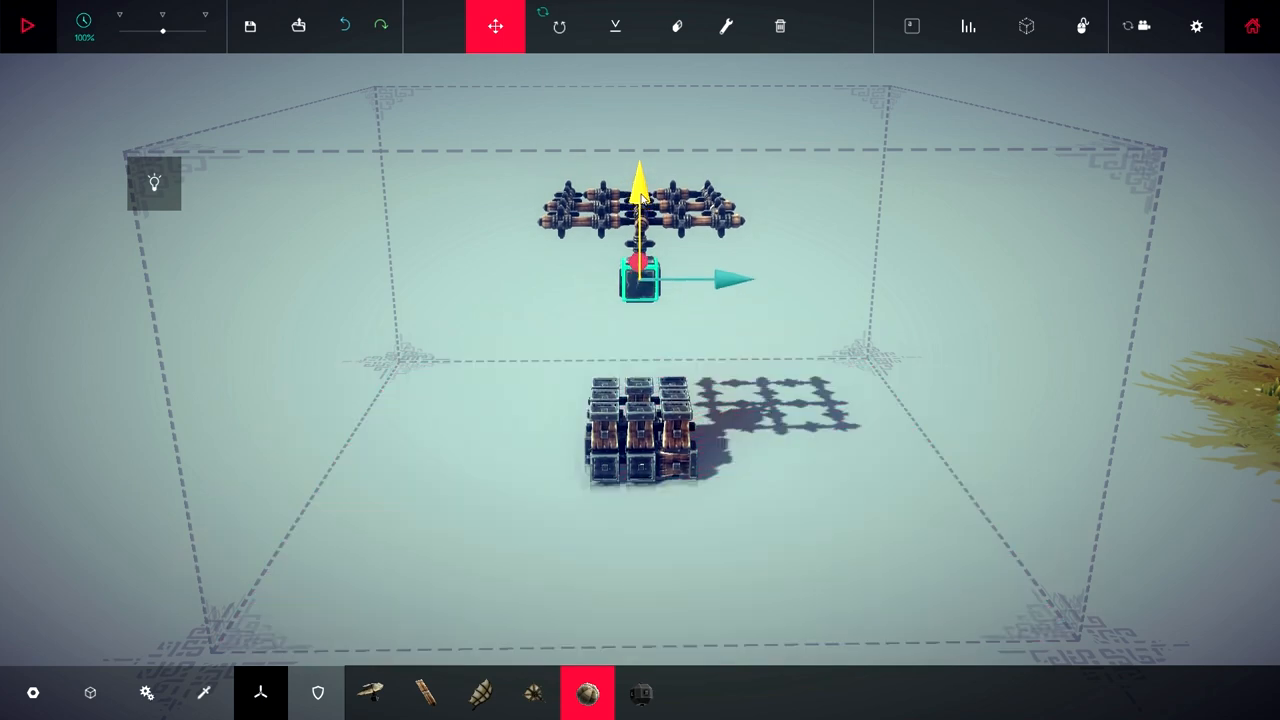
mouse_move(495, 26)
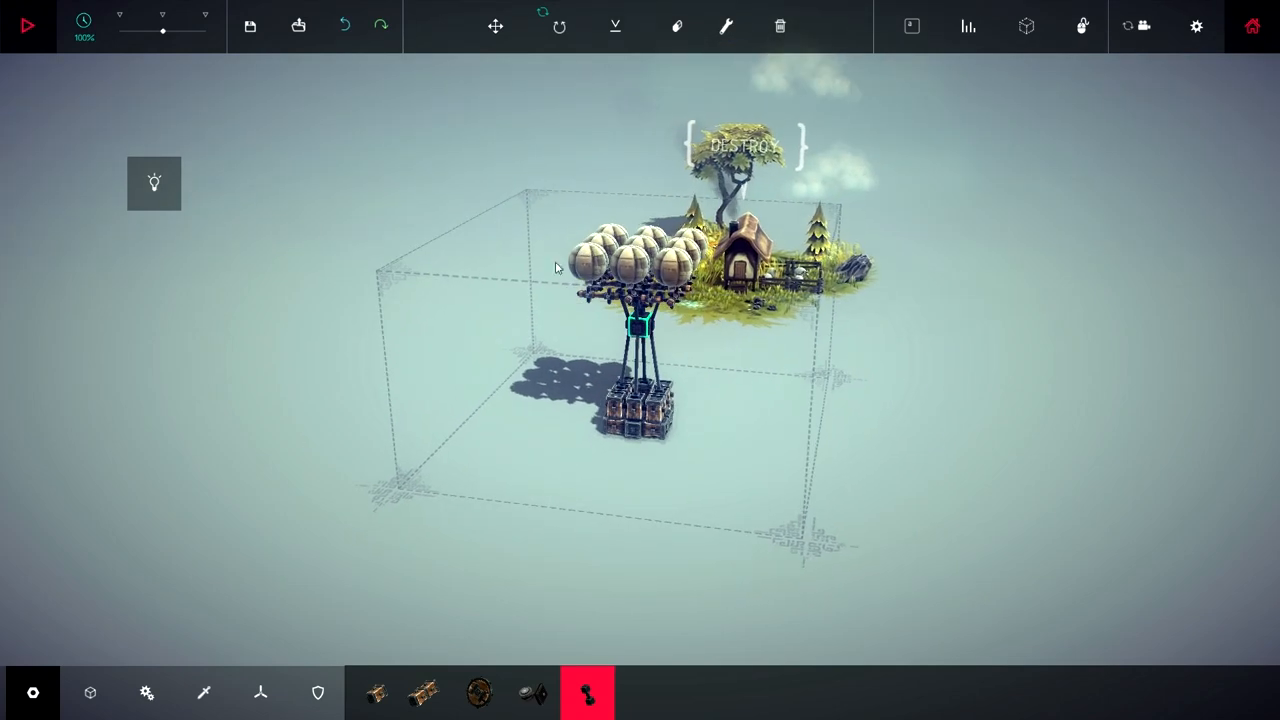
click(27, 25)
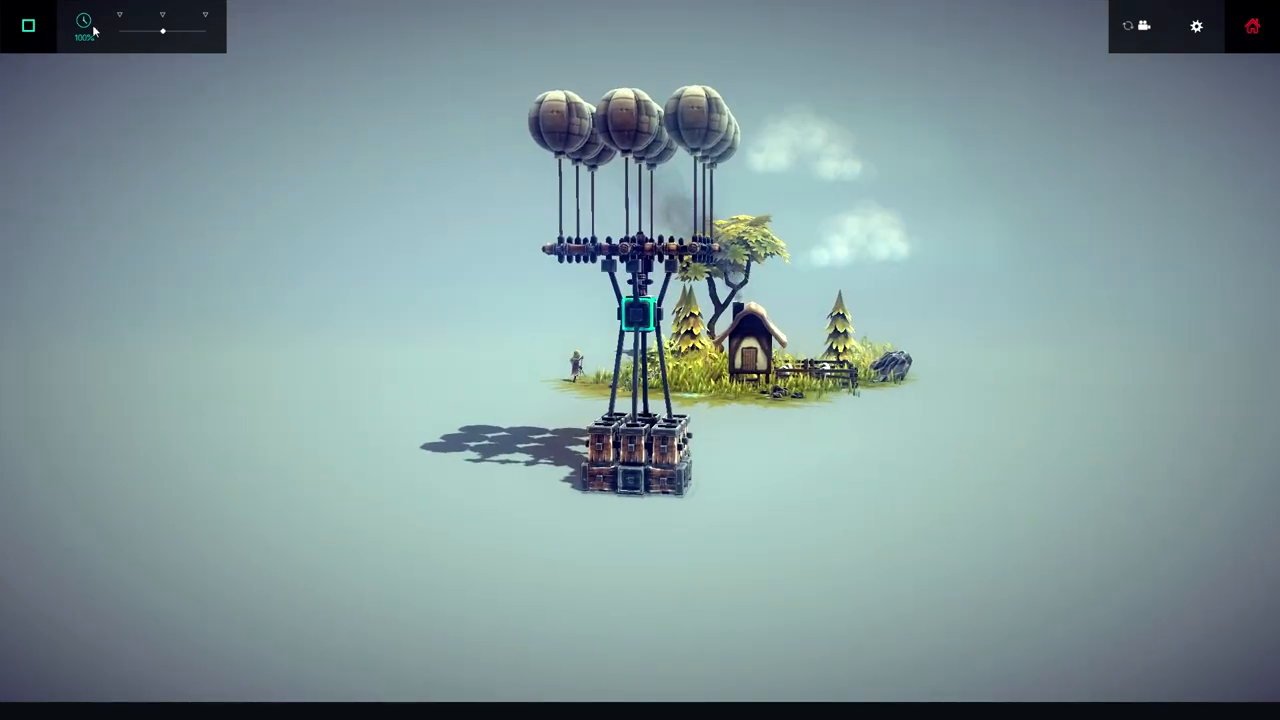
click(27, 25)
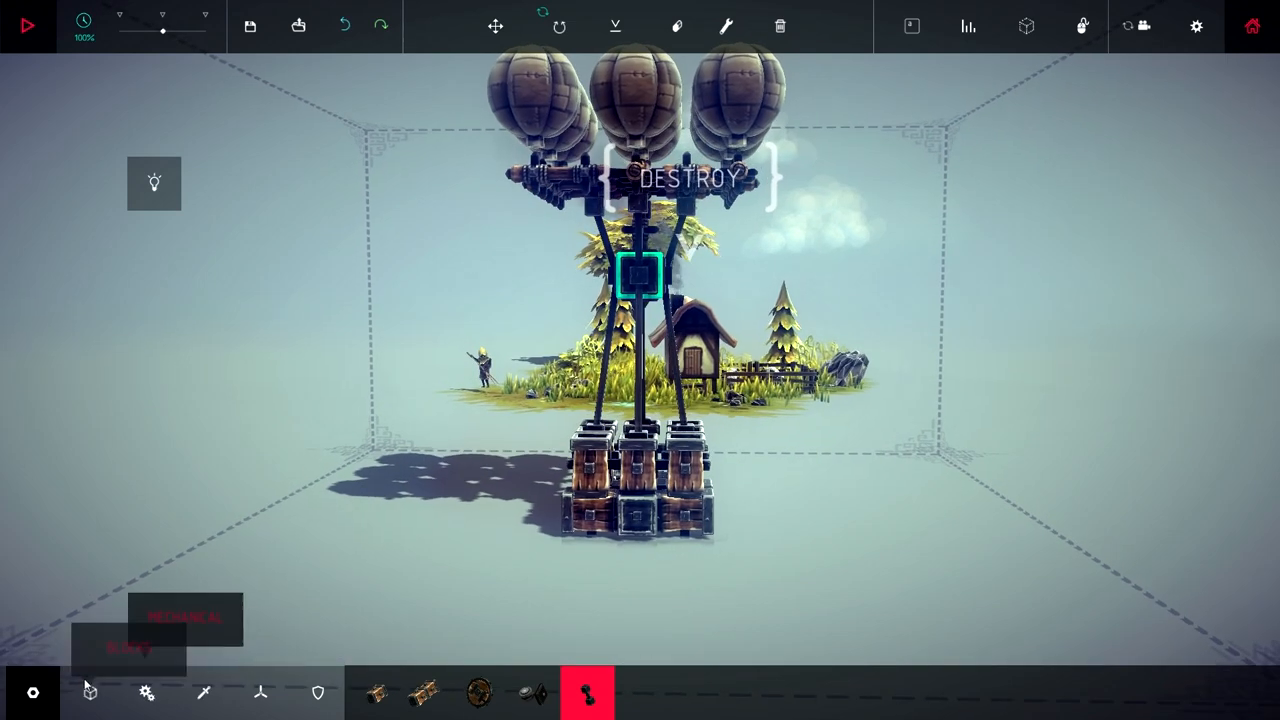
click(90, 692)
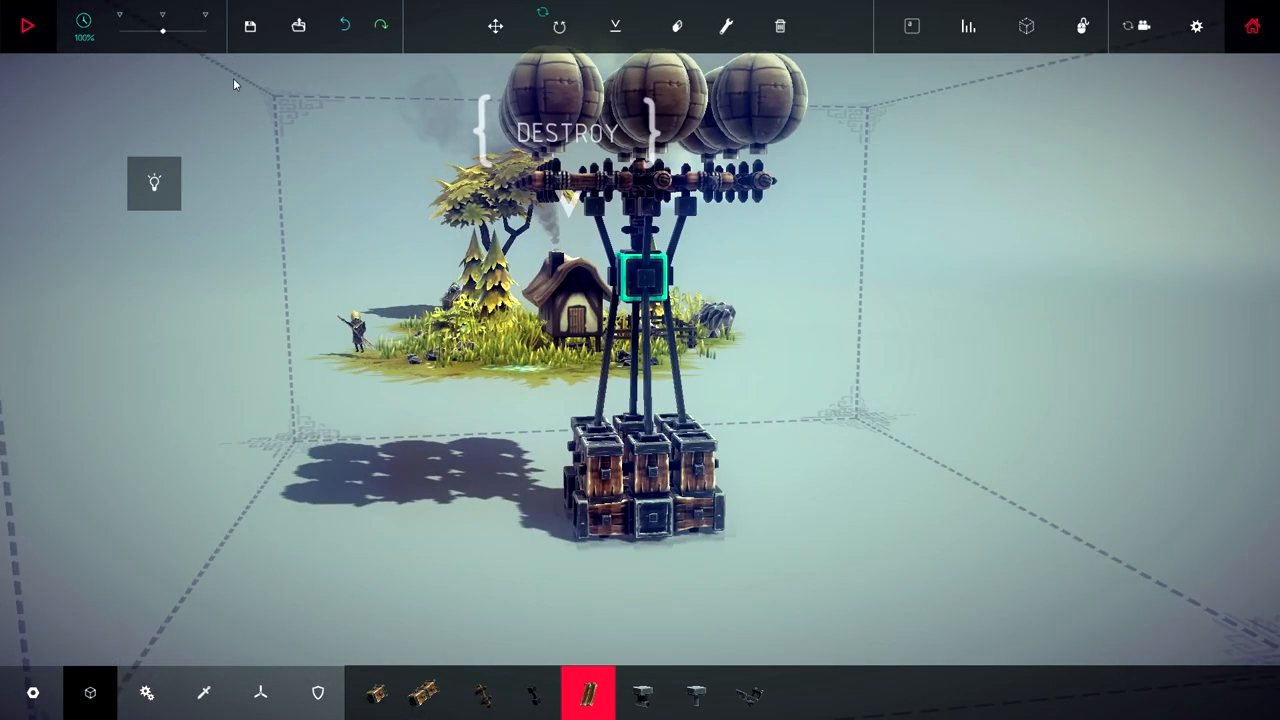
Lay wooden planks across the underside of the crate basket
click(677, 26)
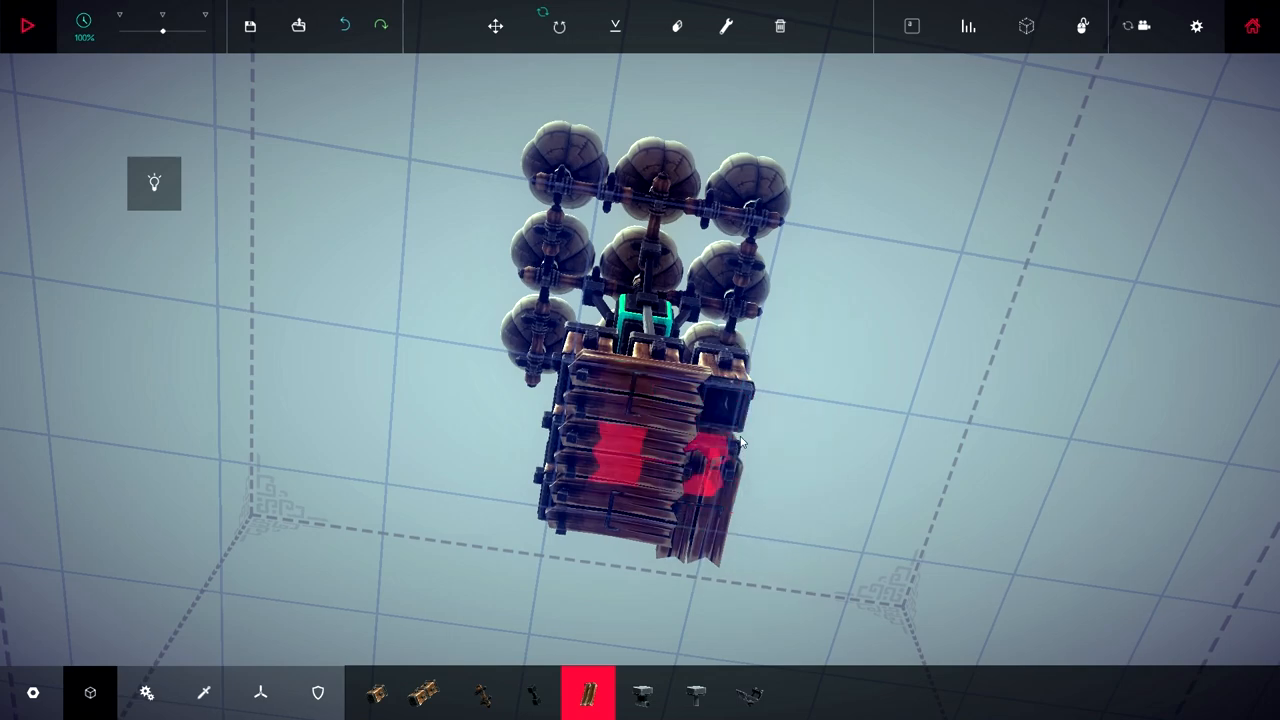
drag(740, 440, 750, 490)
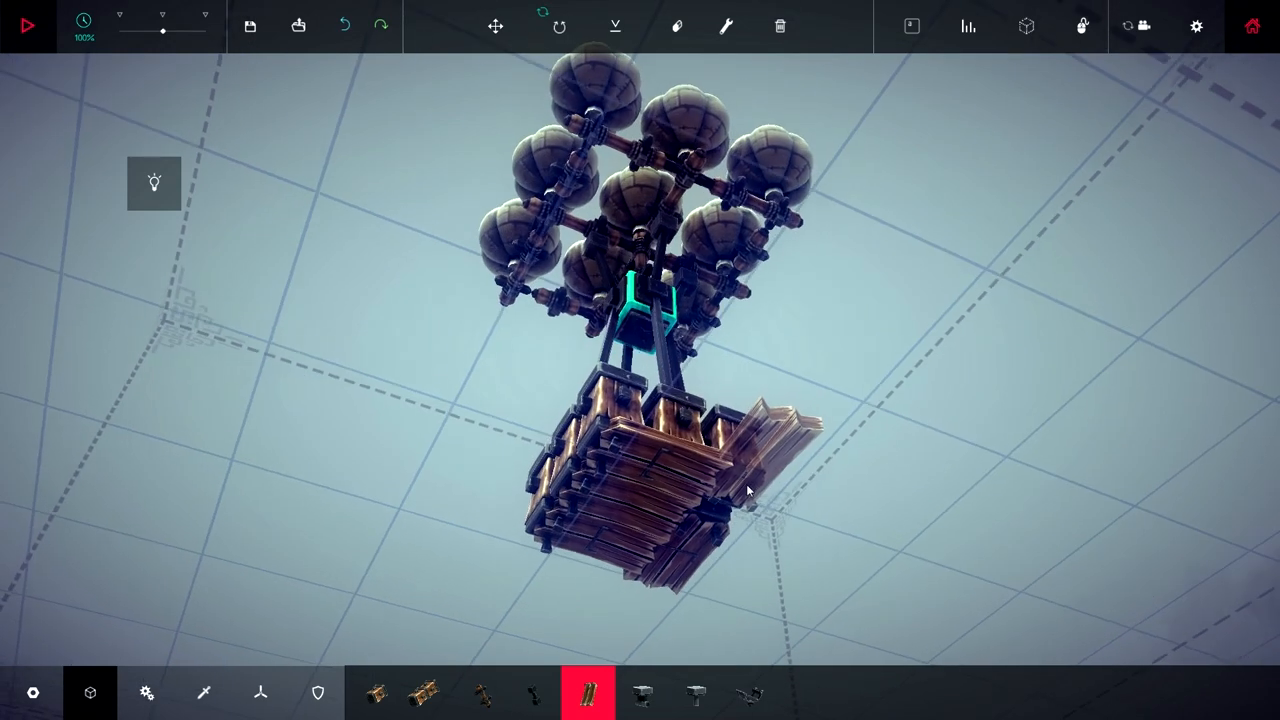
click(27, 25)
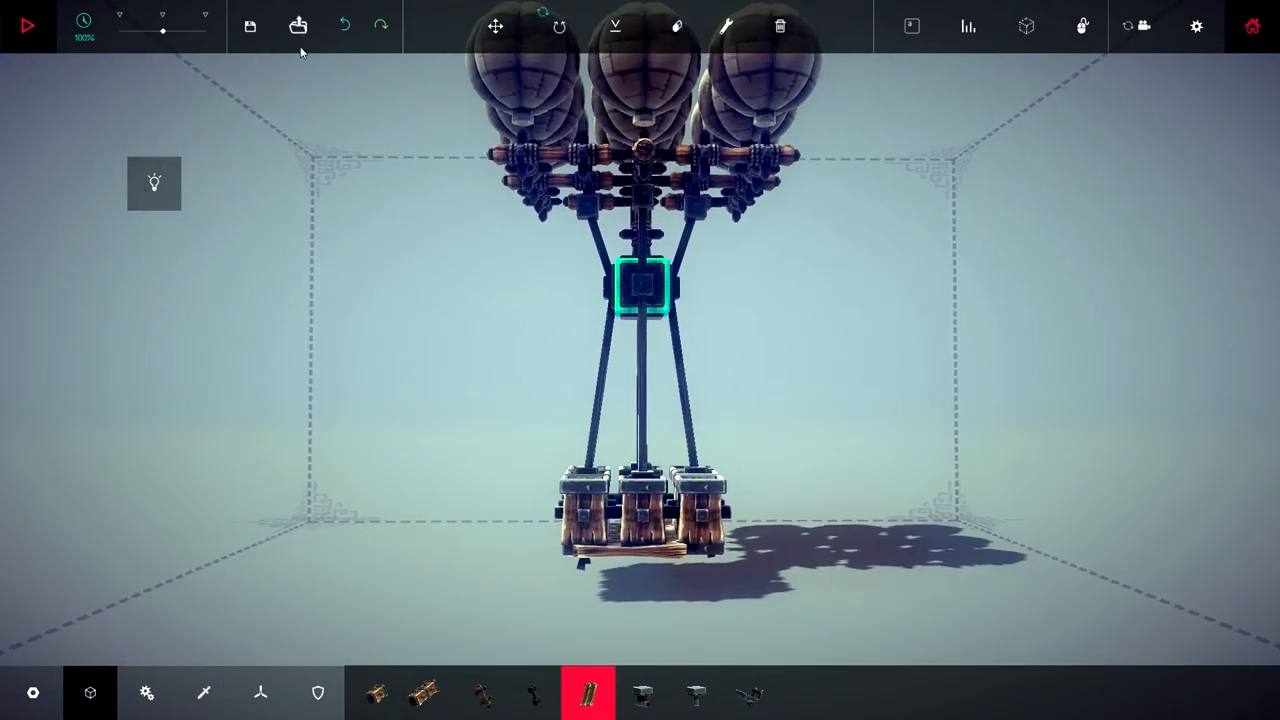
click(676, 25)
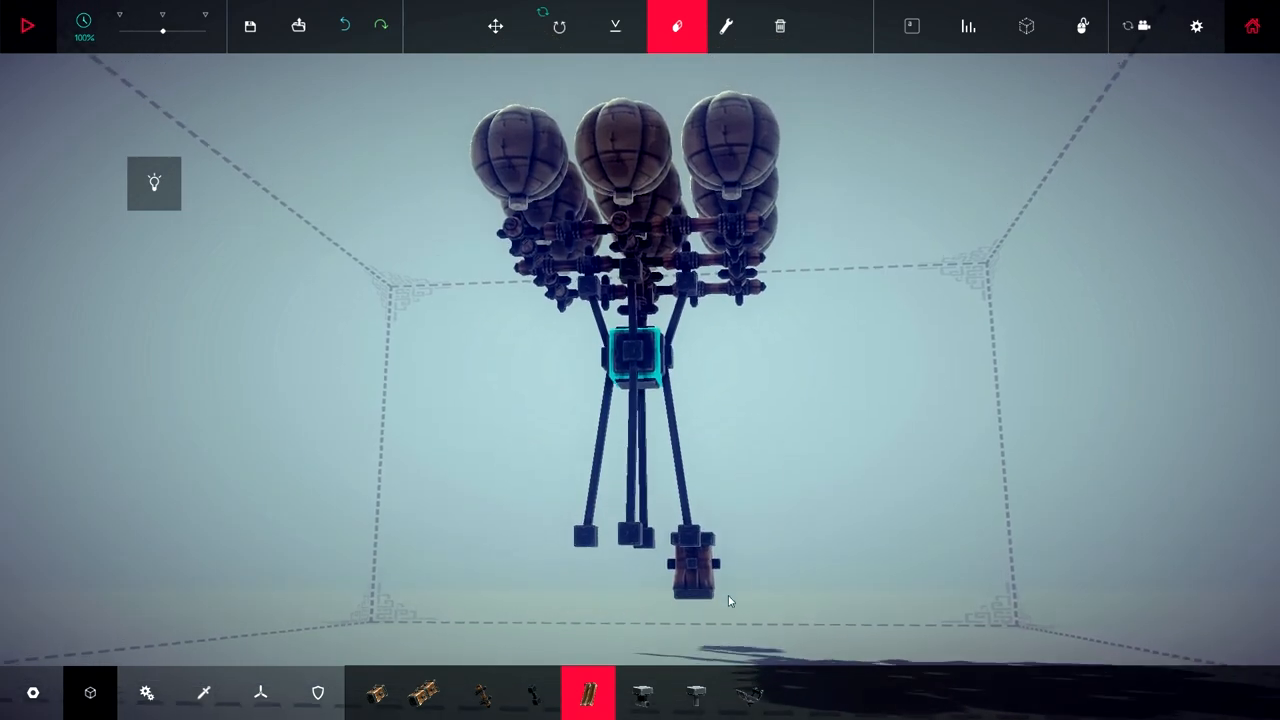
Remove the remaining crate and central brace, test-running with only balloons between removals
click(27, 25)
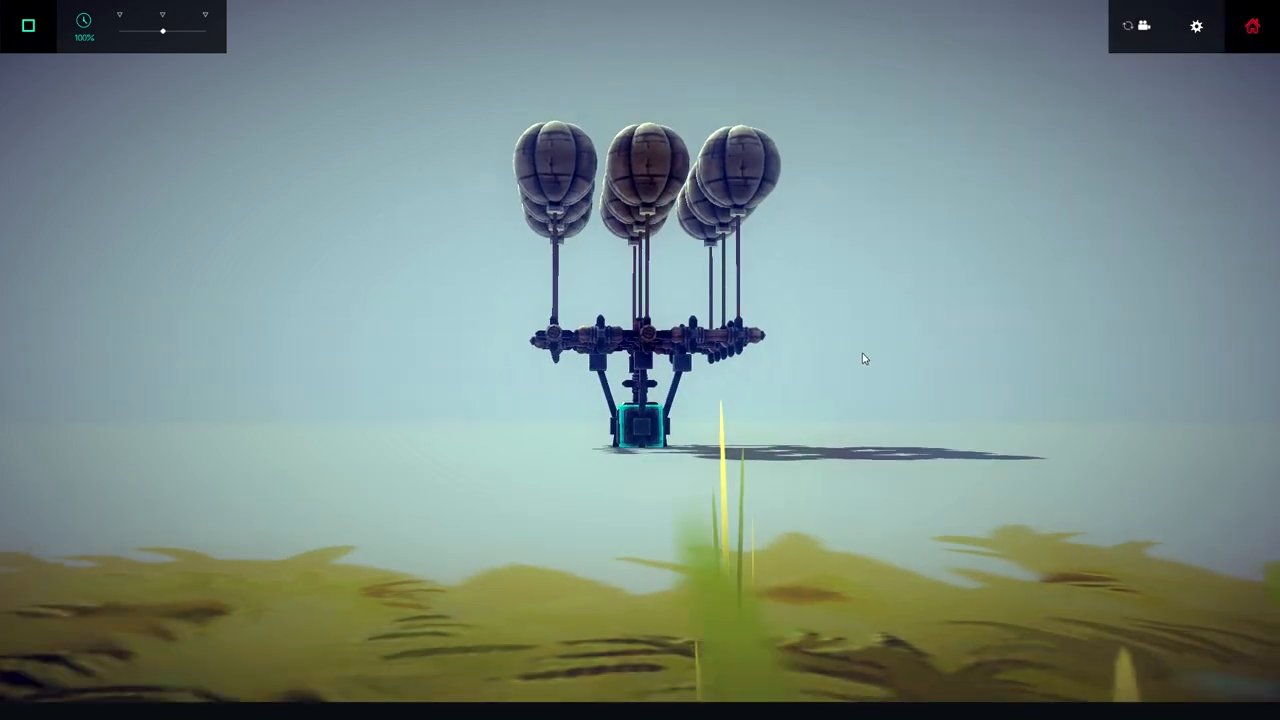
click(27, 25)
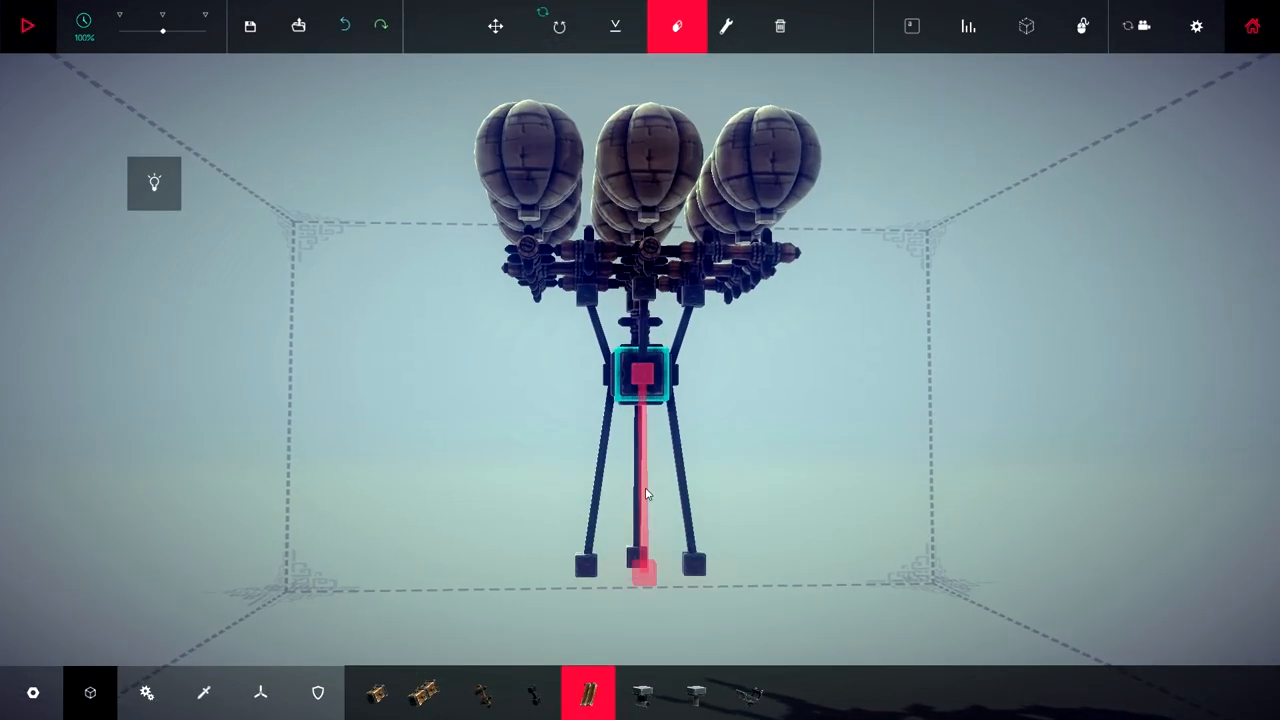
click(27, 25)
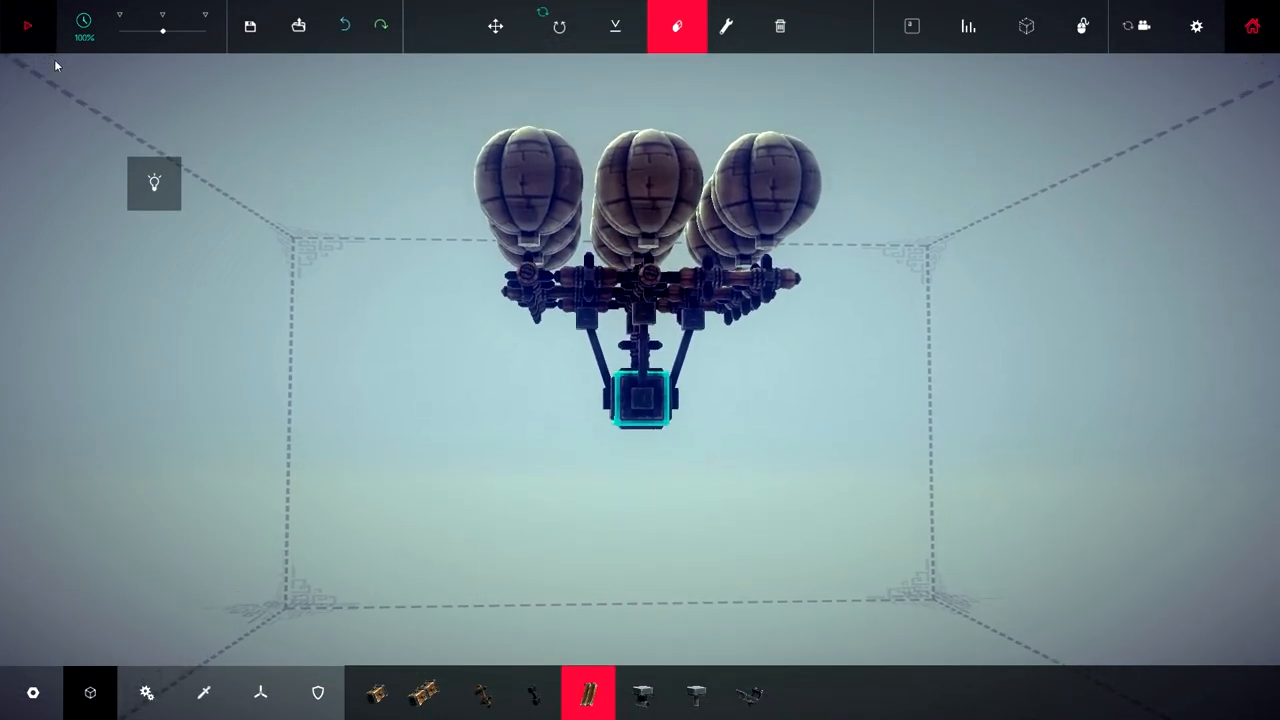
click(27, 25)
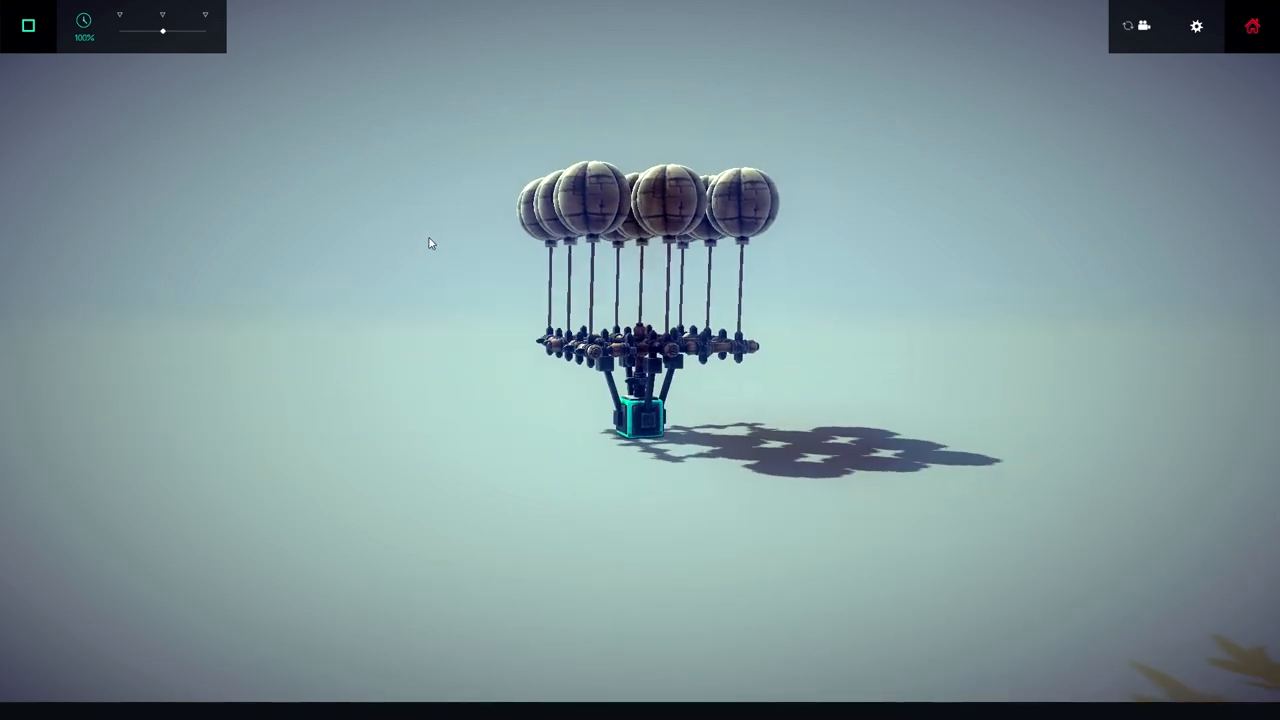
click(27, 25)
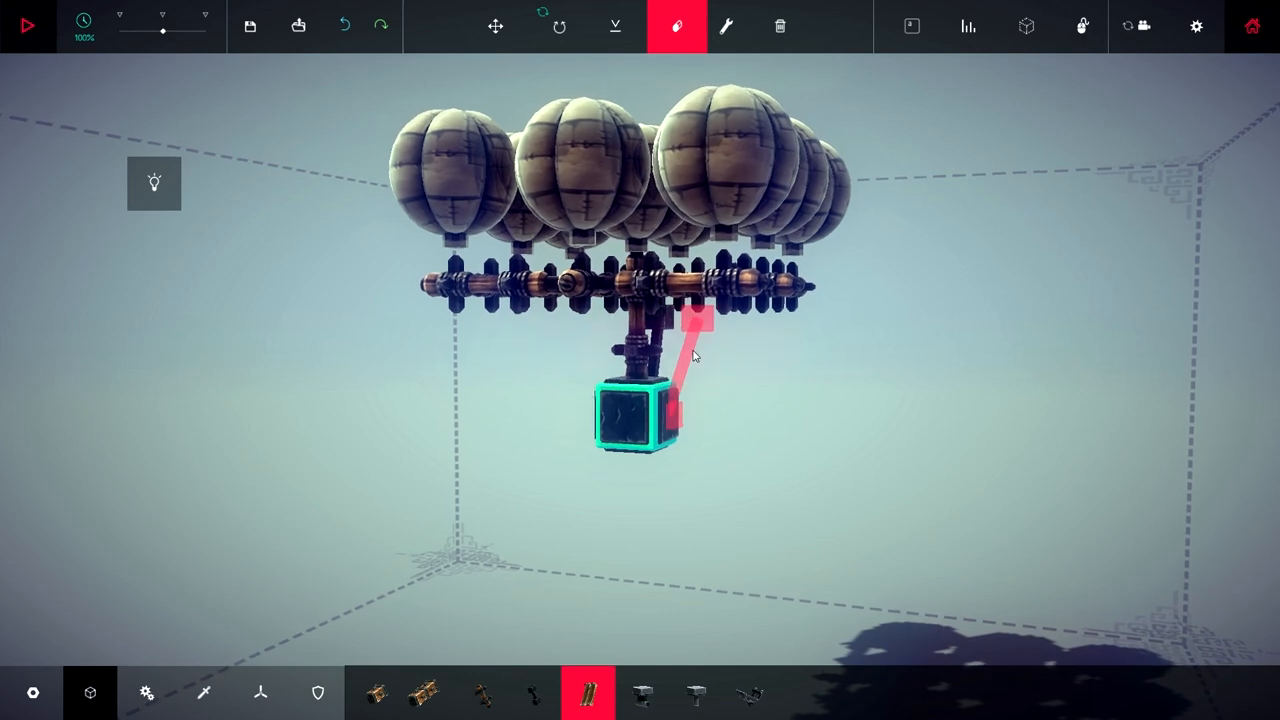
Remove the brace below the balloon frame and test-fly the bare frame
click(27, 25)
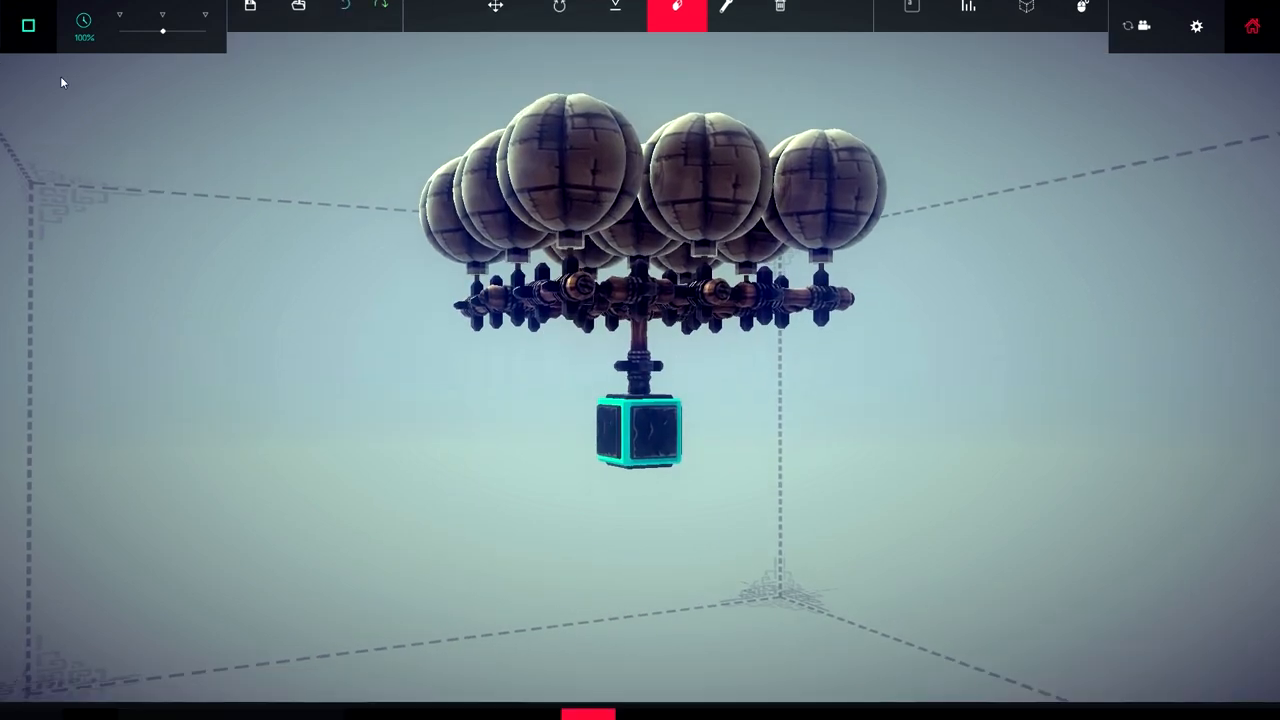
click(676, 14)
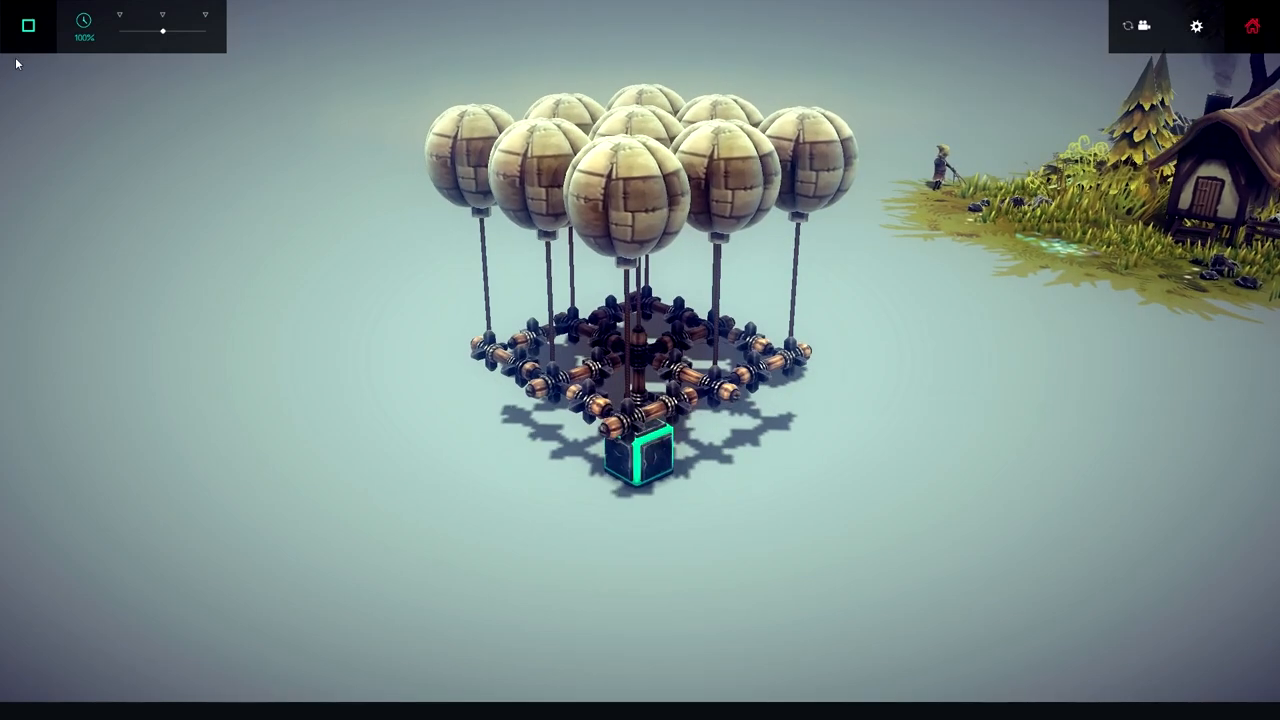
click(27, 25)
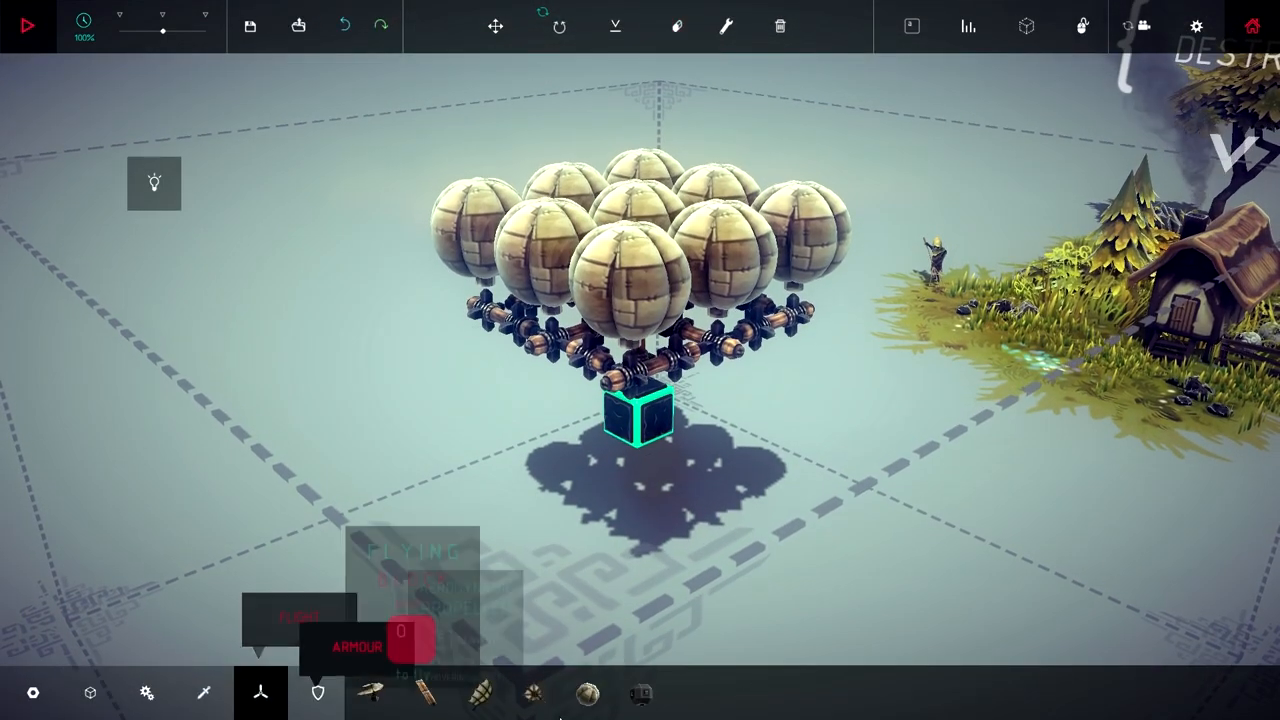
mouse_move(640, 693)
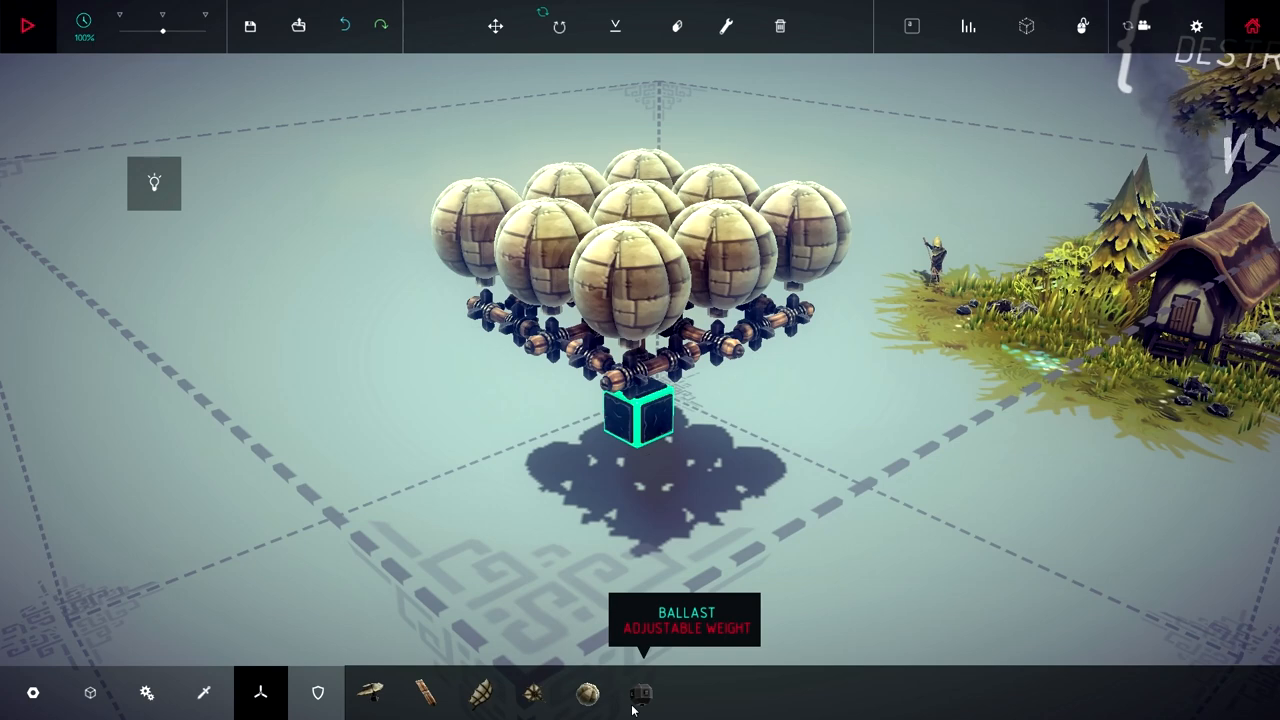
Choose ballast weights from the flying parts, then show the mechanical parts
click(640, 693)
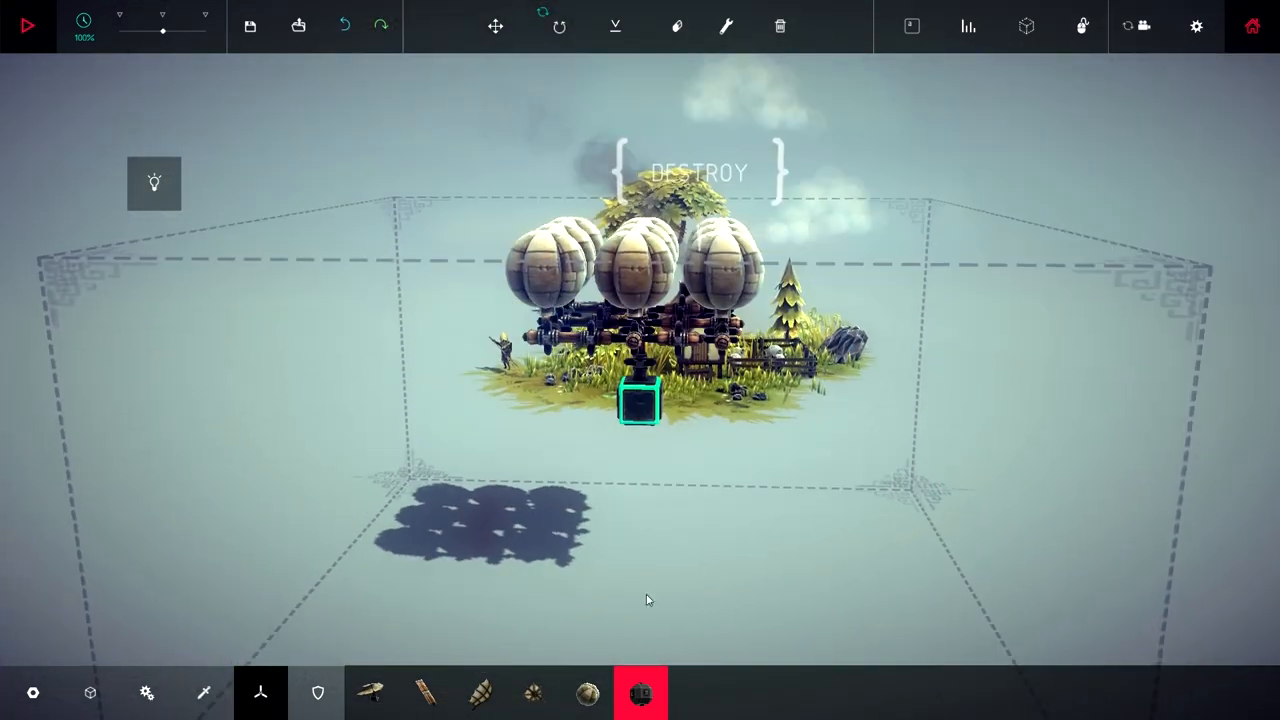
click(146, 692)
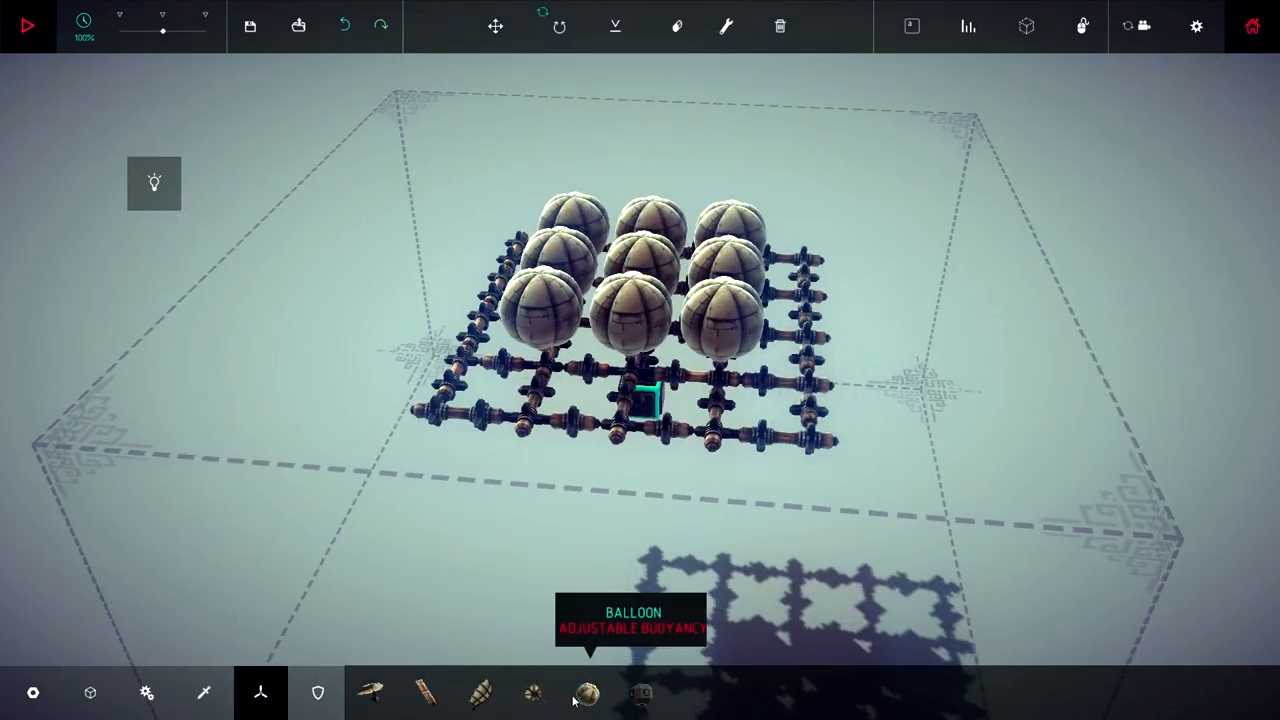
Place a five-by-five grid of balloons on the widened frame and switch to part settings
click(586, 693)
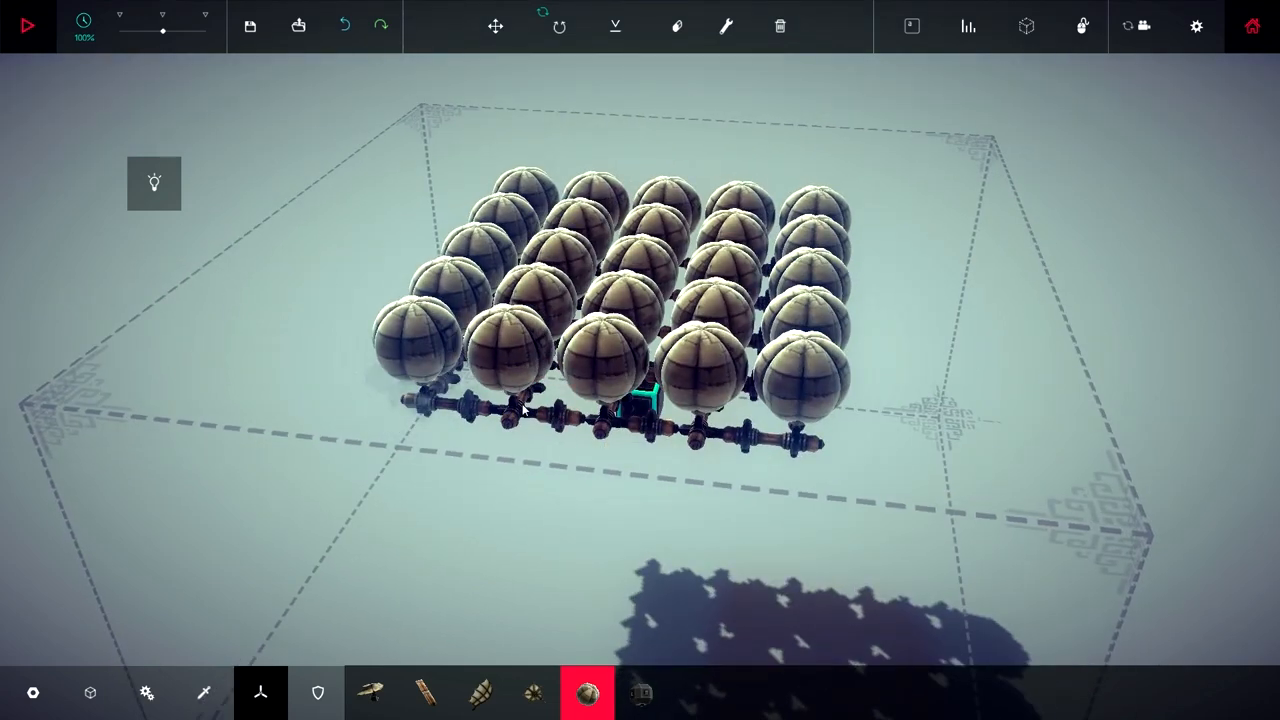
click(725, 26)
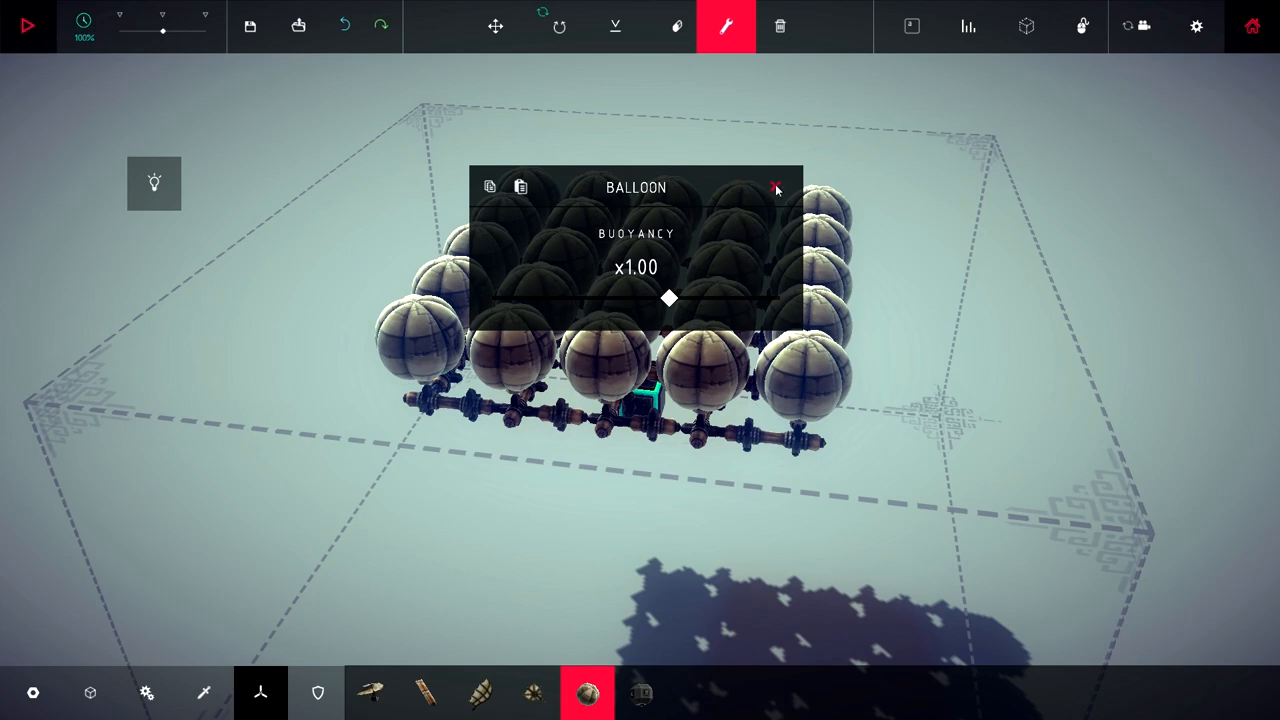
Run a short test flight of the twenty-five-balloon lattice
click(27, 25)
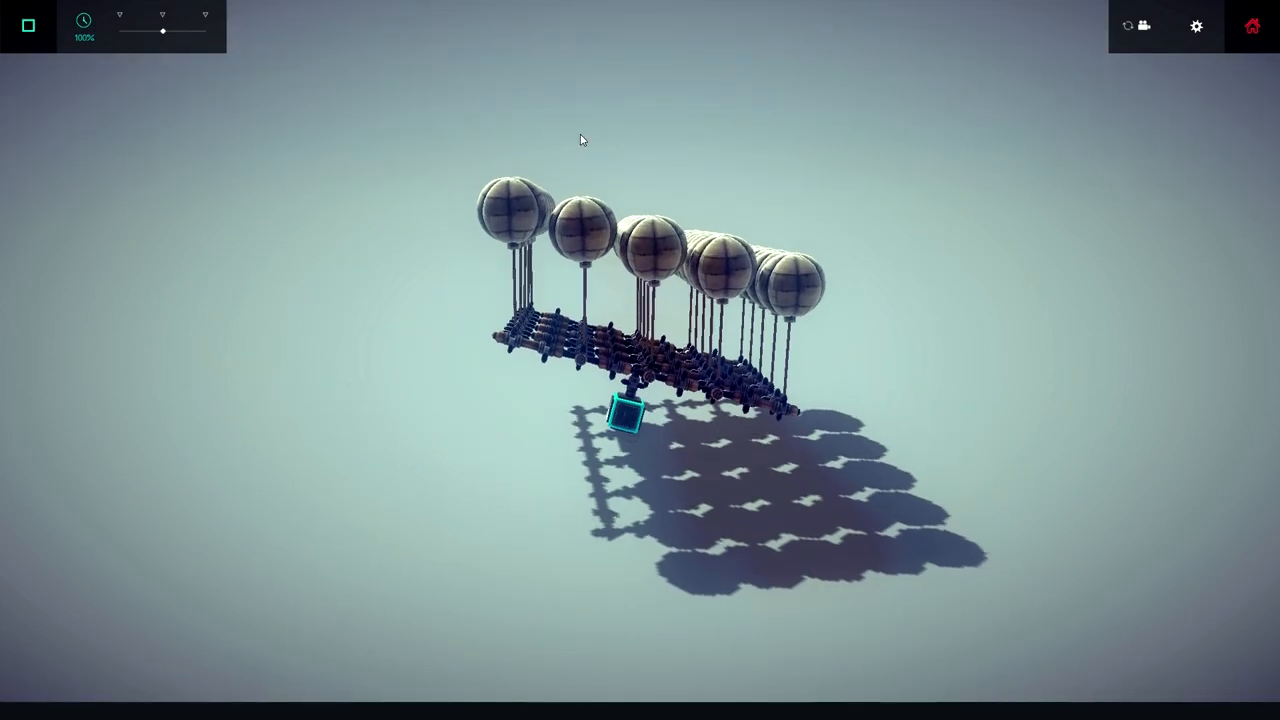
click(27, 25)
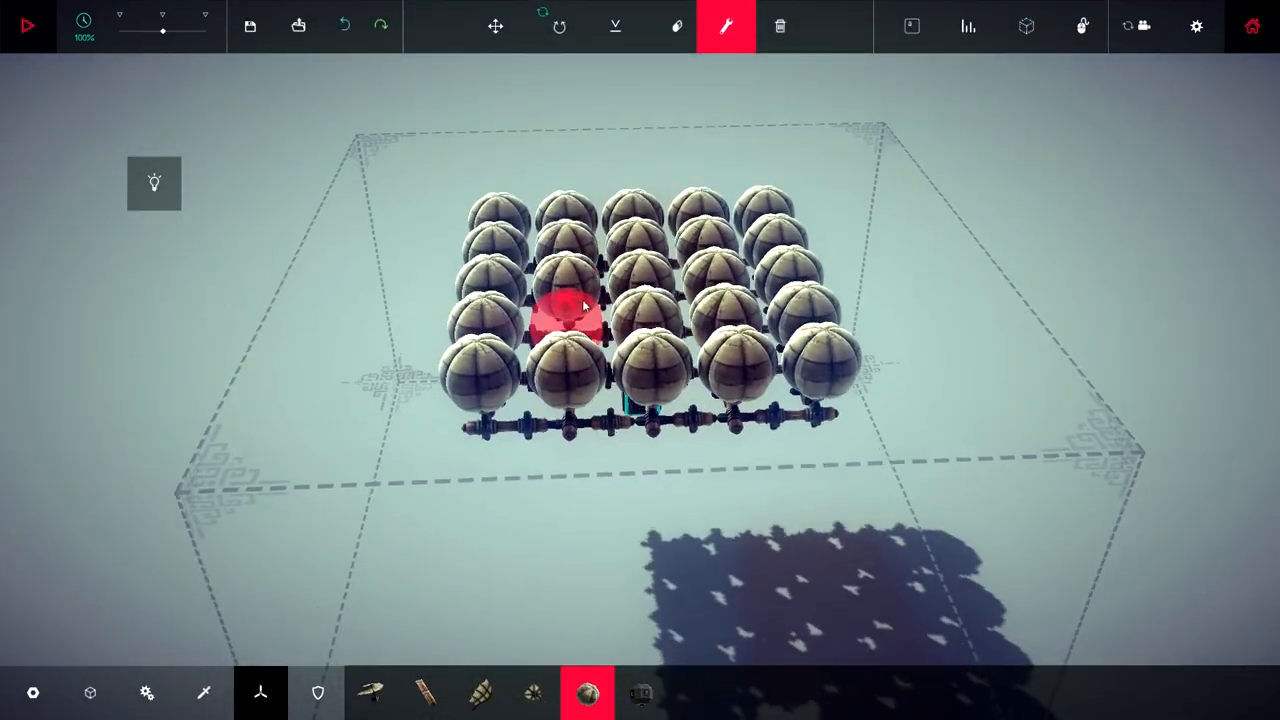
Raise a front balloon's buoyancy to x1.50 and start another test flight
click(567, 315)
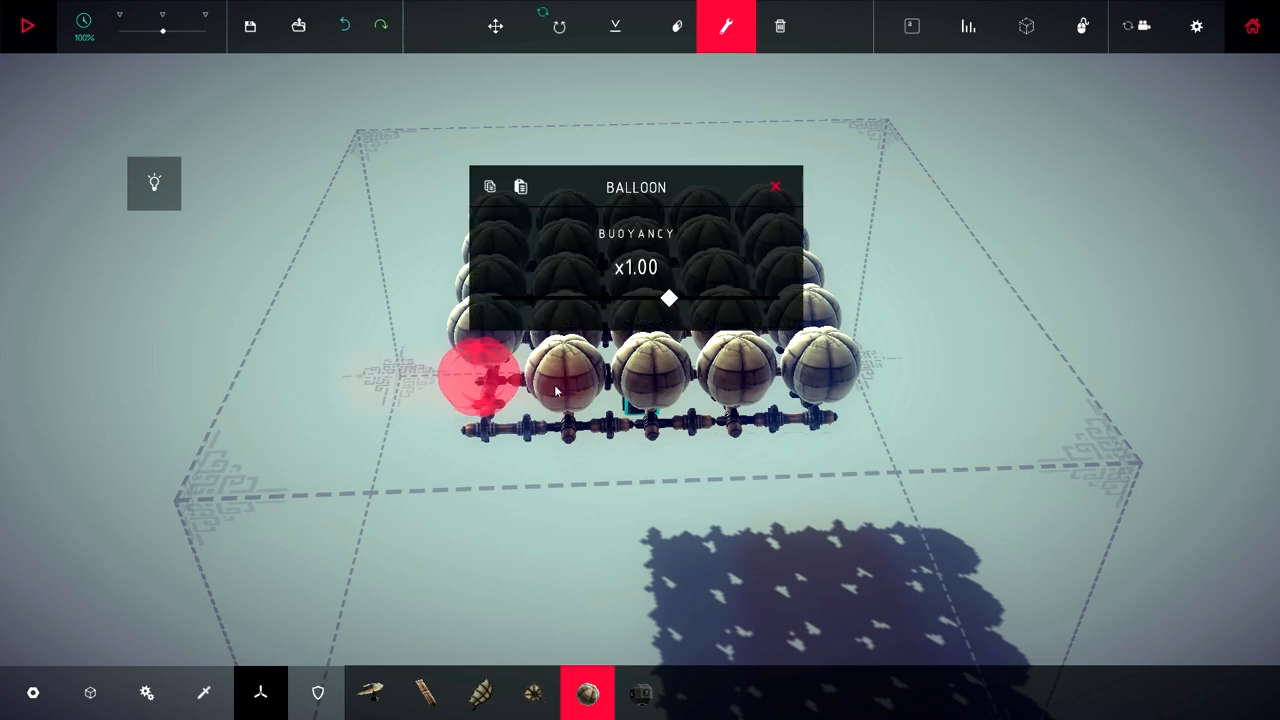
click(775, 186)
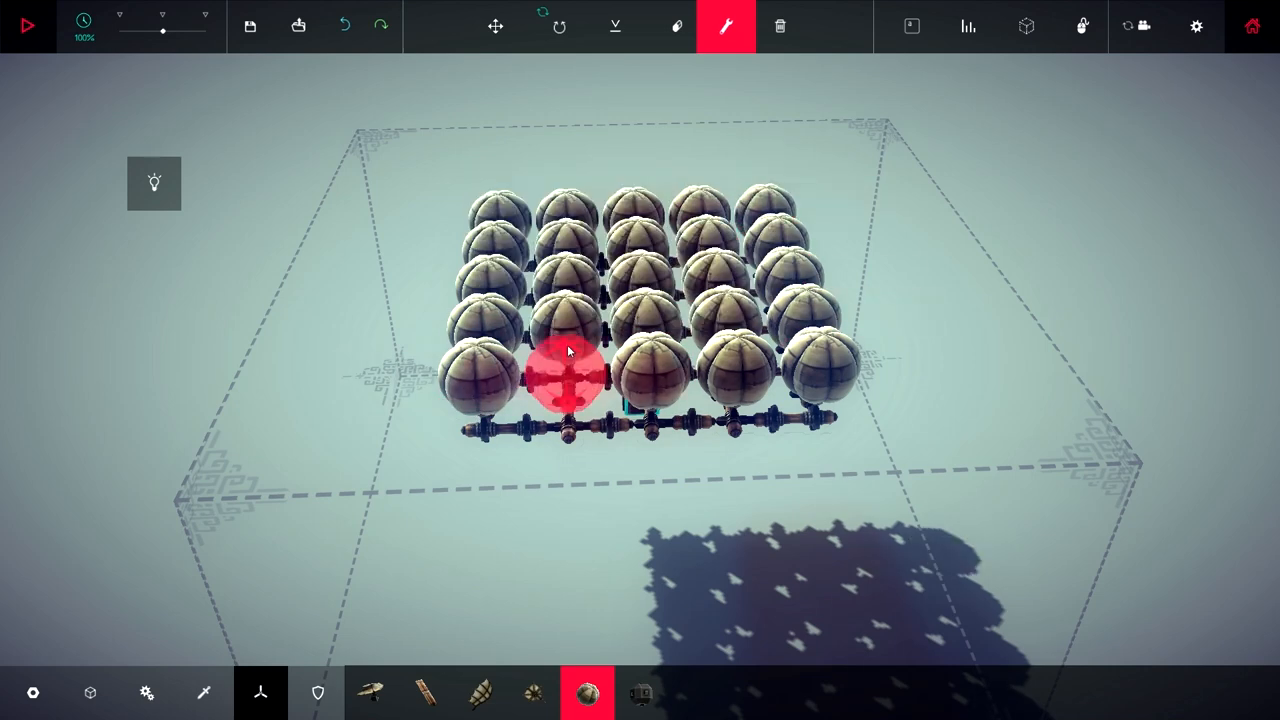
click(568, 372)
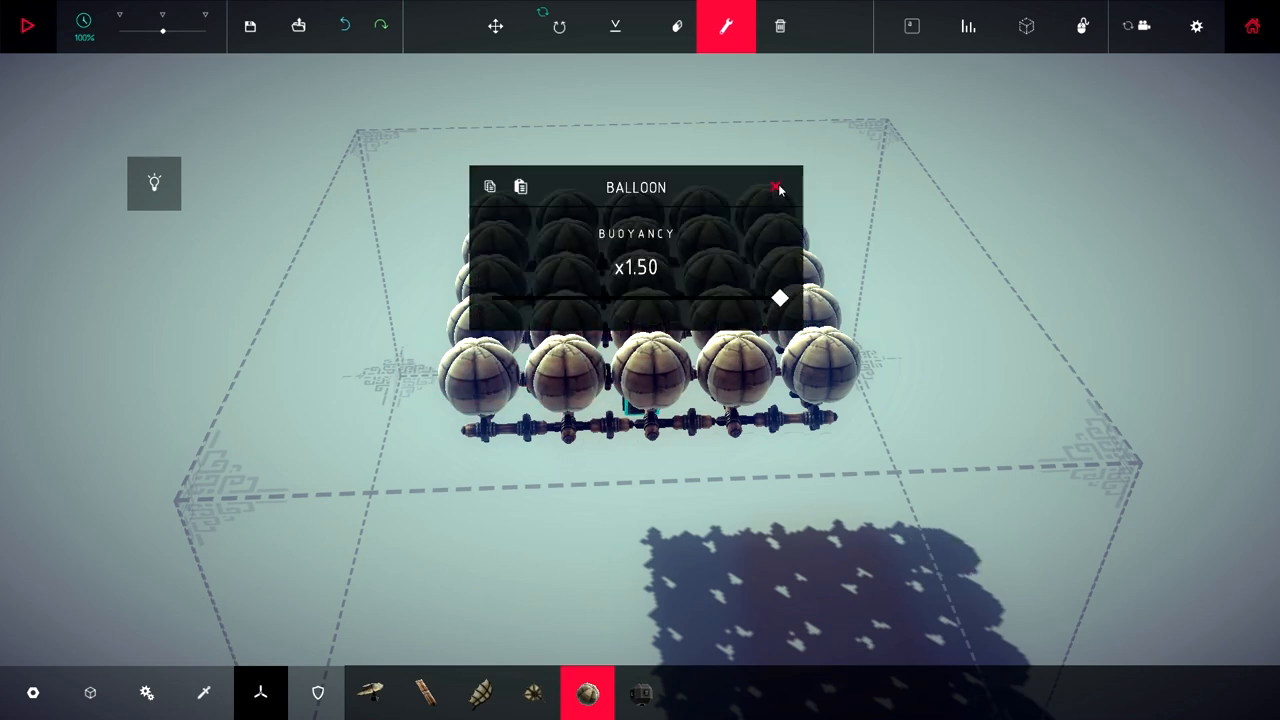
click(779, 188)
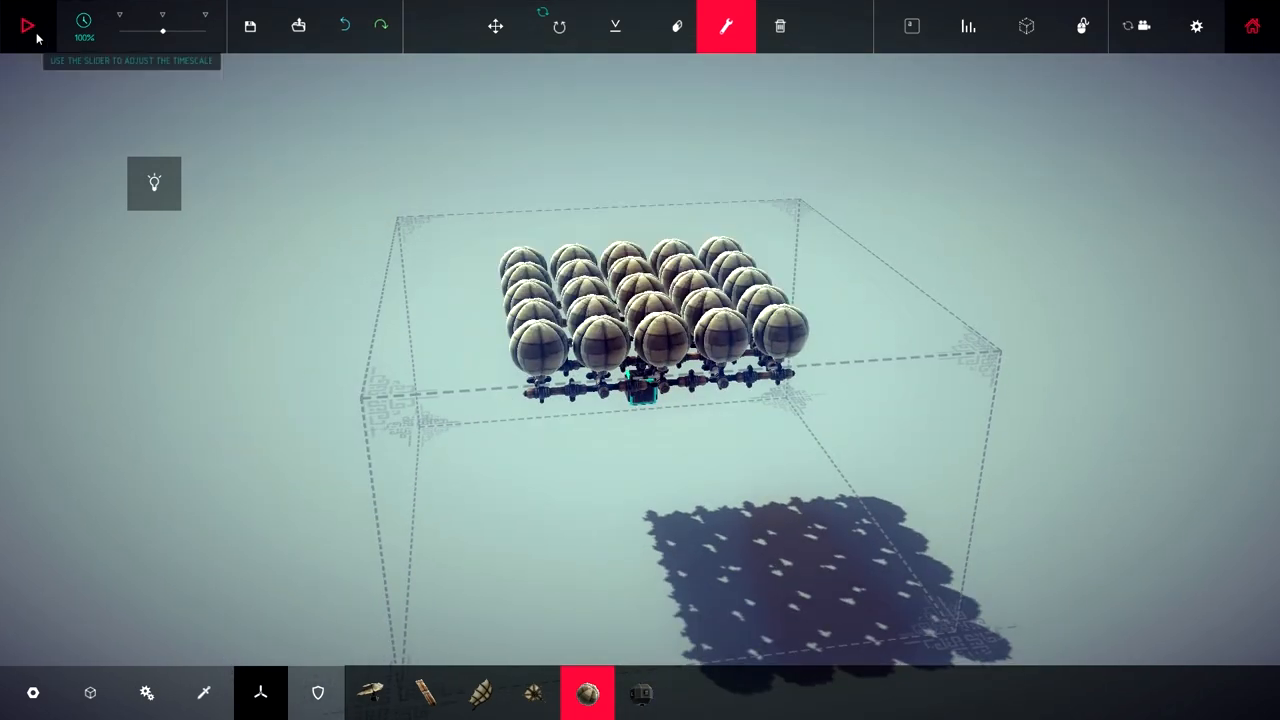
click(27, 25)
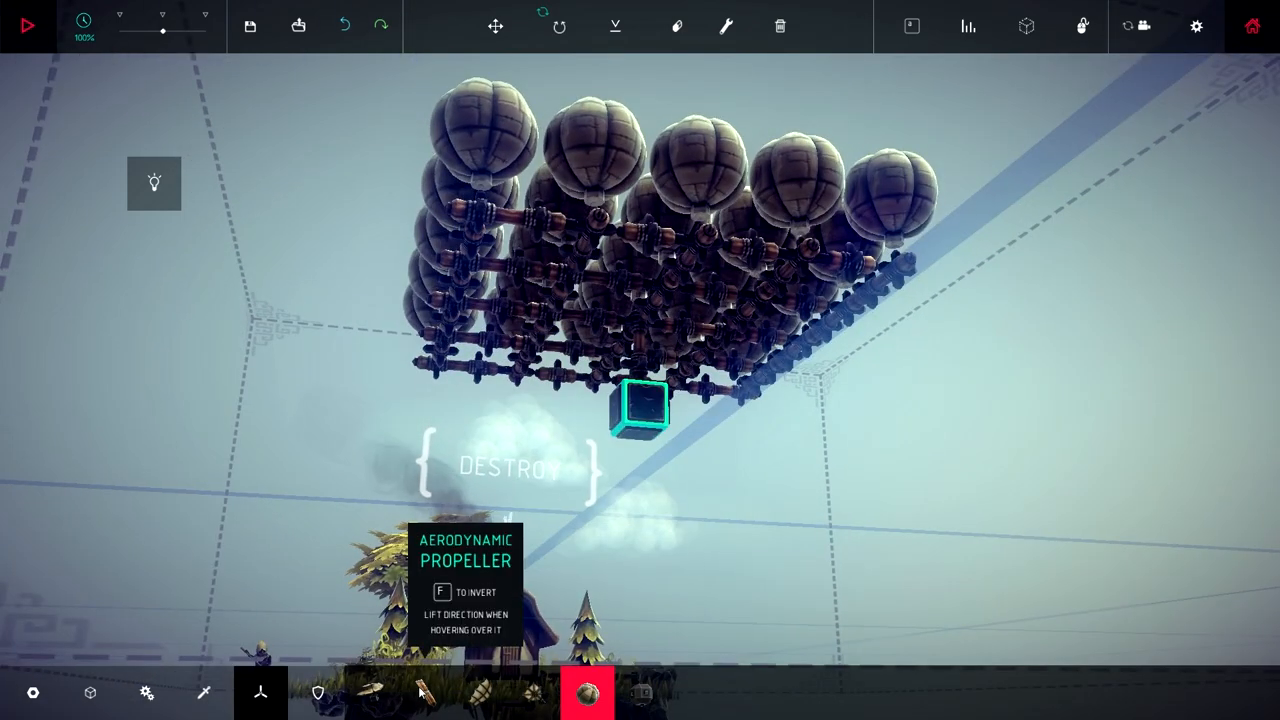
Hang a slider beneath the core block and choose the small wooden block for the basket
click(203, 692)
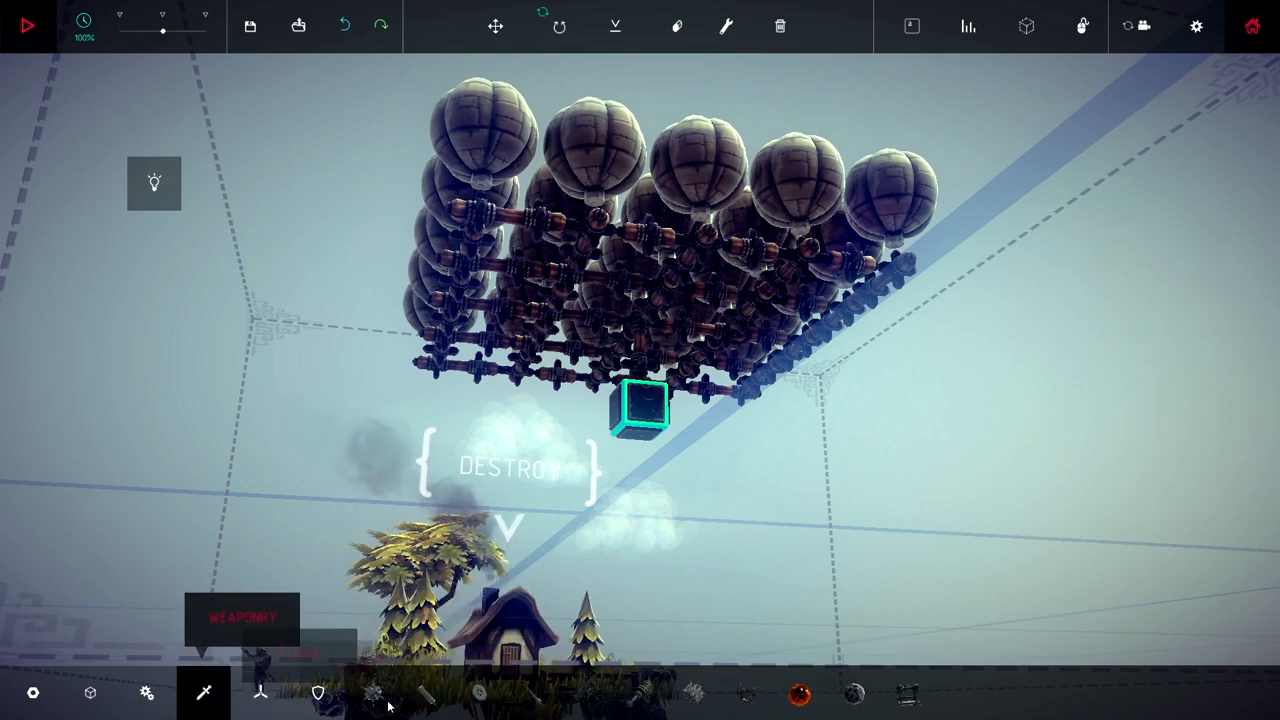
click(146, 692)
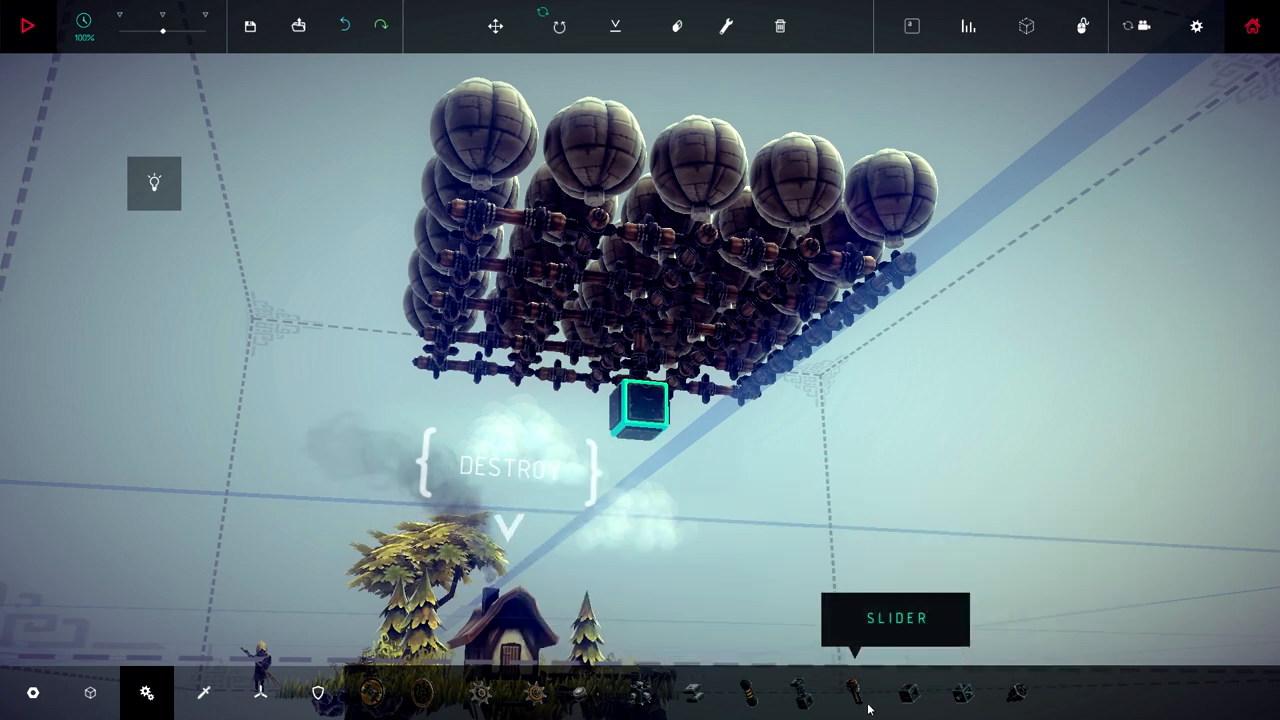
click(854, 692)
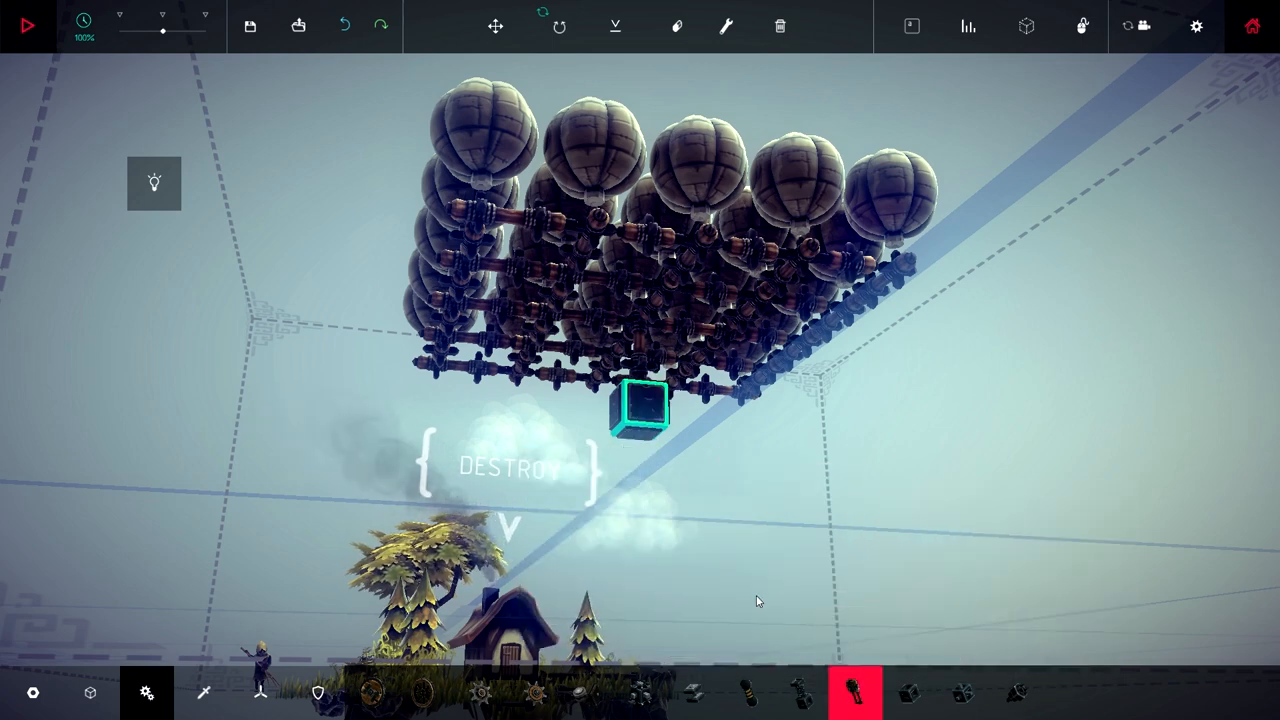
mouse_move(762, 692)
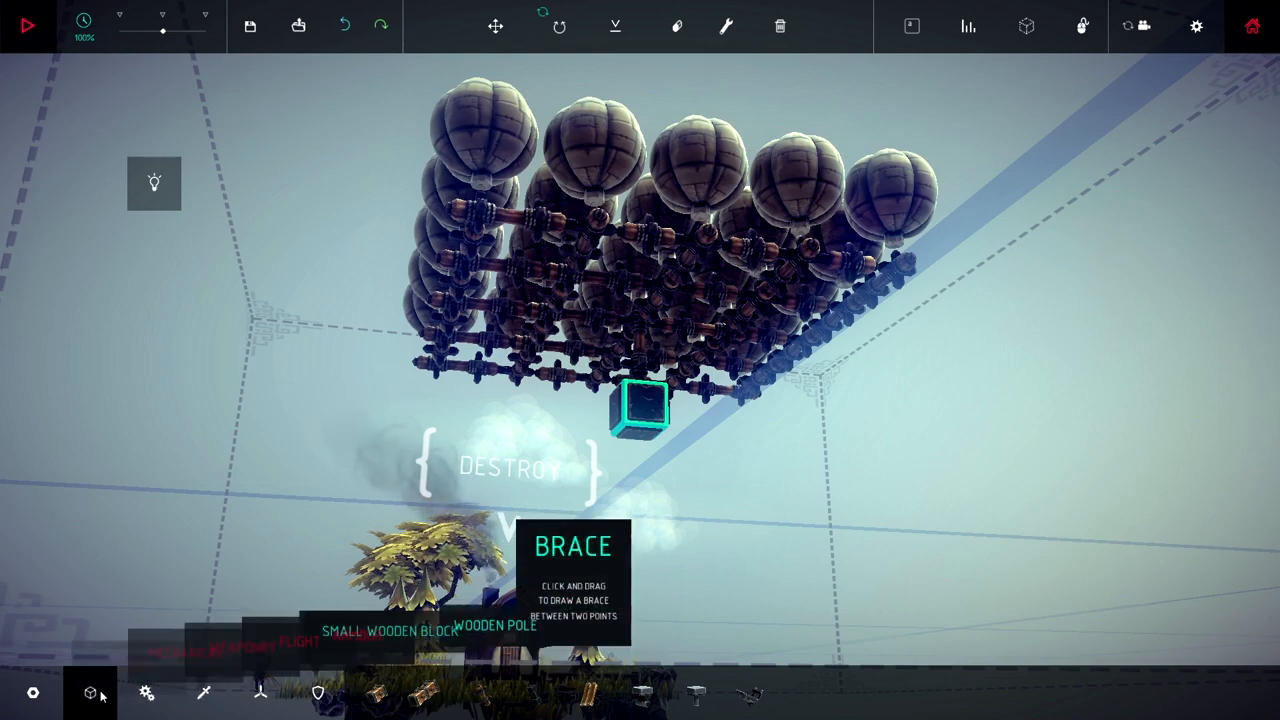
click(480, 693)
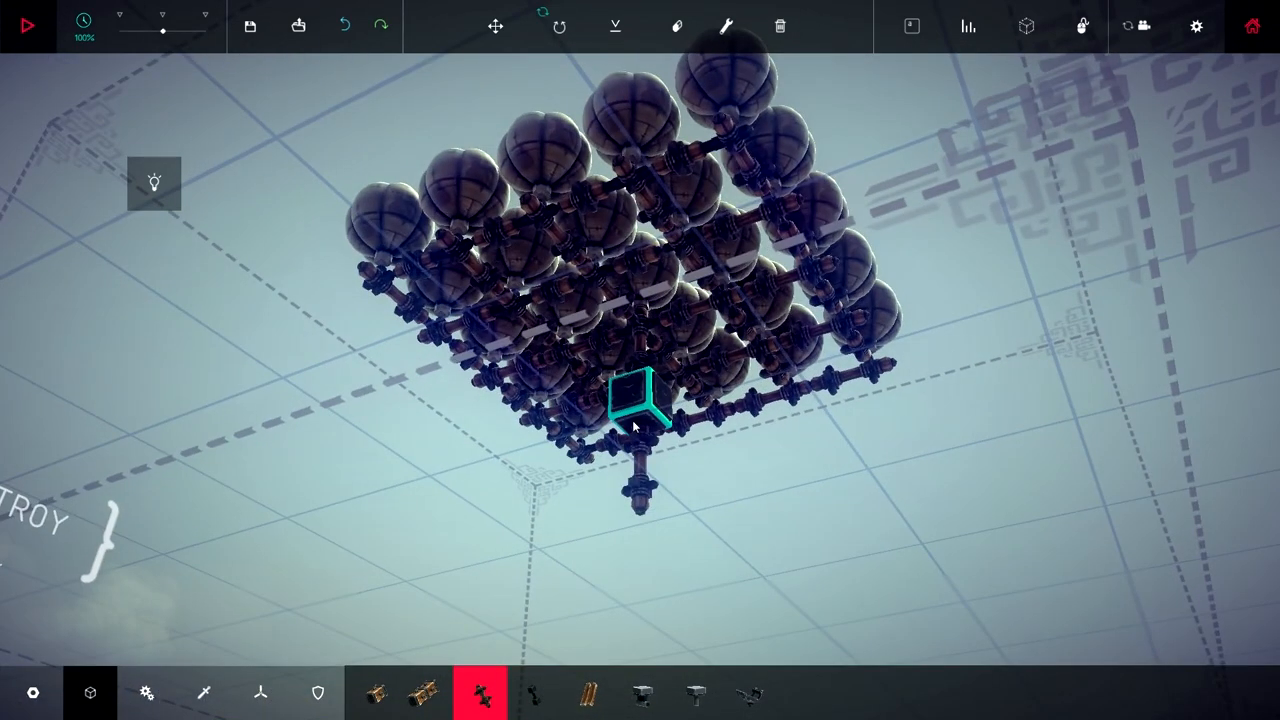
Test-fly the block cluster hanging below the core, then add another block to the basket
drag(630, 425, 790, 545)
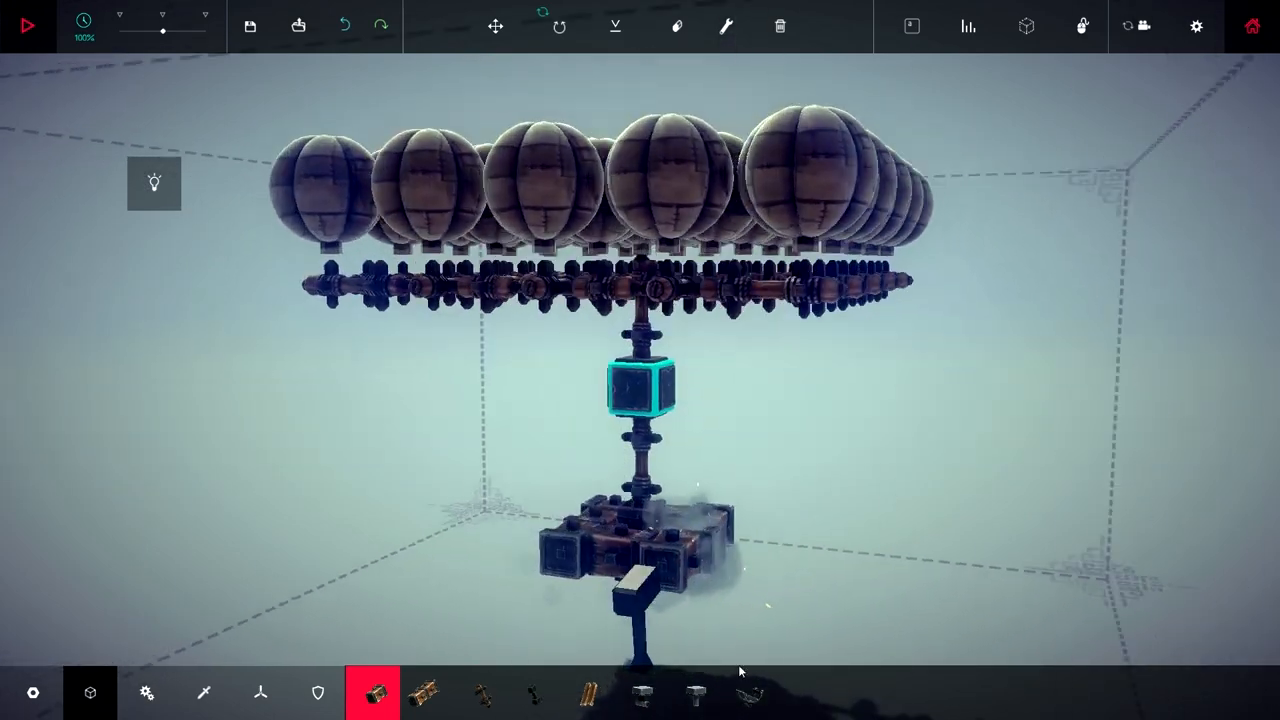
click(27, 25)
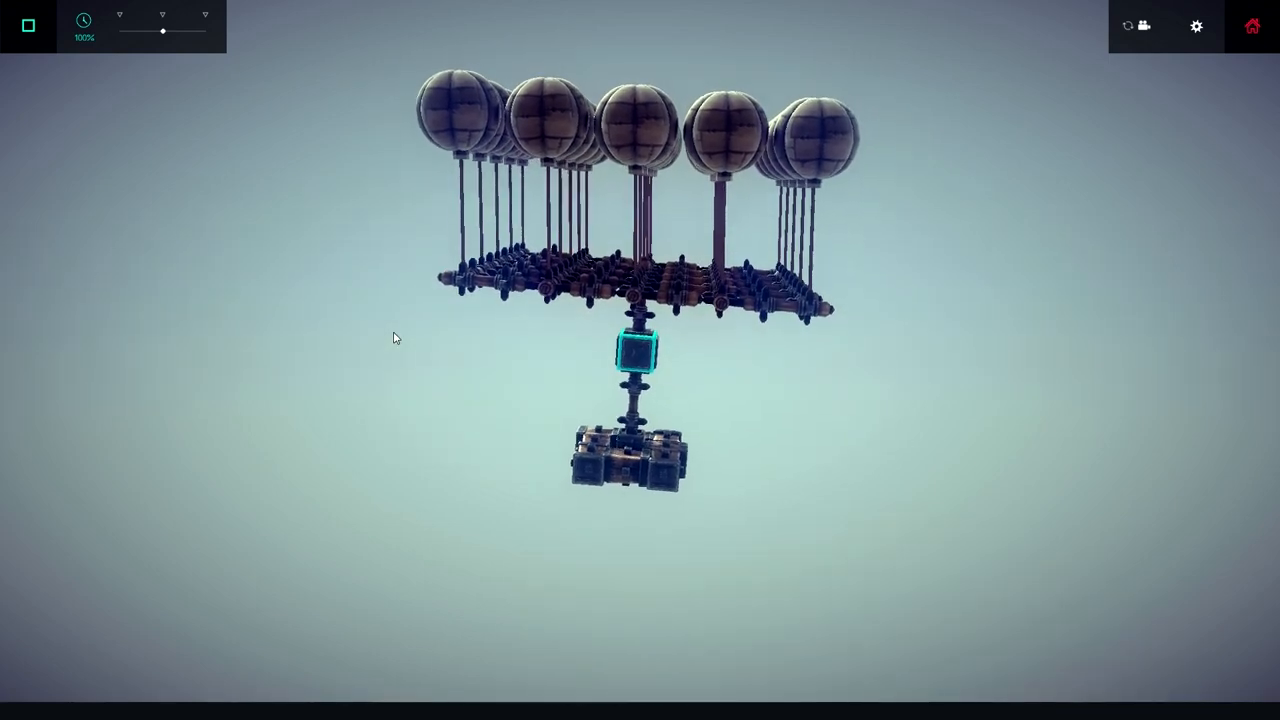
click(28, 25)
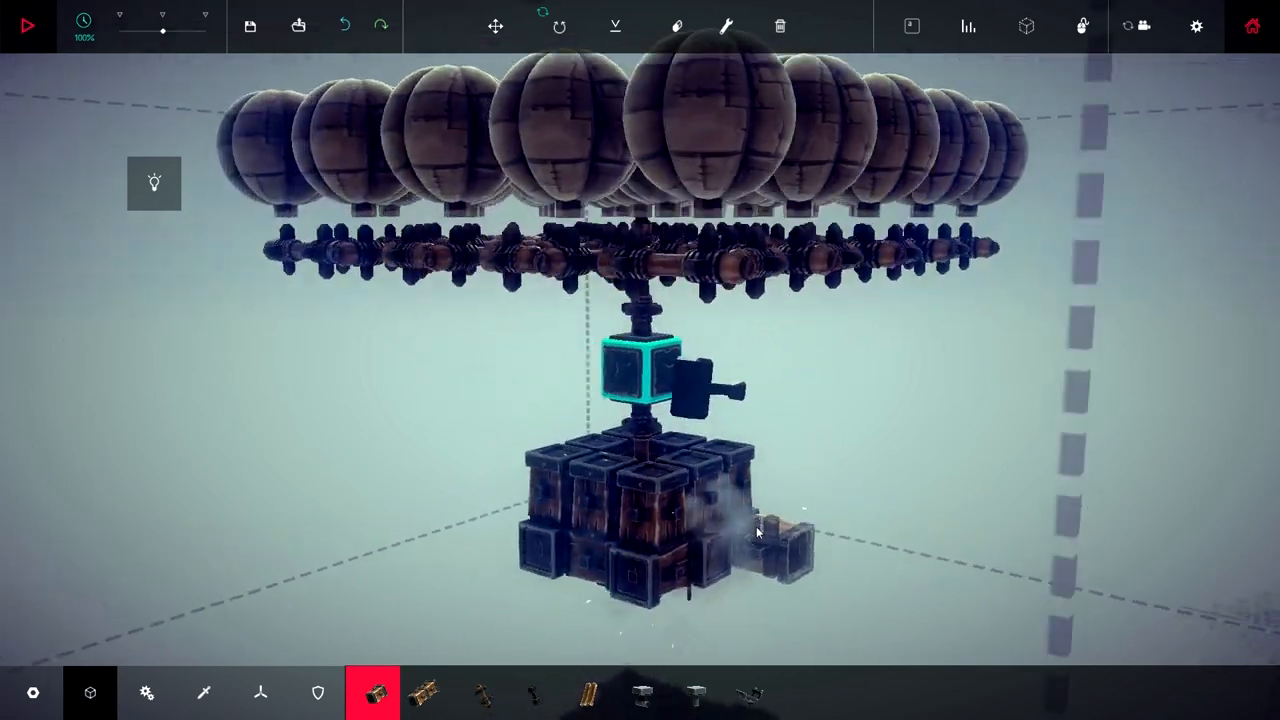
click(27, 25)
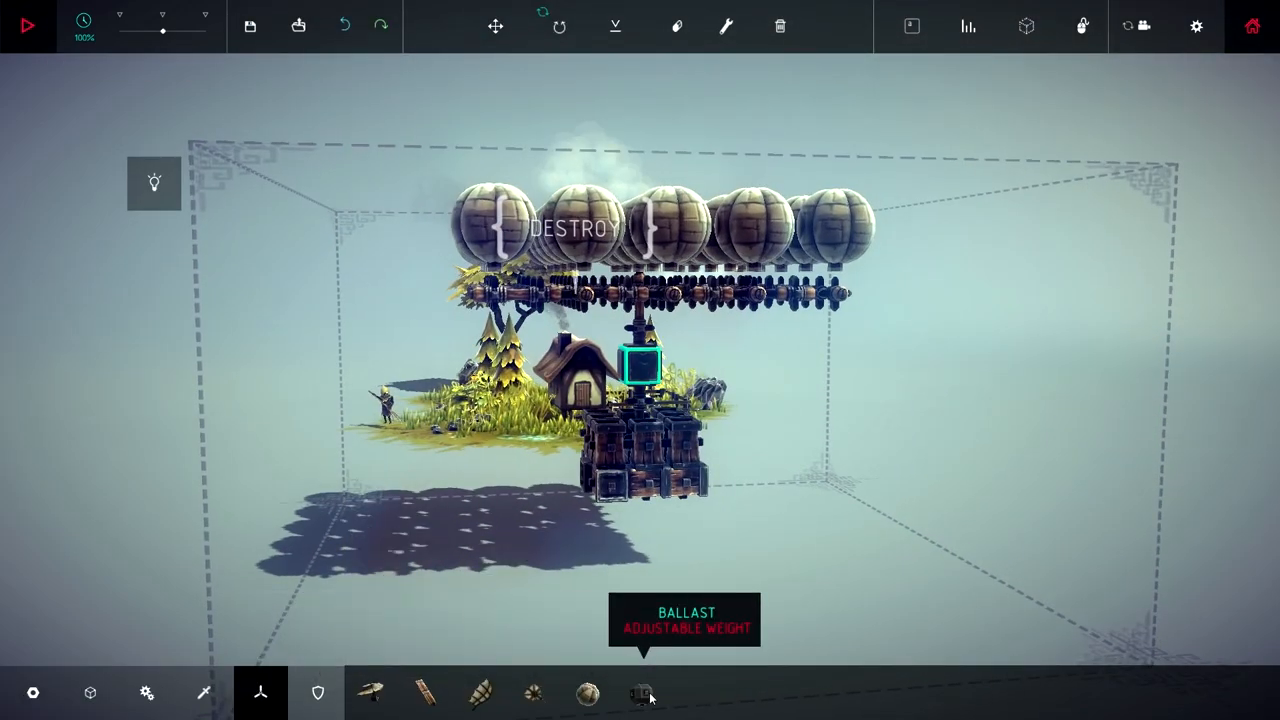
Mount adjustable ballast weights on the basket sides and take a quick test flight
click(641, 693)
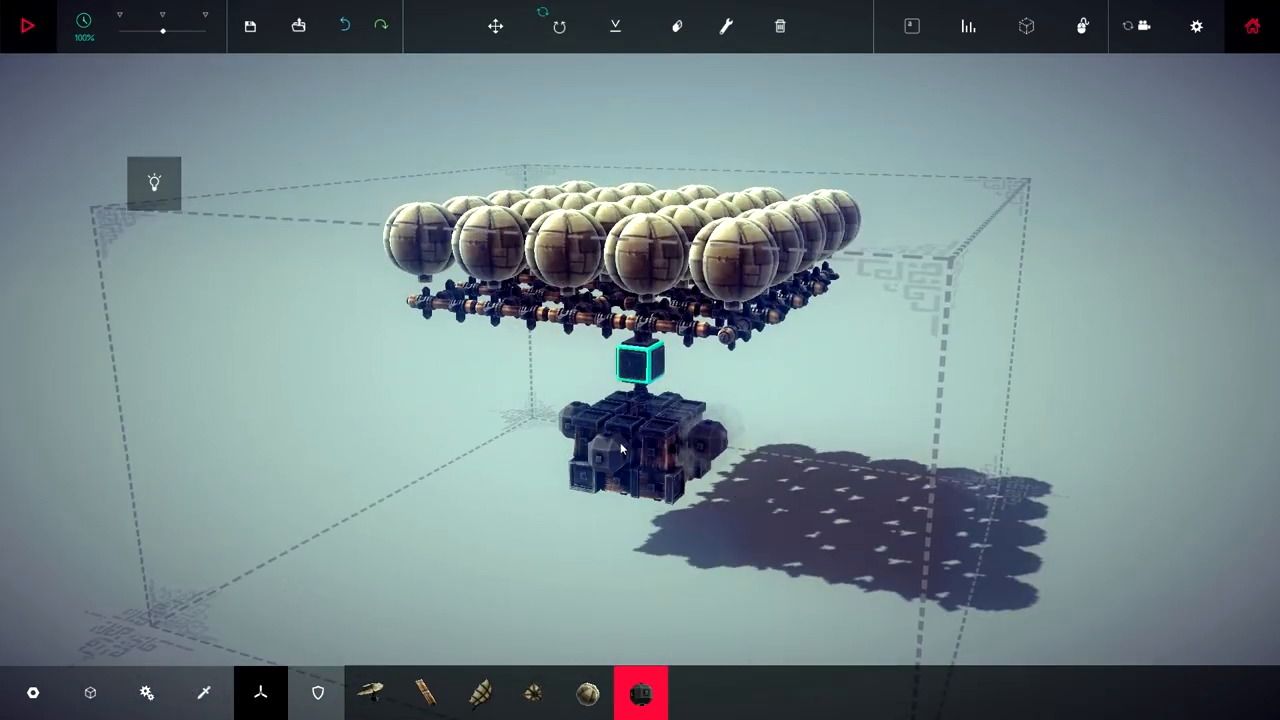
click(725, 26)
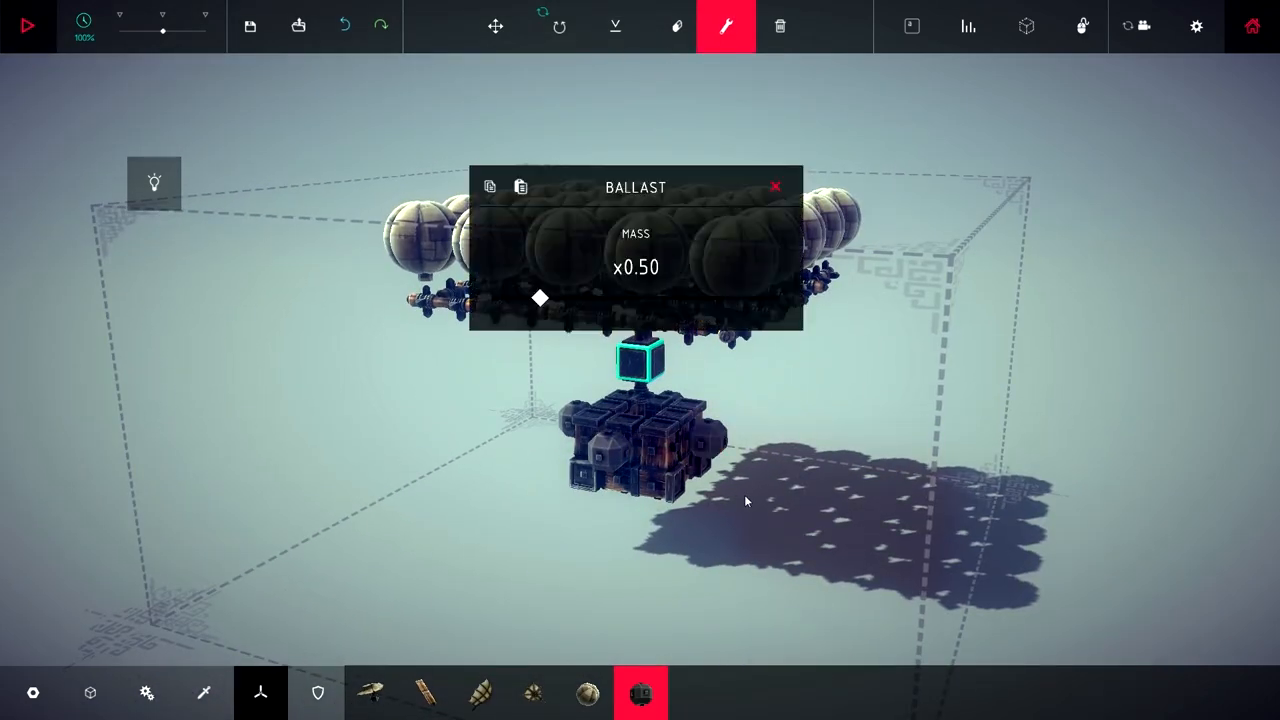
mouse_move(680, 487)
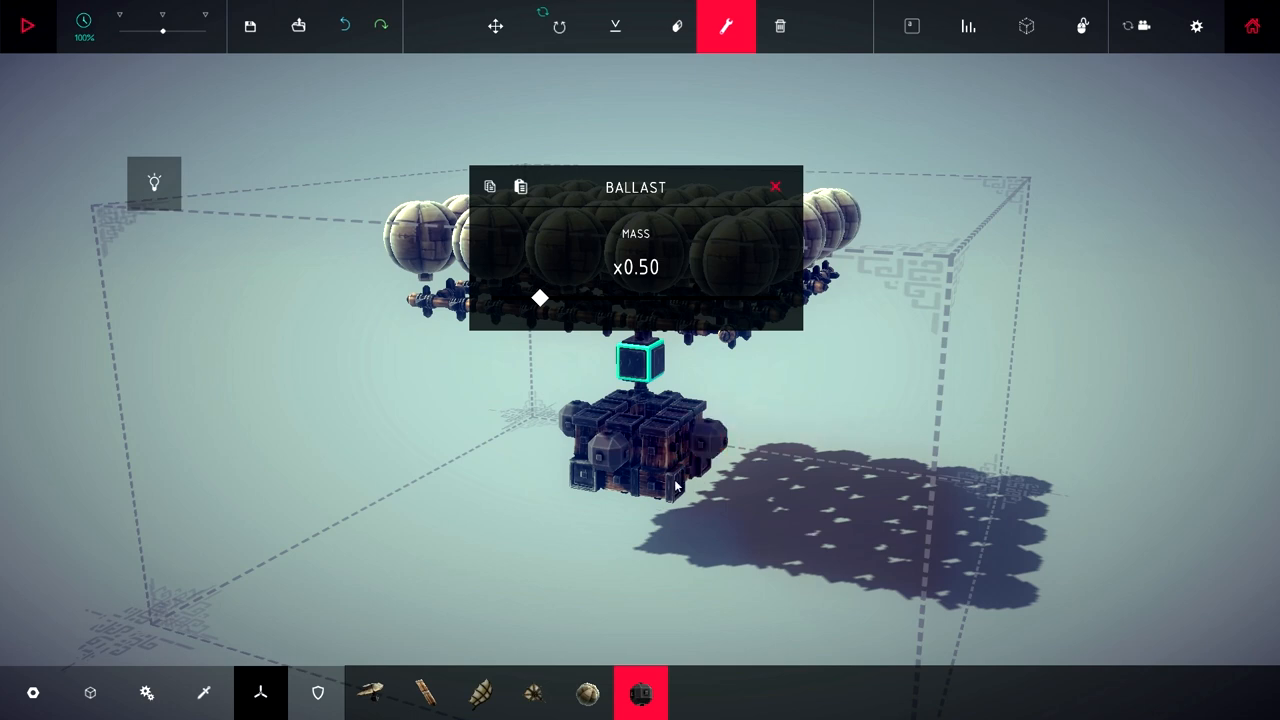
mouse_move(565, 276)
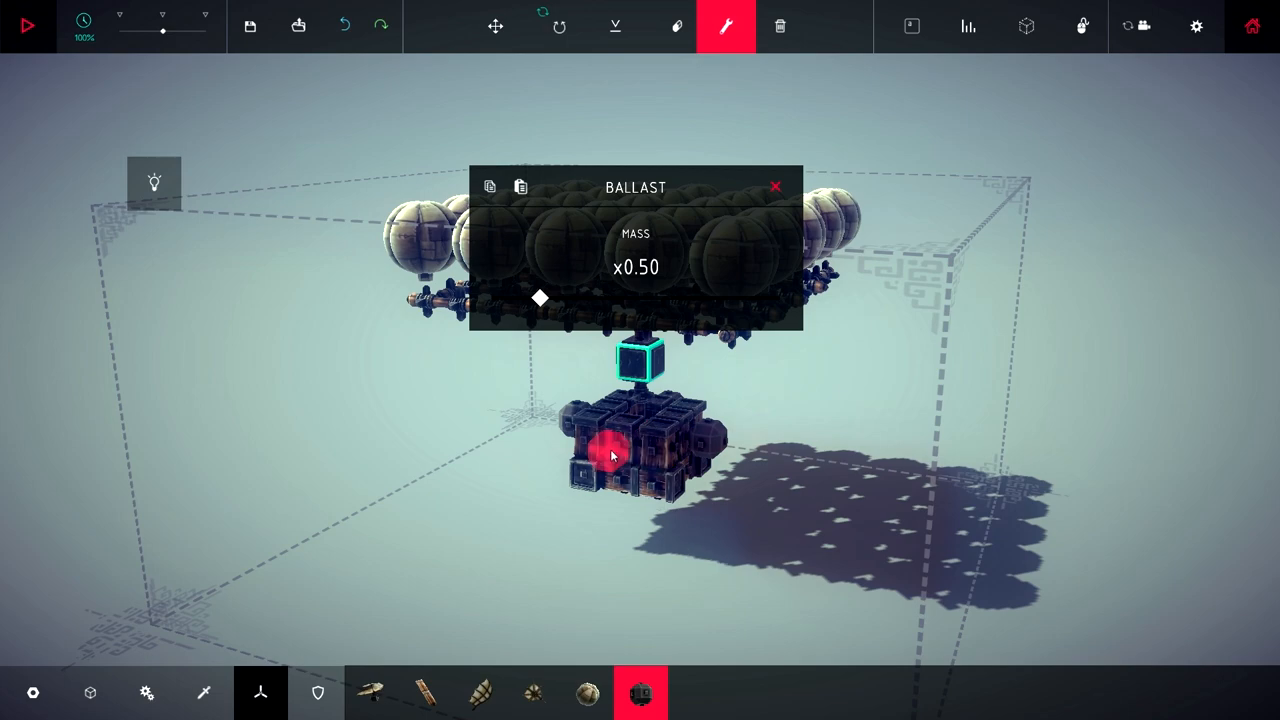
click(27, 25)
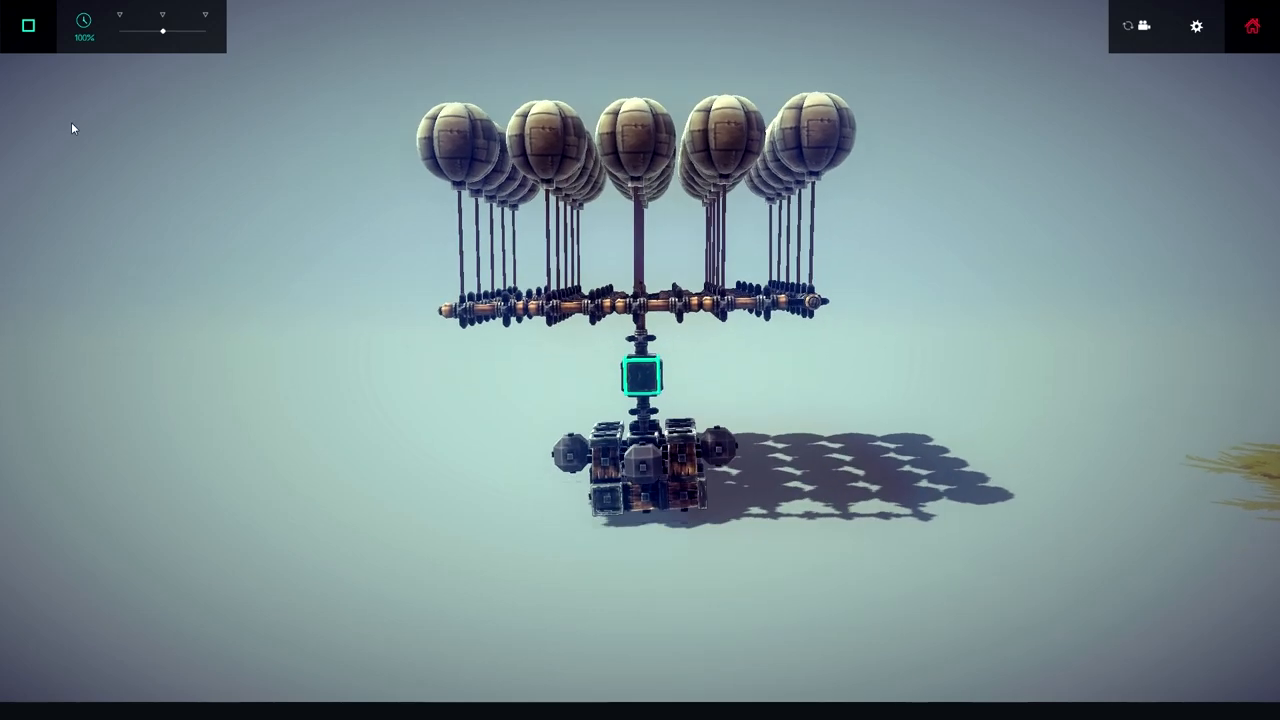
click(27, 25)
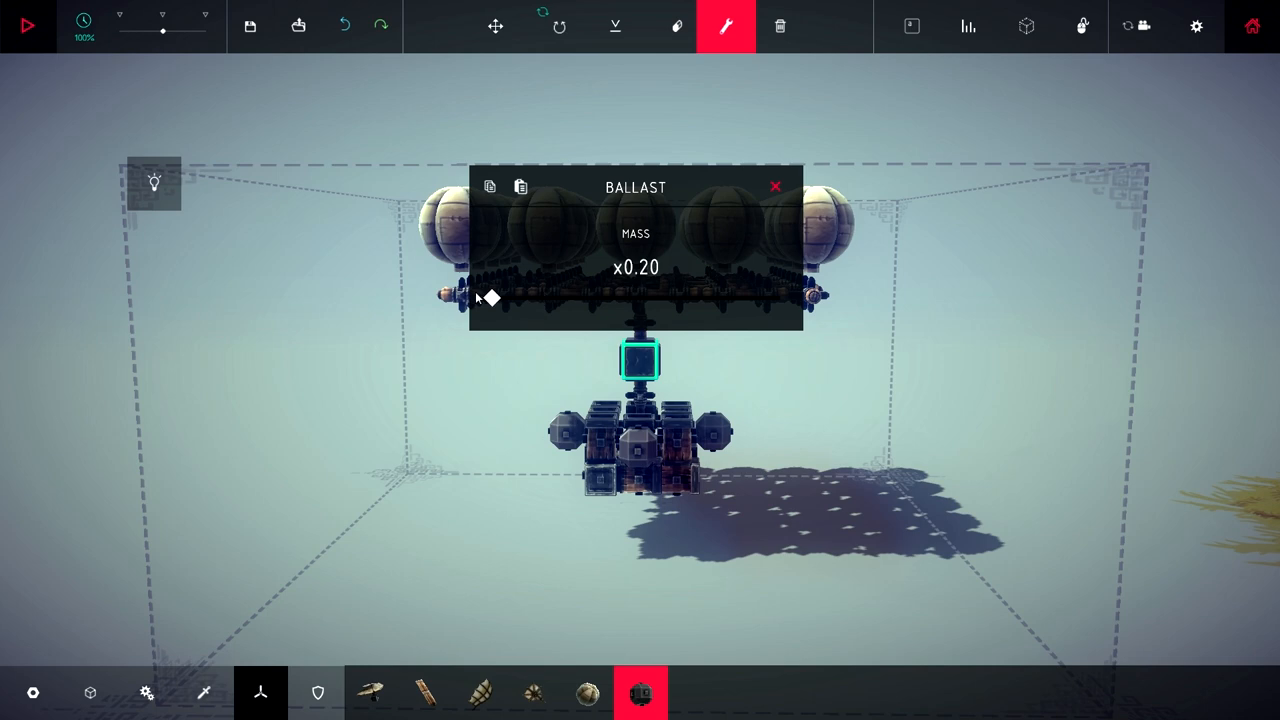
Lower the ballast mass to x0.20 and test-fly the lighter basket
drag(490, 298, 540, 298)
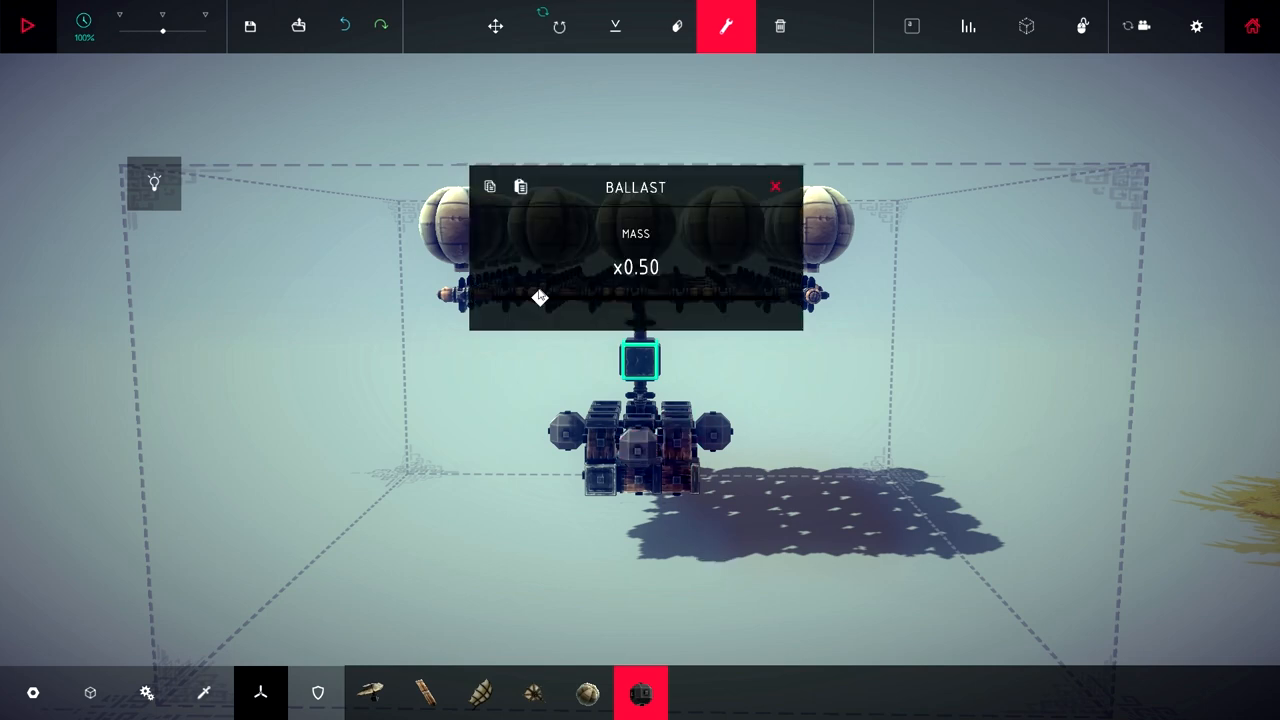
mouse_move(575, 322)
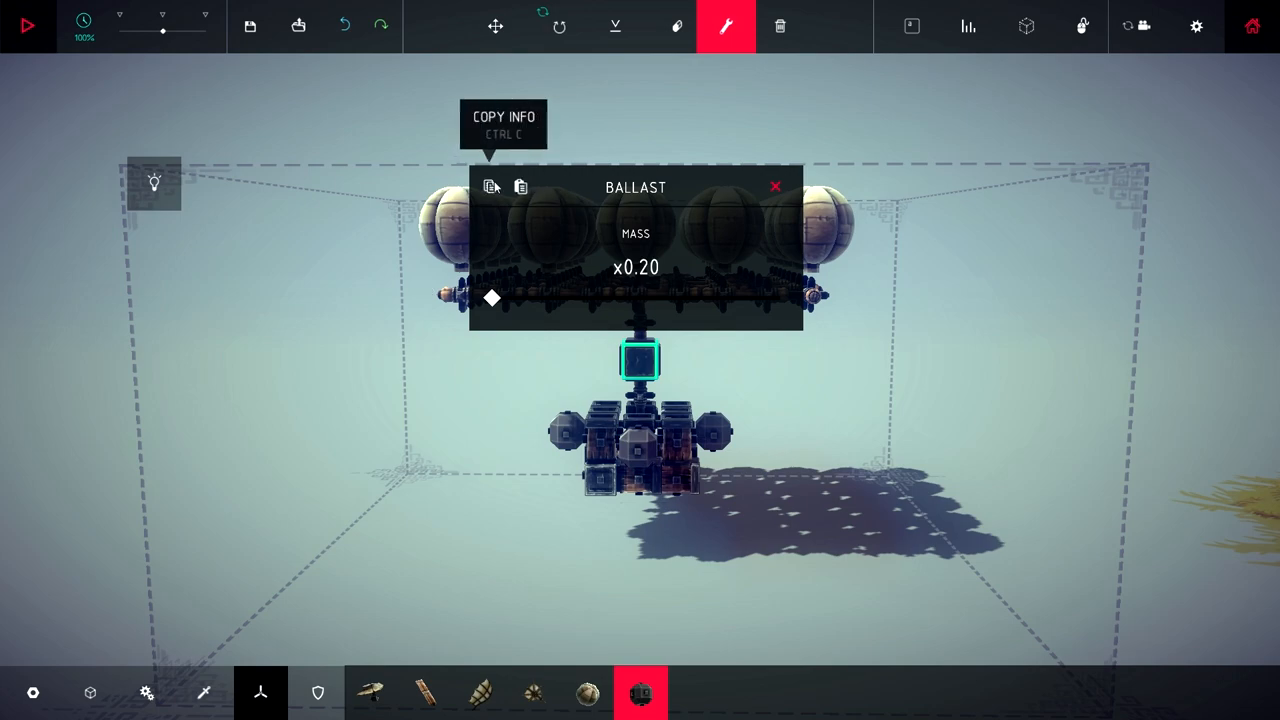
drag(490, 297, 540, 297)
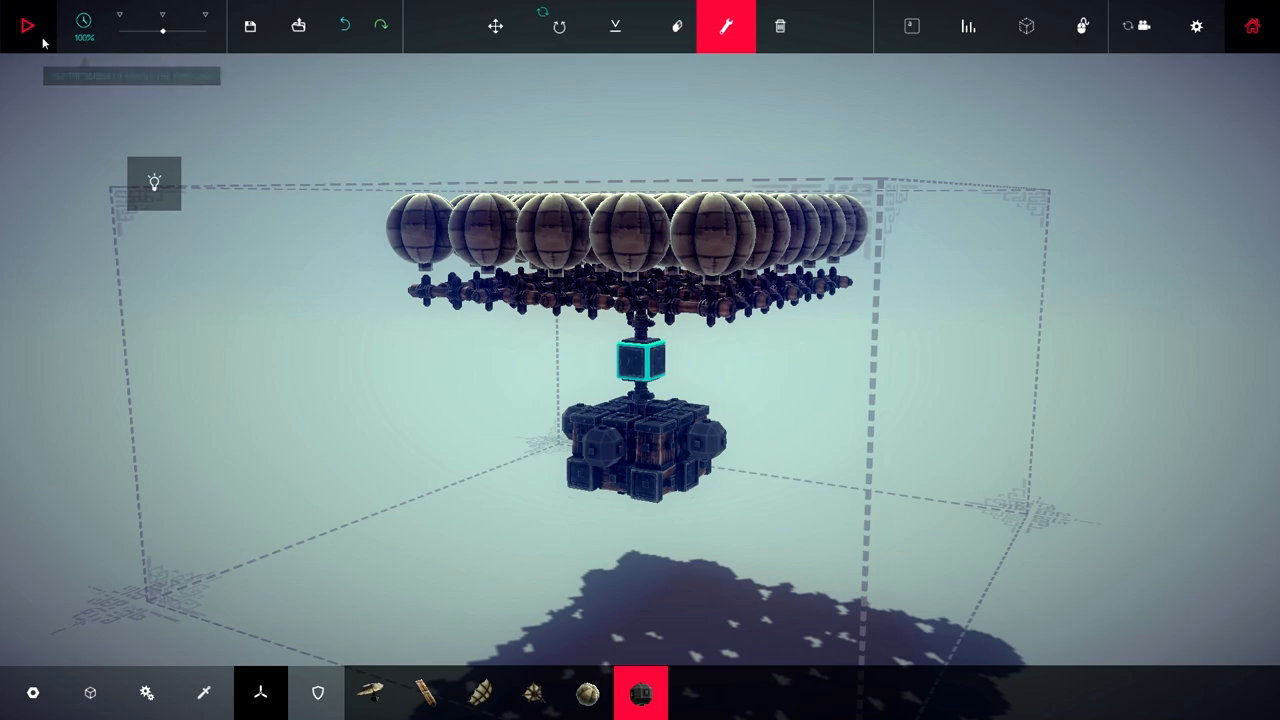
click(27, 25)
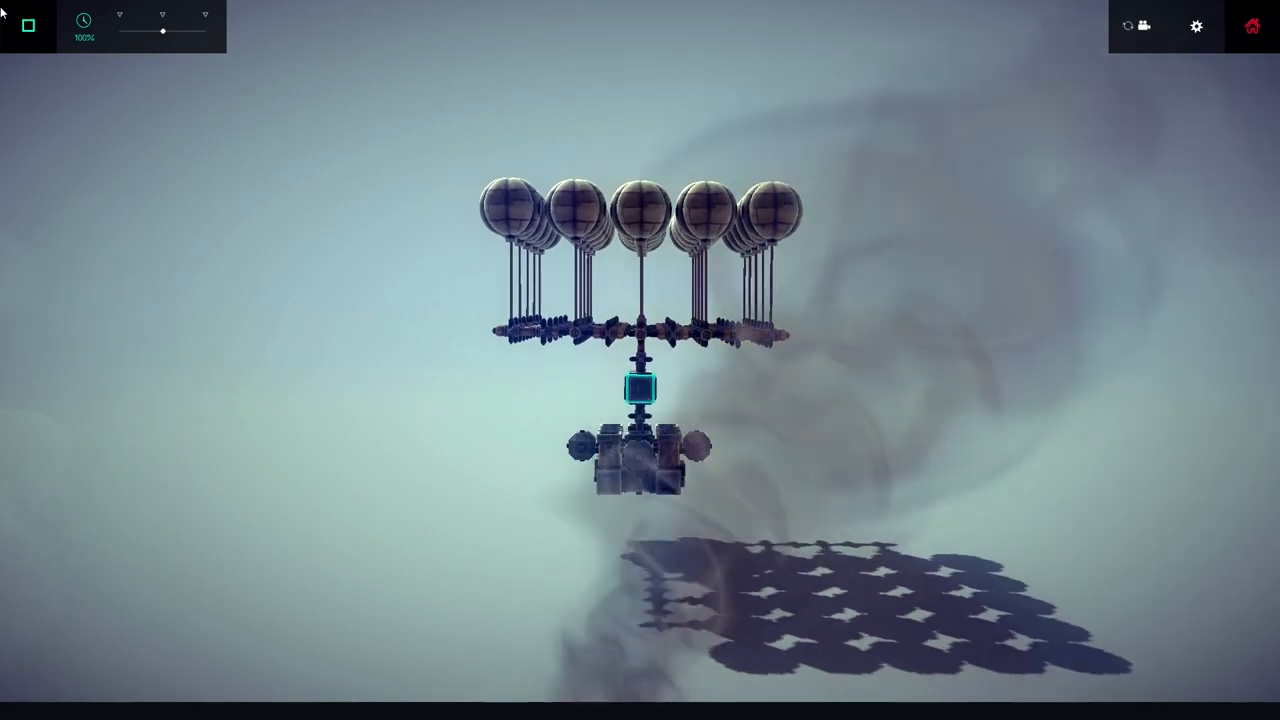
click(27, 26)
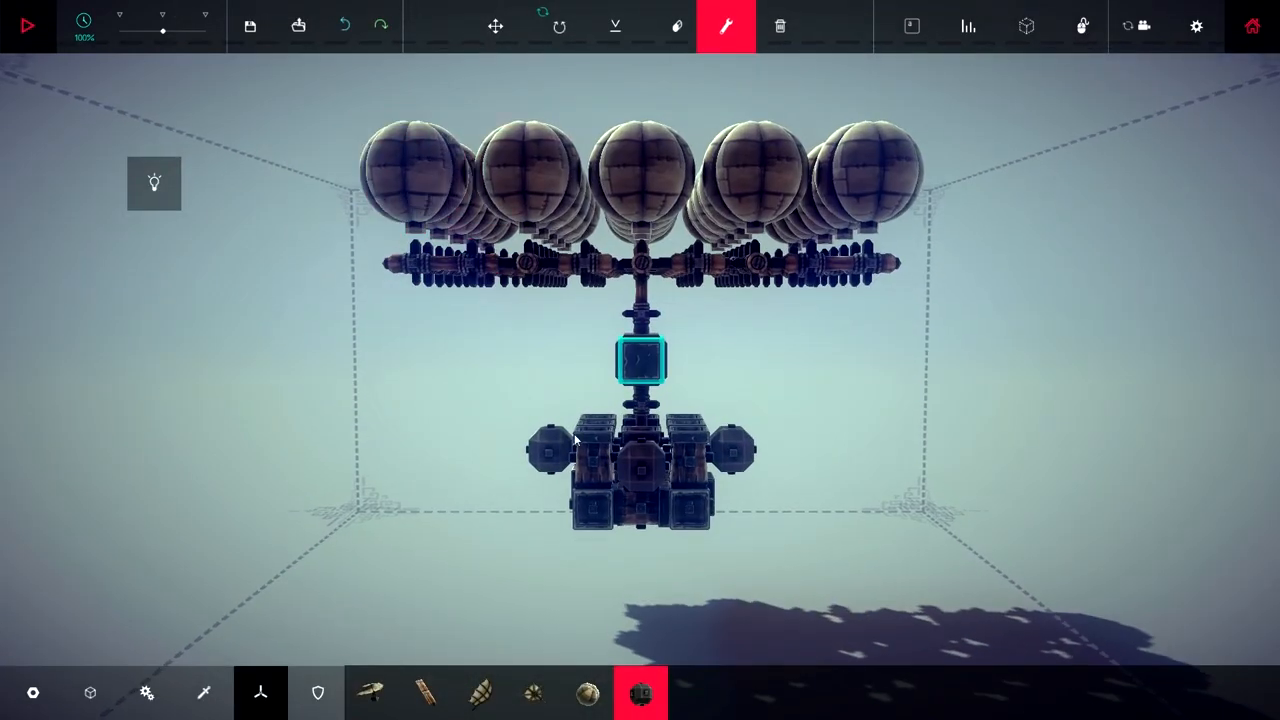
Run a brace from the core block down to the basket
click(677, 26)
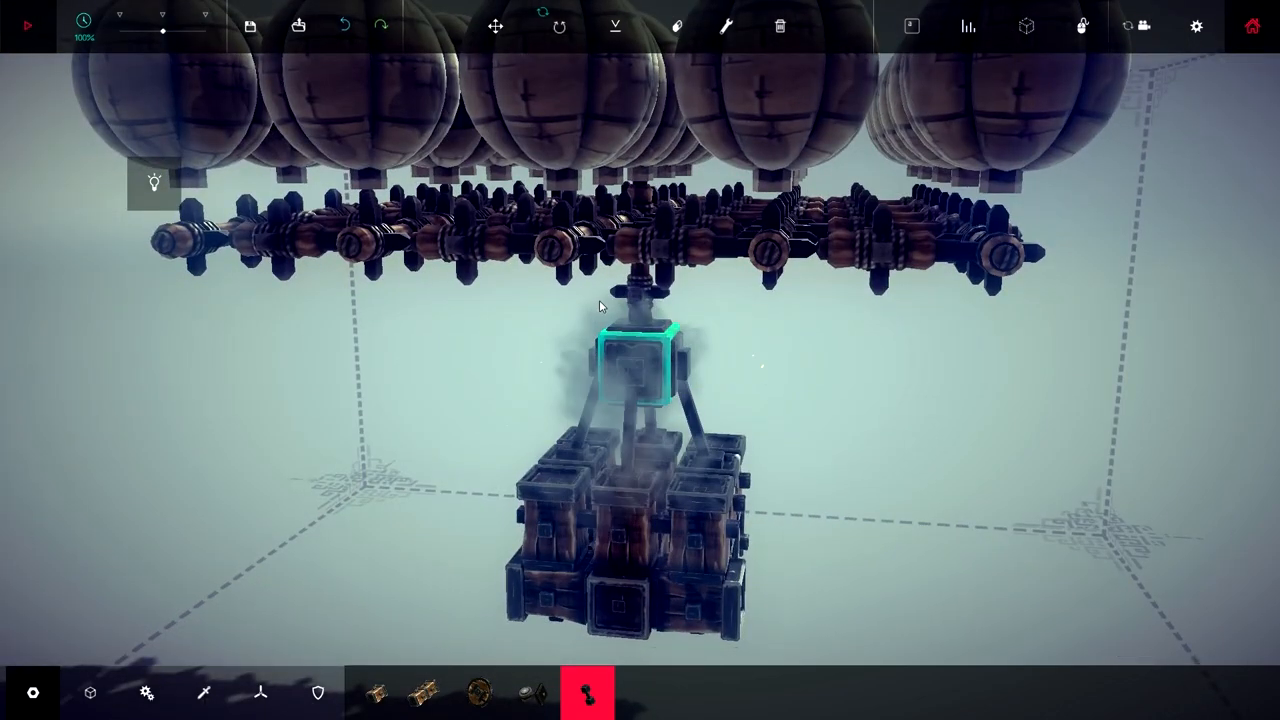
click(27, 26)
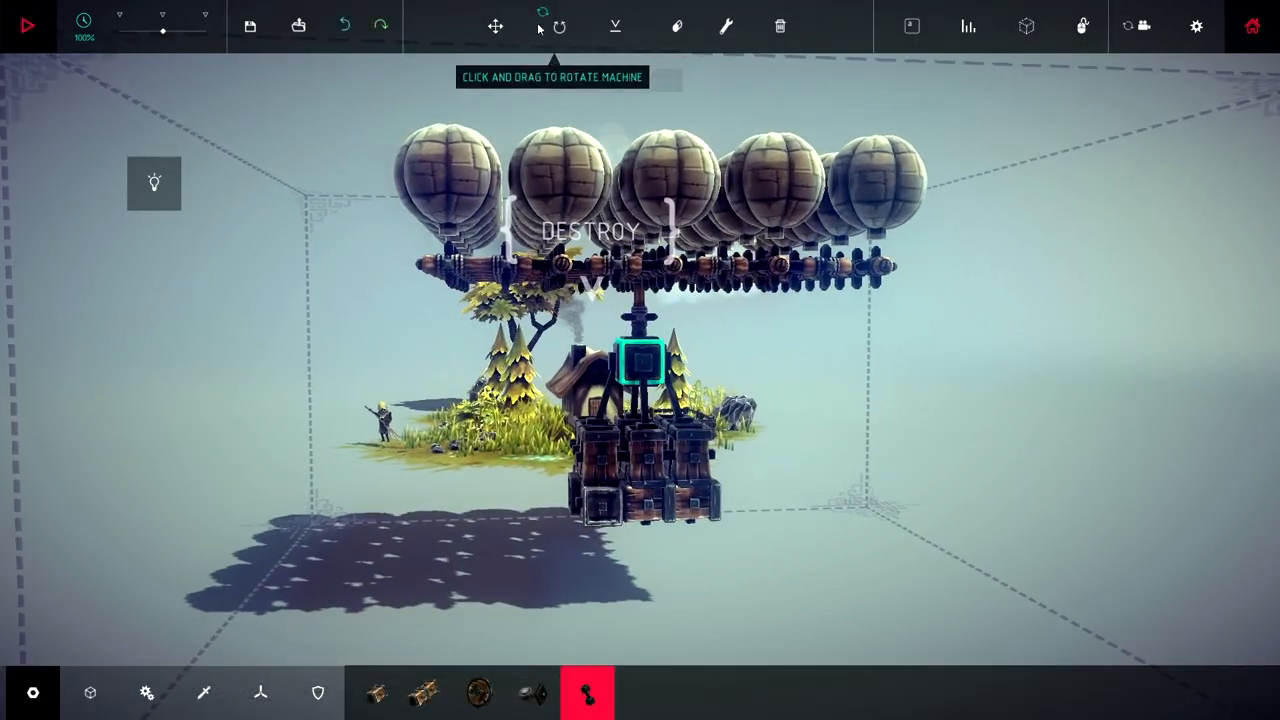
Remove the part beside the core and extend the block column below it
click(298, 26)
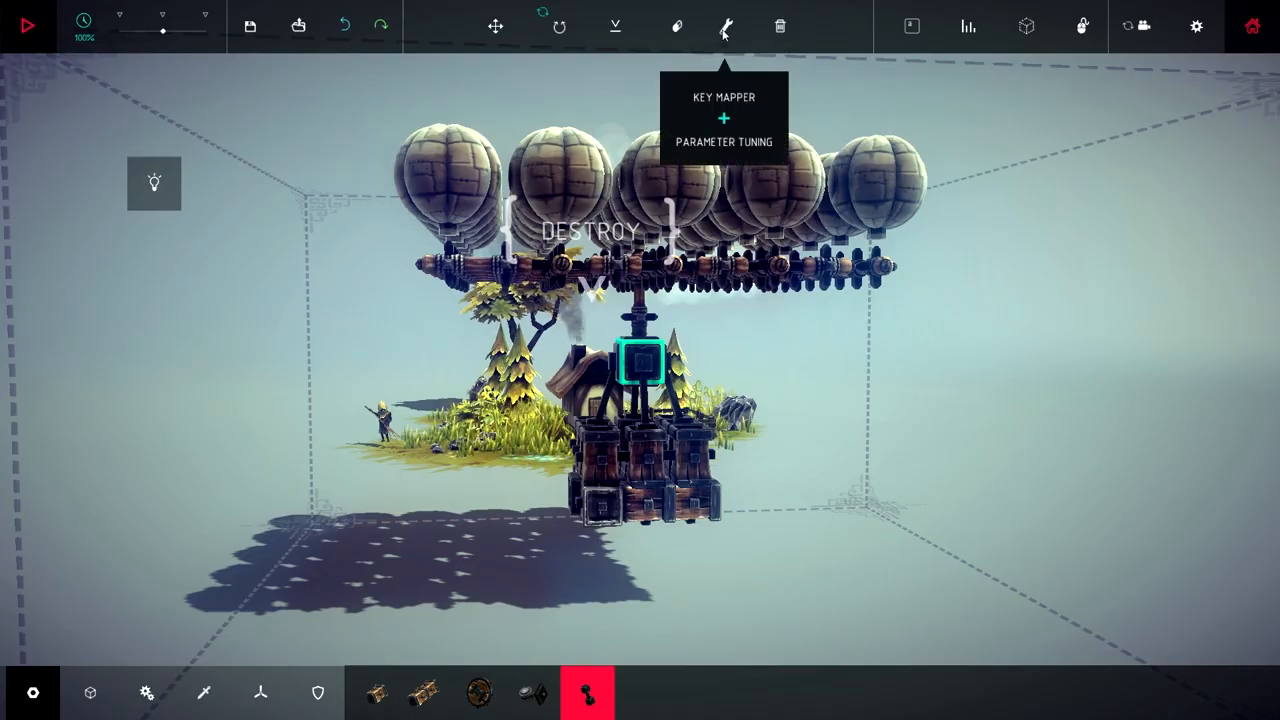
click(677, 26)
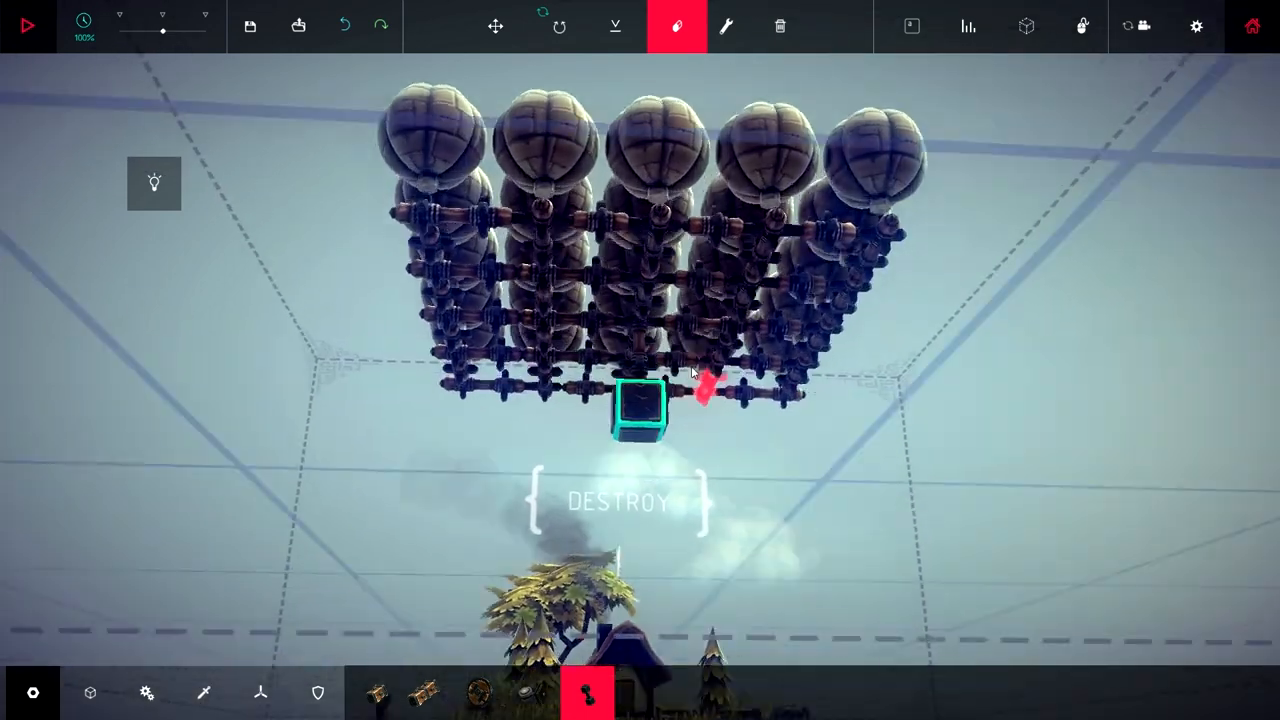
click(204, 692)
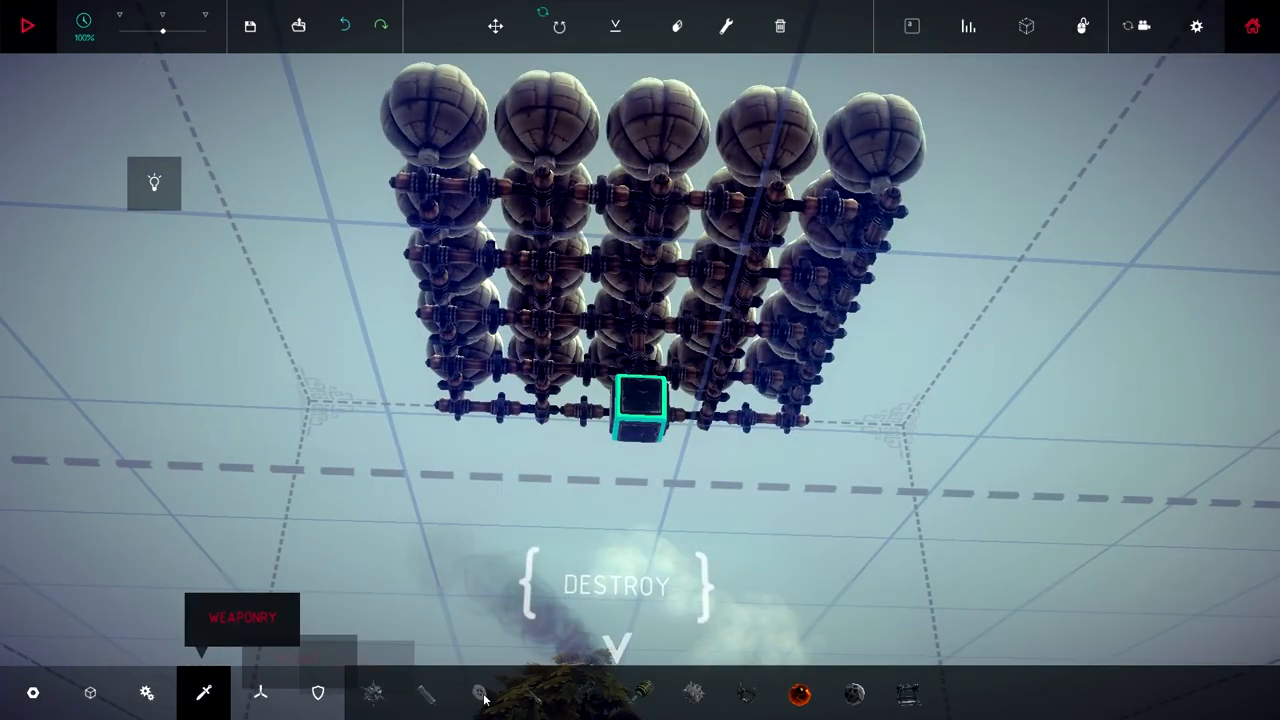
mouse_move(745, 692)
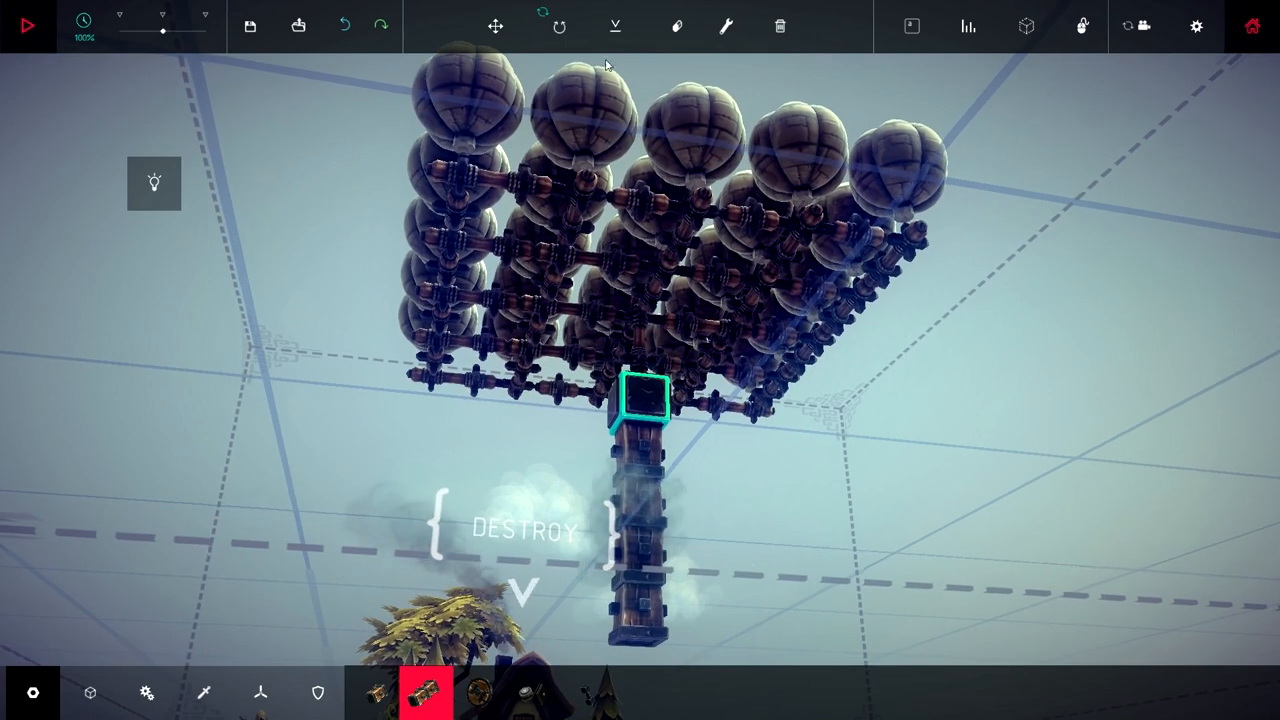
click(677, 26)
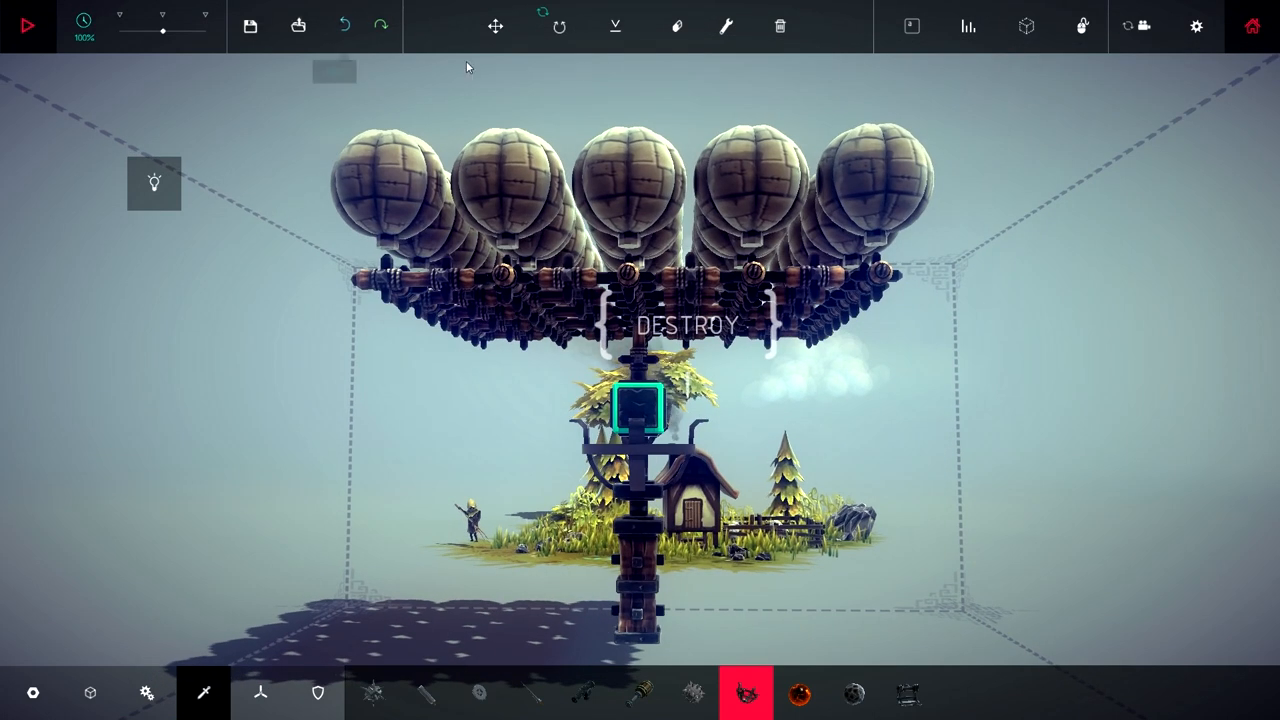
Strip the block column from beneath the core, leaving it bare under the balloon lattice
click(344, 26)
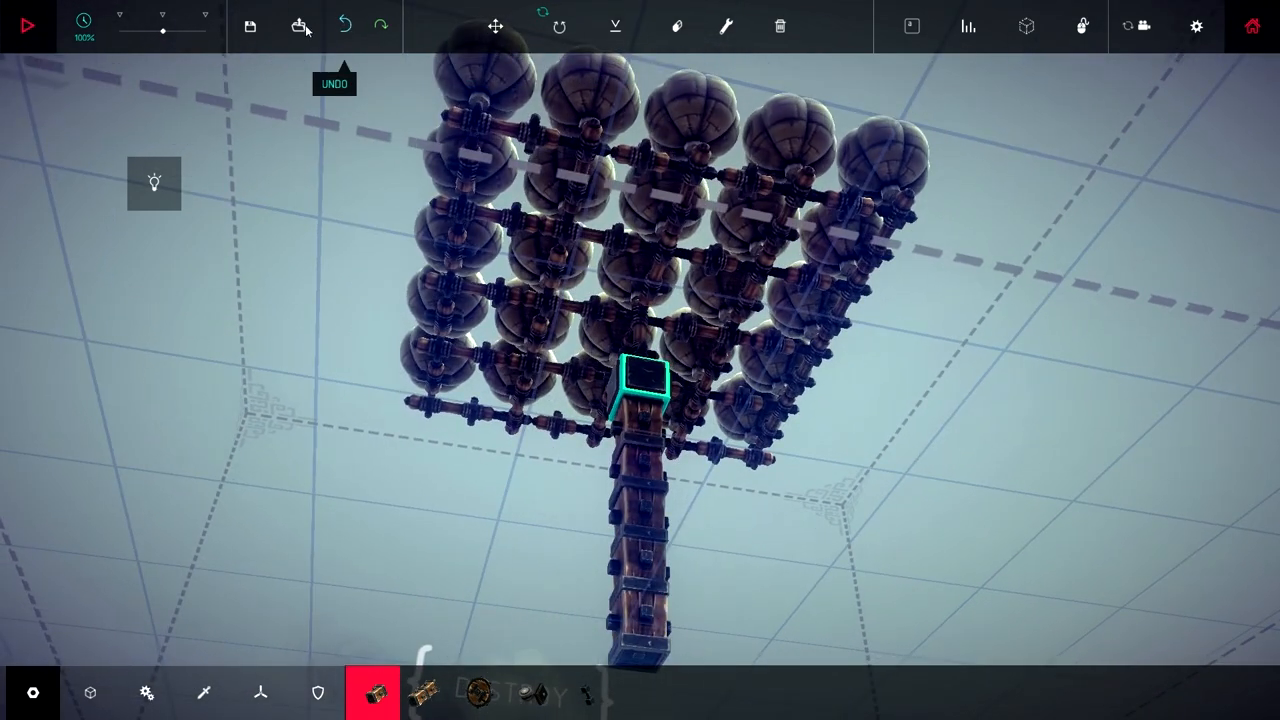
mouse_move(495, 26)
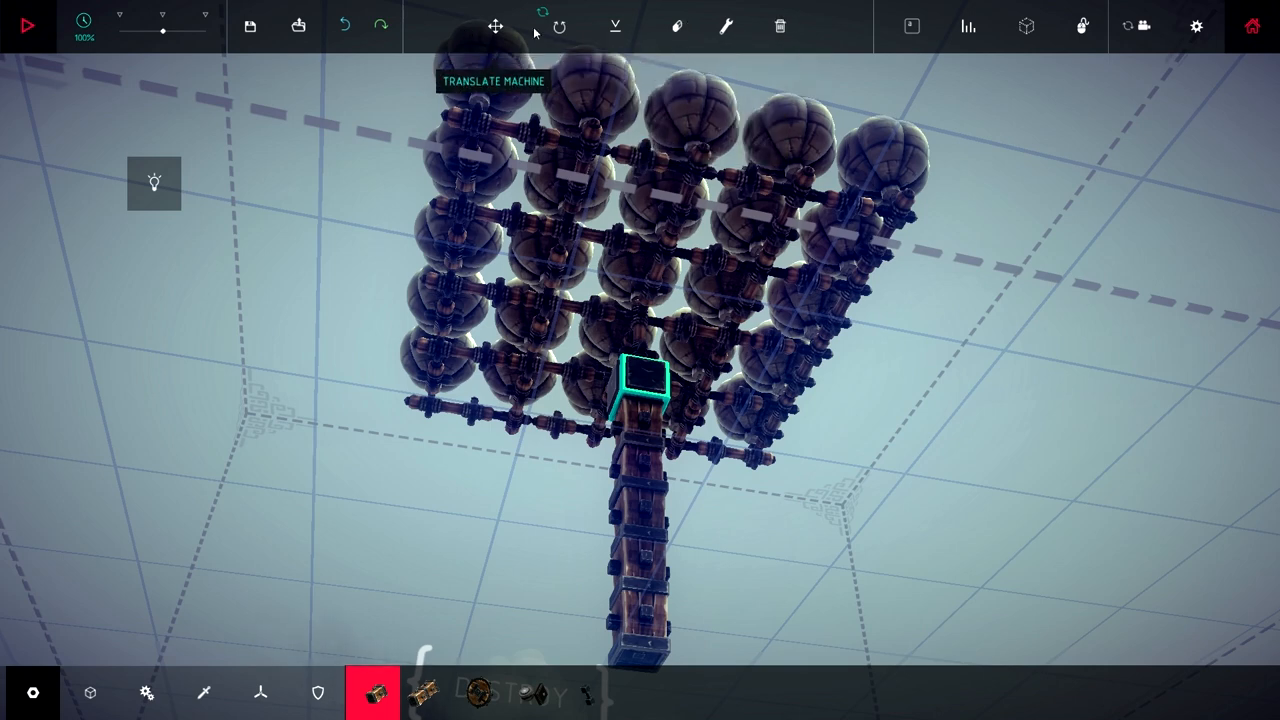
click(677, 26)
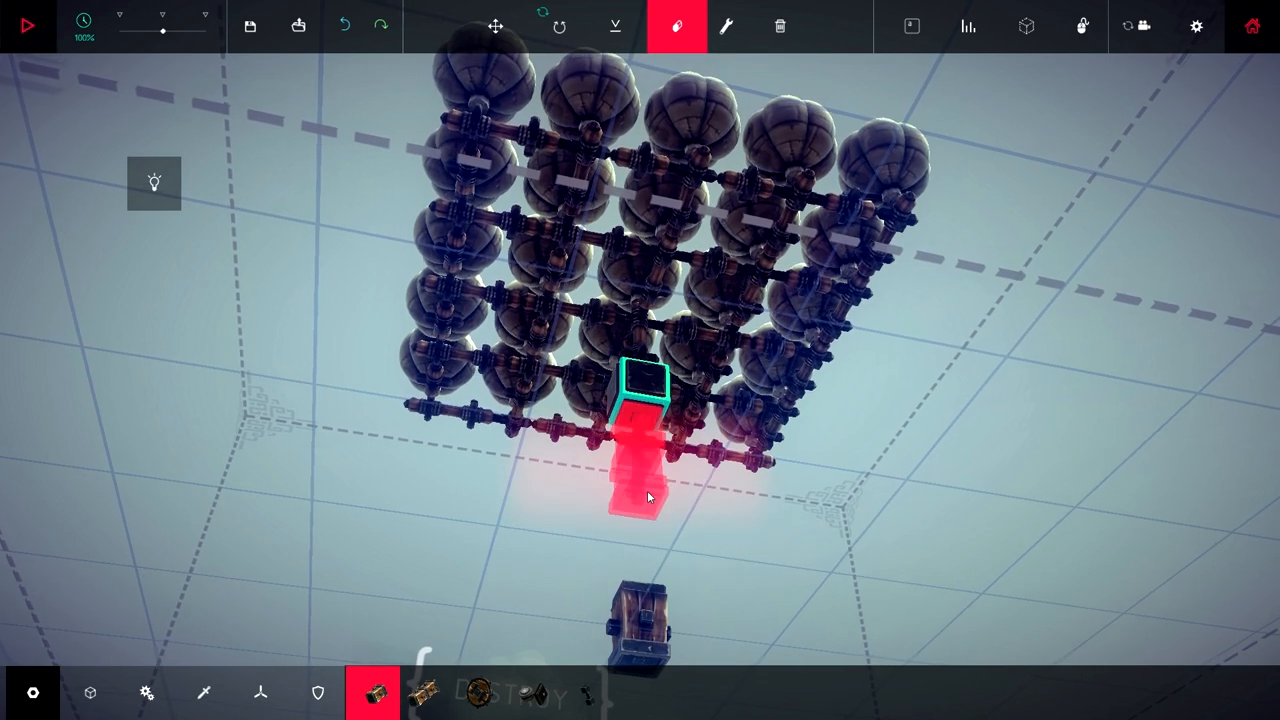
click(344, 27)
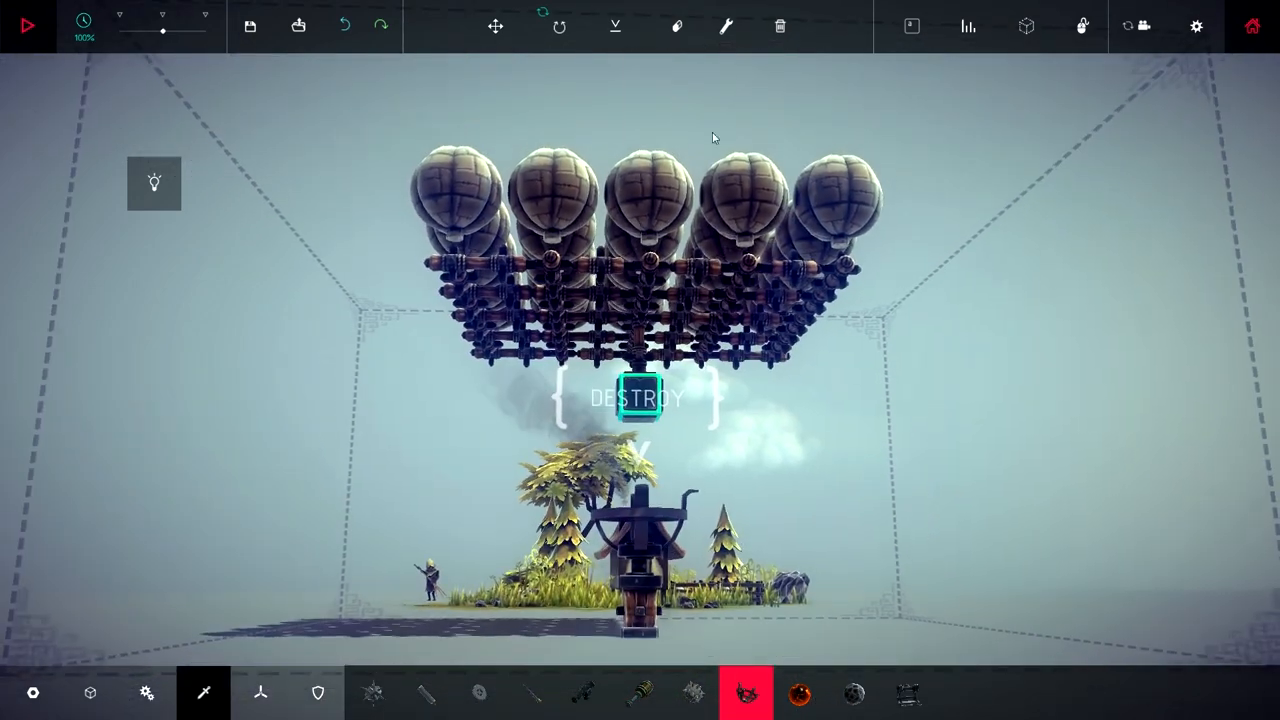
Hang a column of bars ending in a curved holder cradle below the core
click(677, 26)
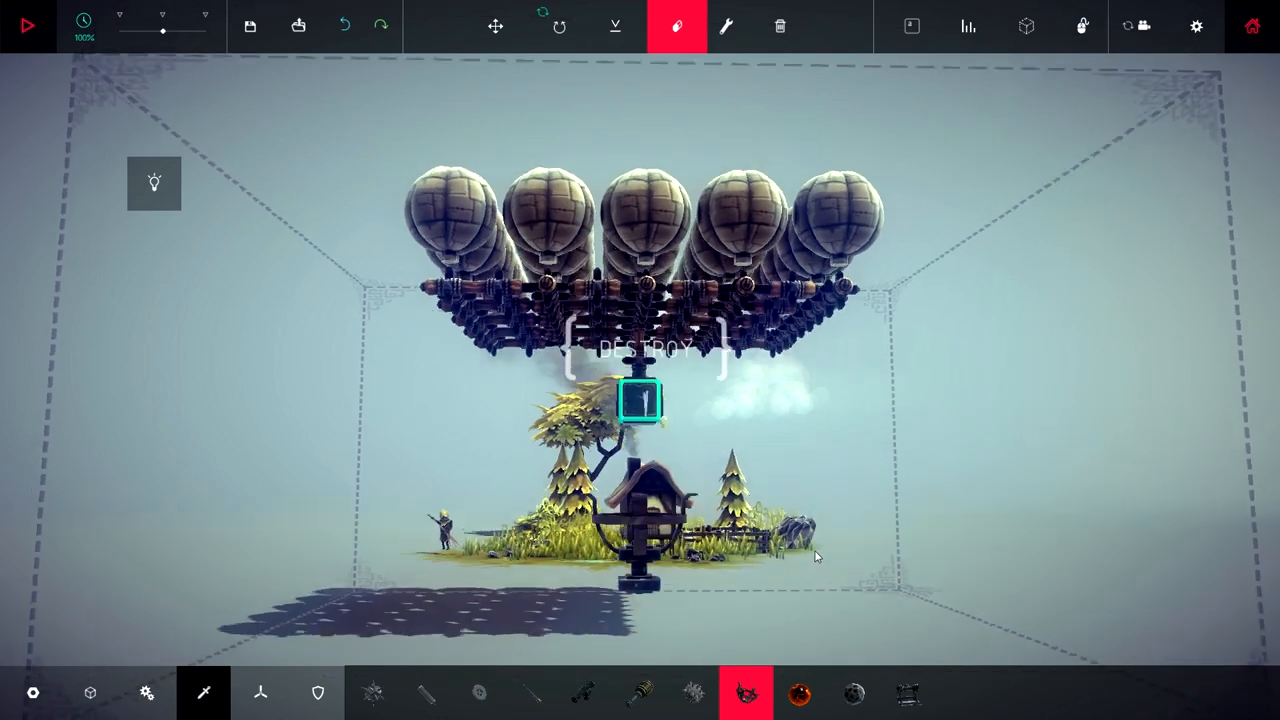
click(260, 691)
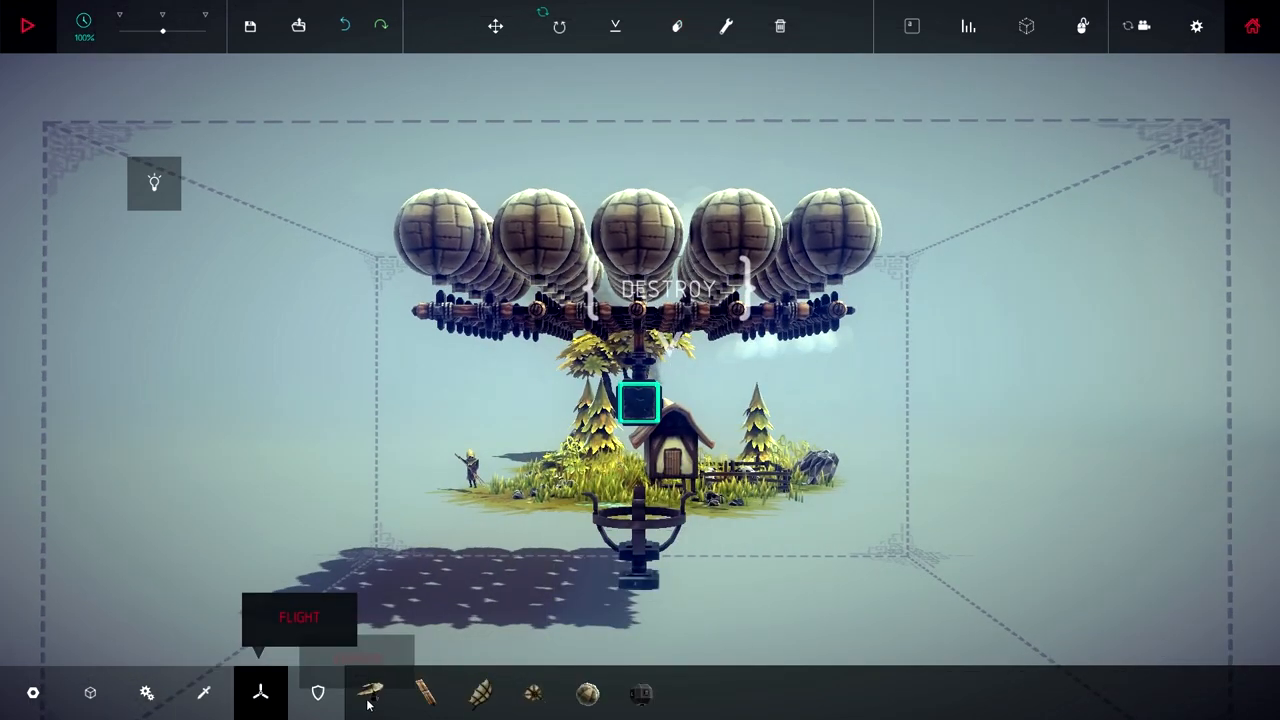
click(147, 693)
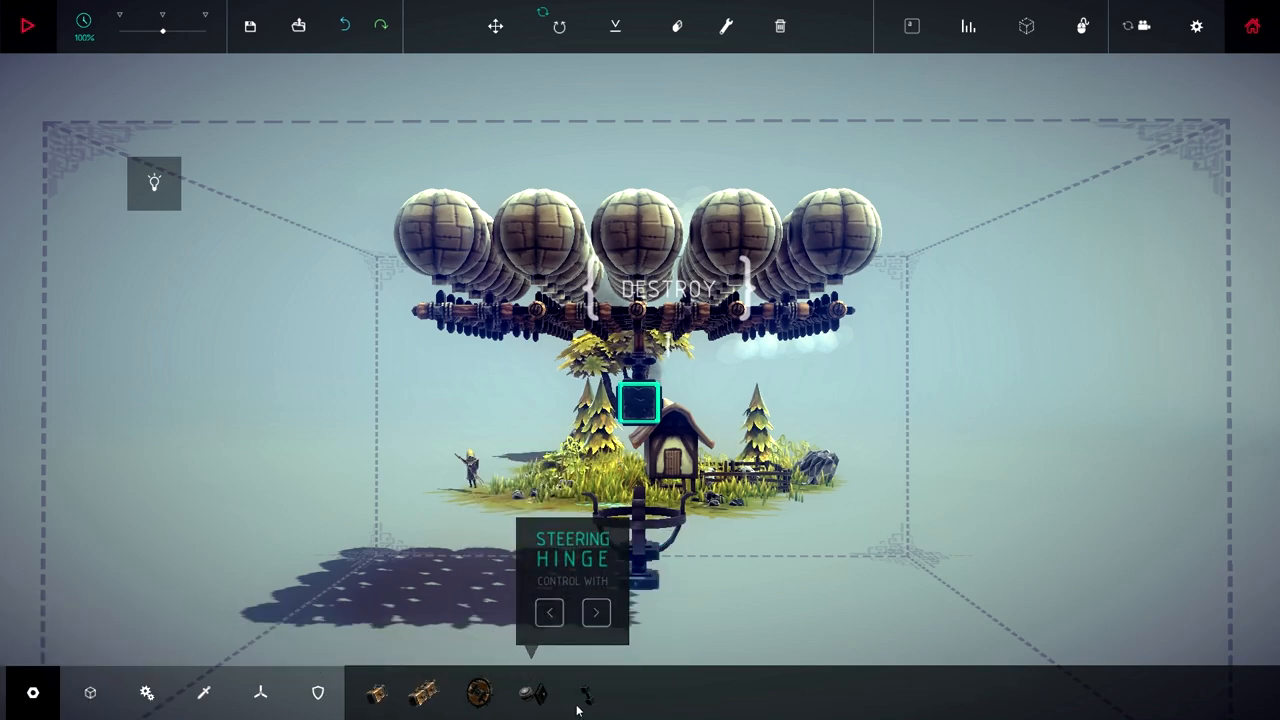
click(587, 692)
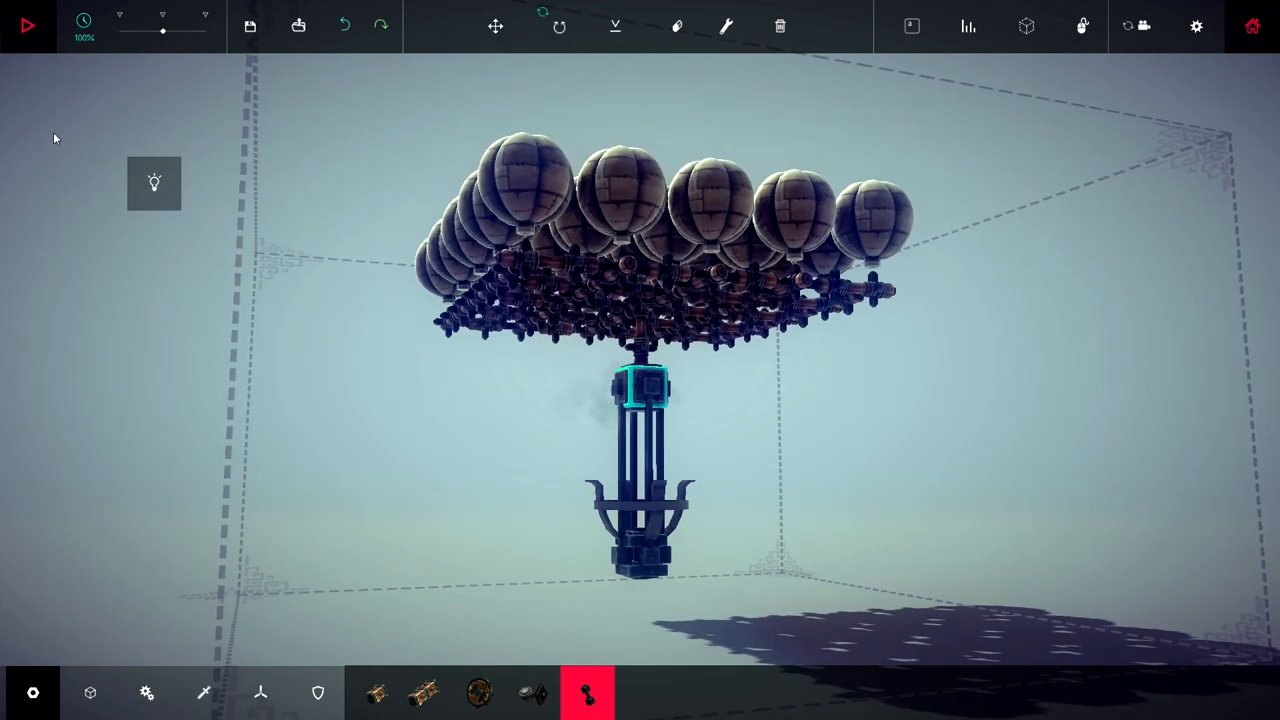
Take a short test flight to check the balloons lift the cradle
click(27, 26)
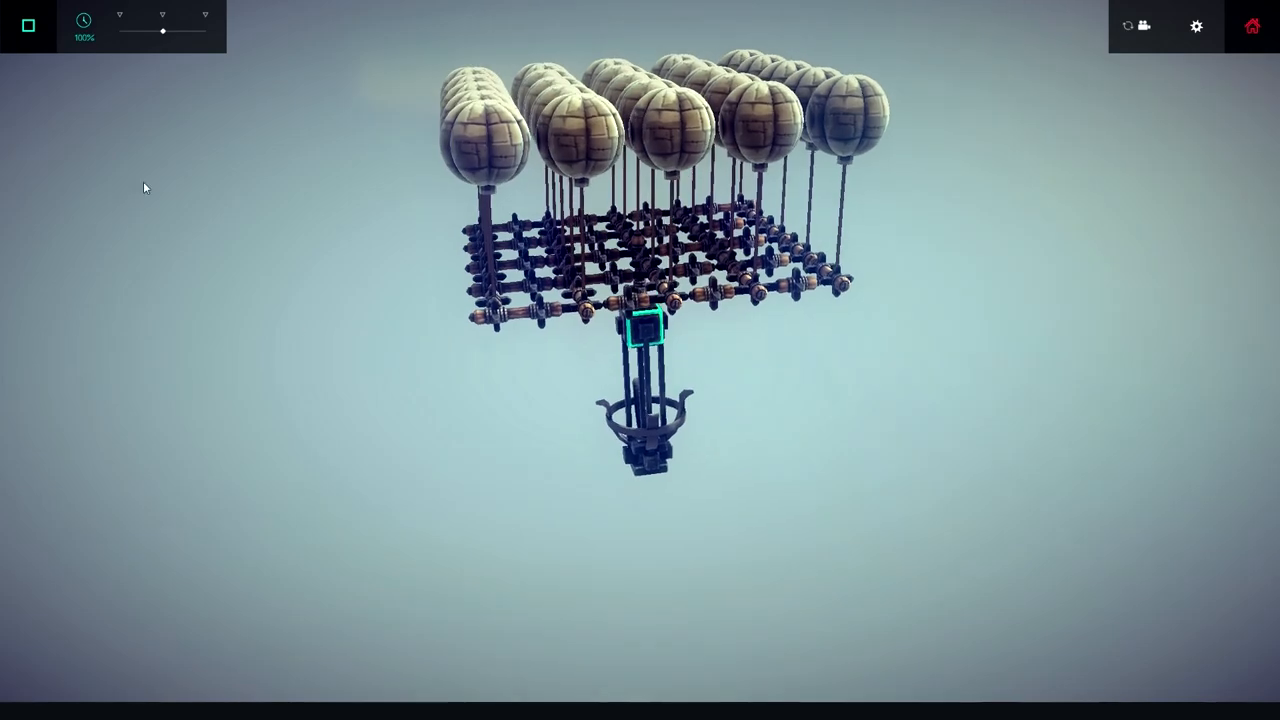
click(27, 25)
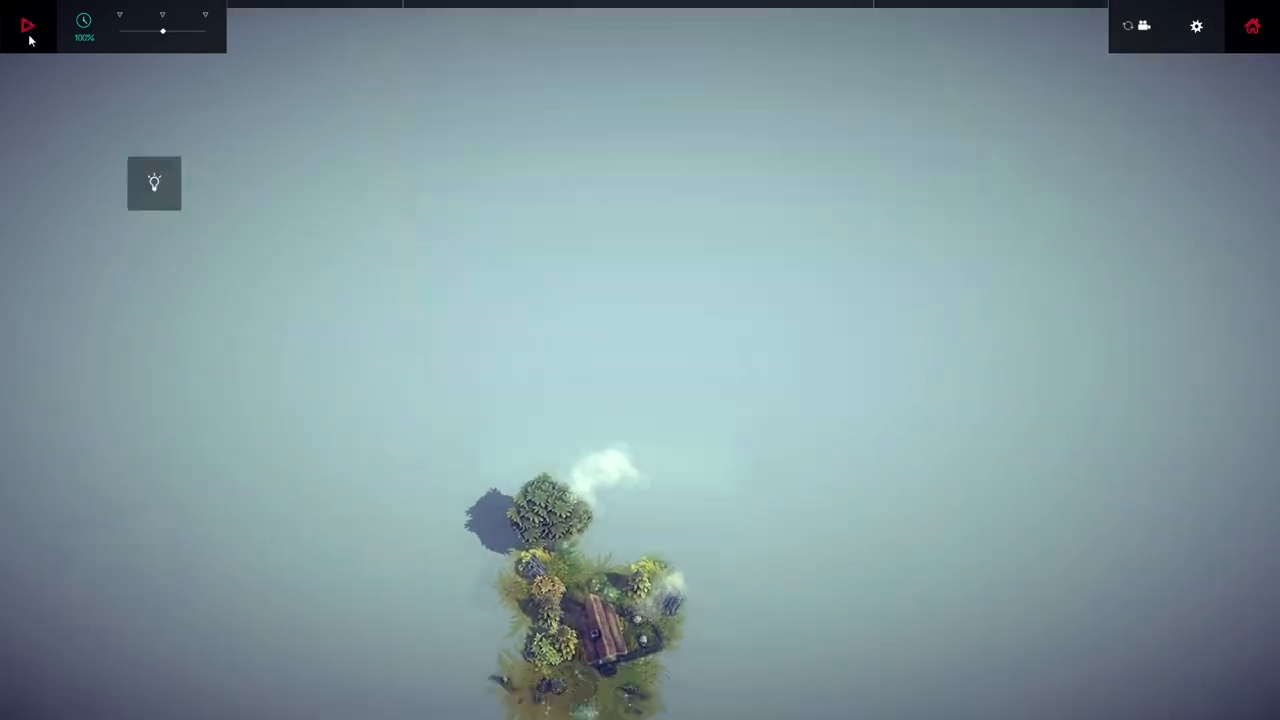
click(27, 25)
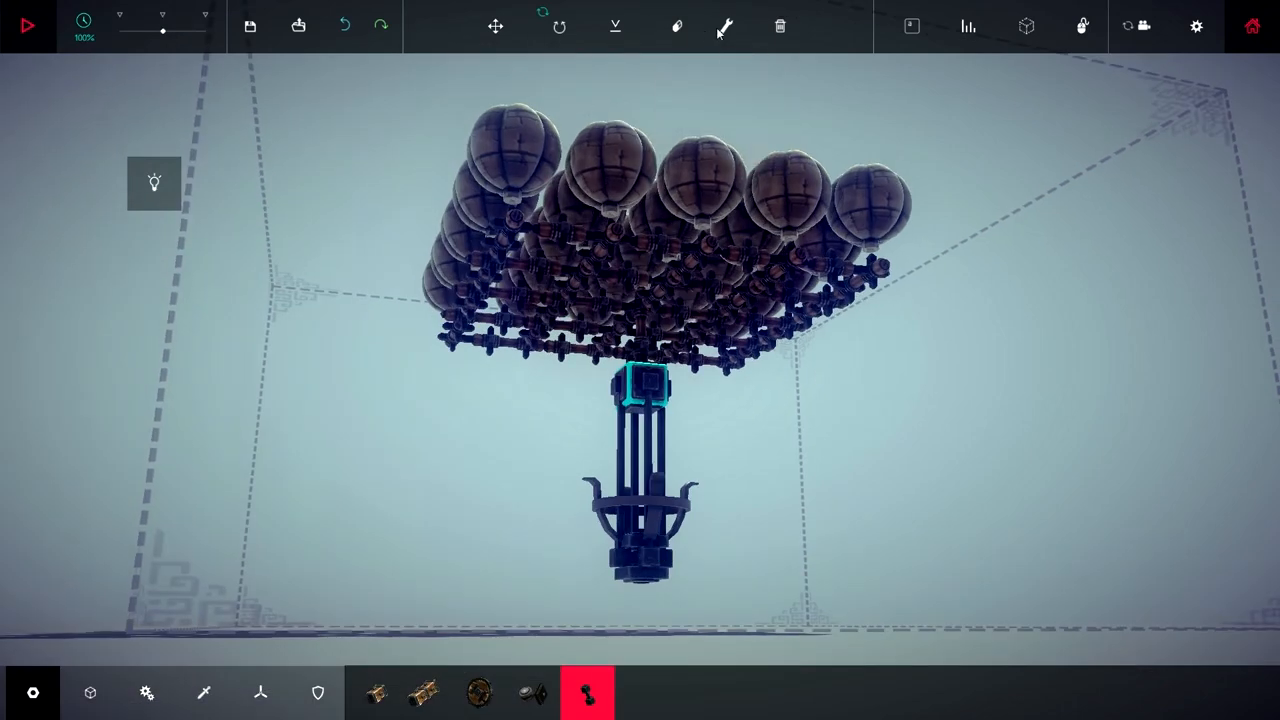
Rebuild the basket on the cradle column with small wooden blocks
click(677, 26)
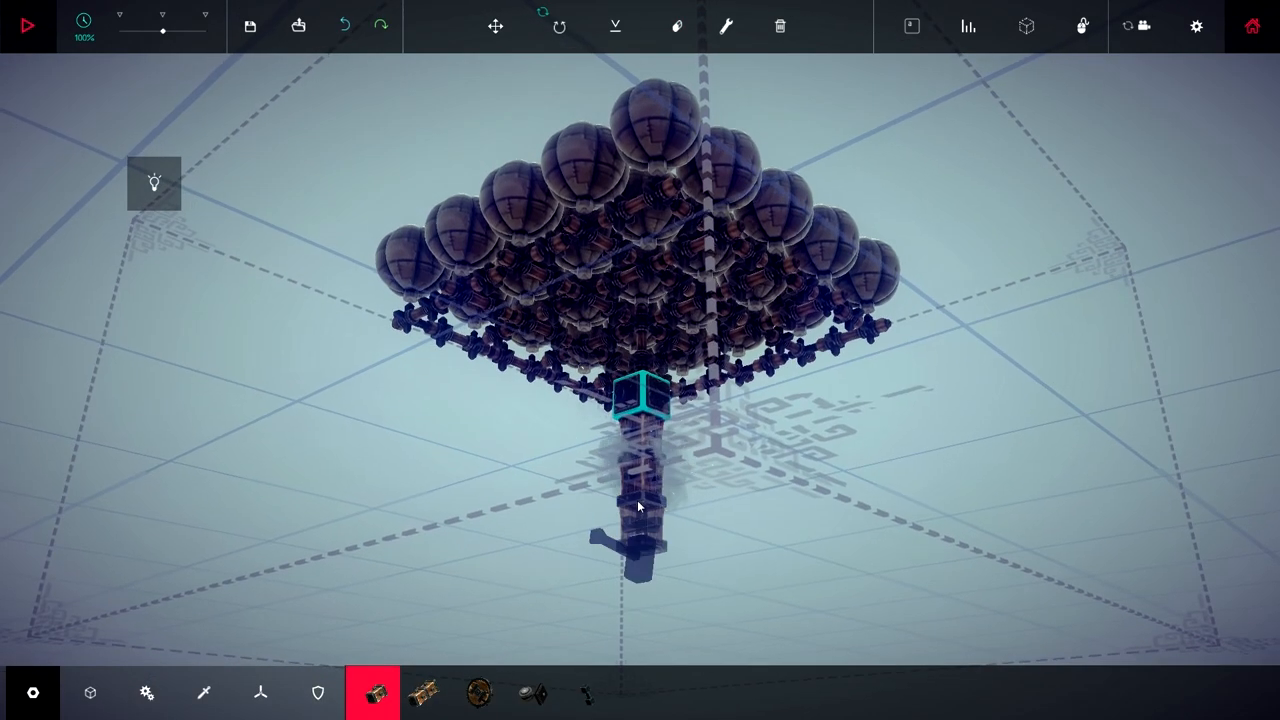
click(677, 26)
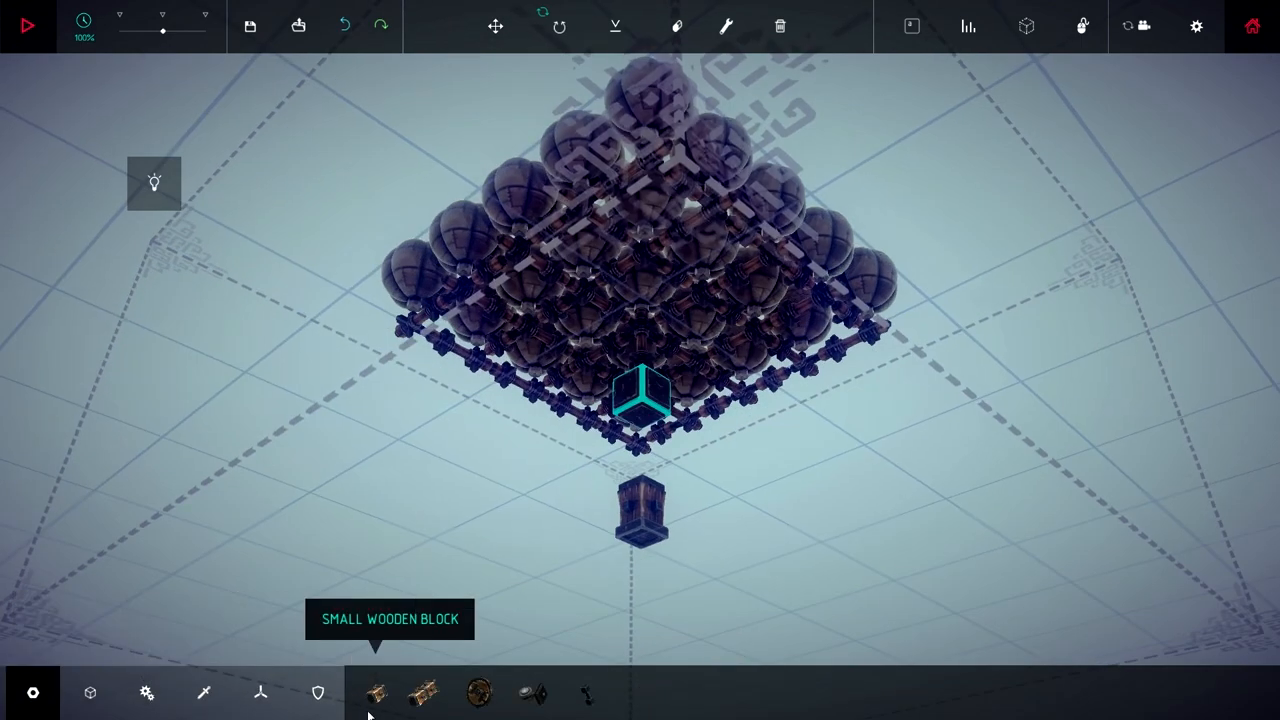
click(676, 26)
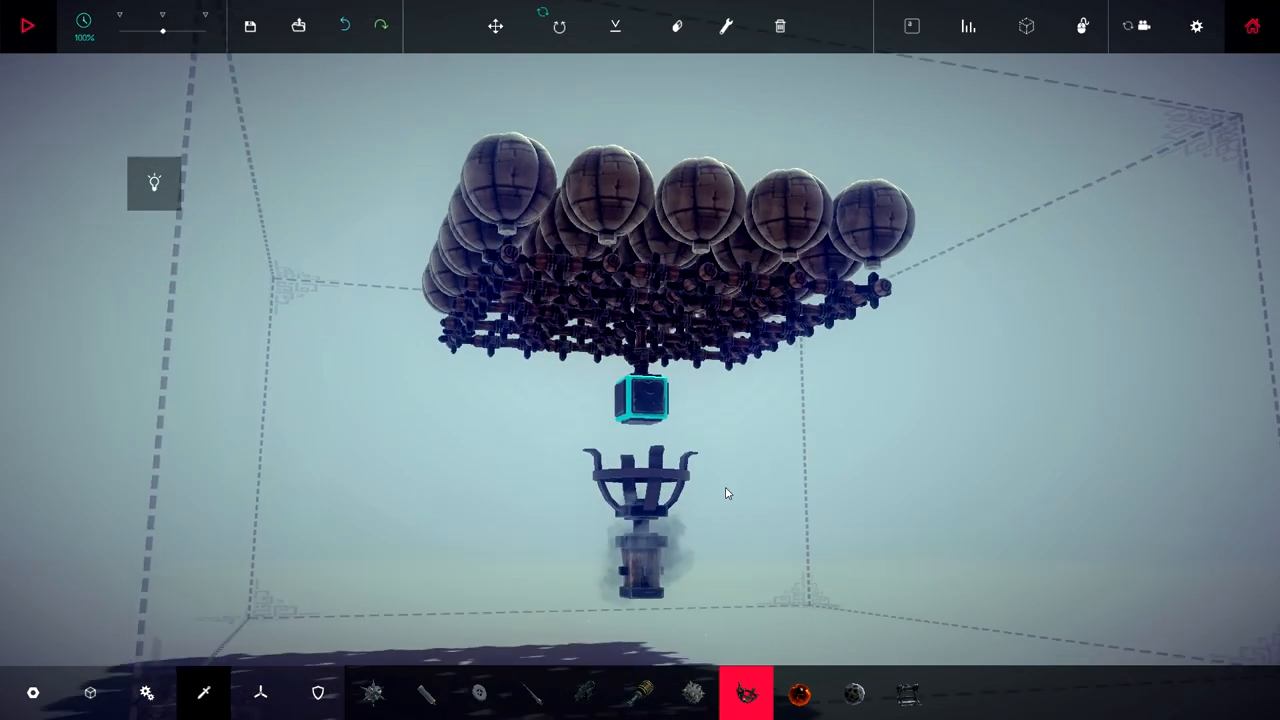
click(677, 26)
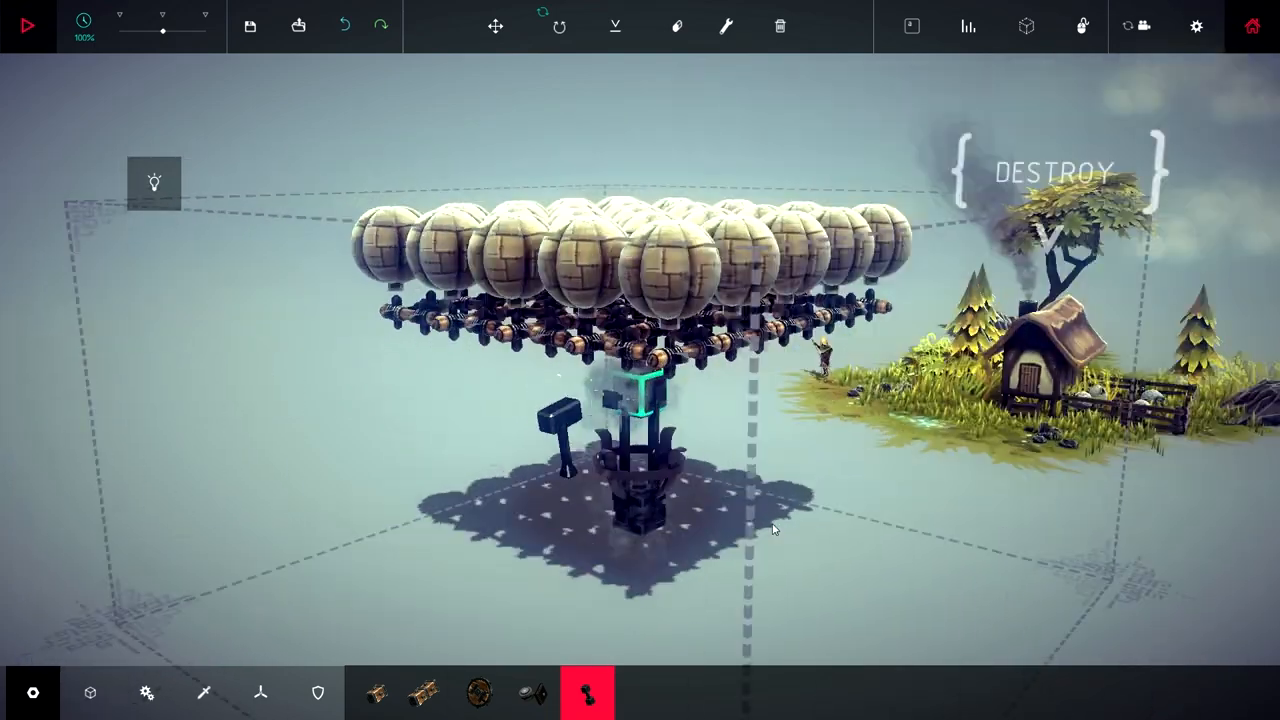
Test-fly the reworked basket before mounting the first flying spiral
click(27, 25)
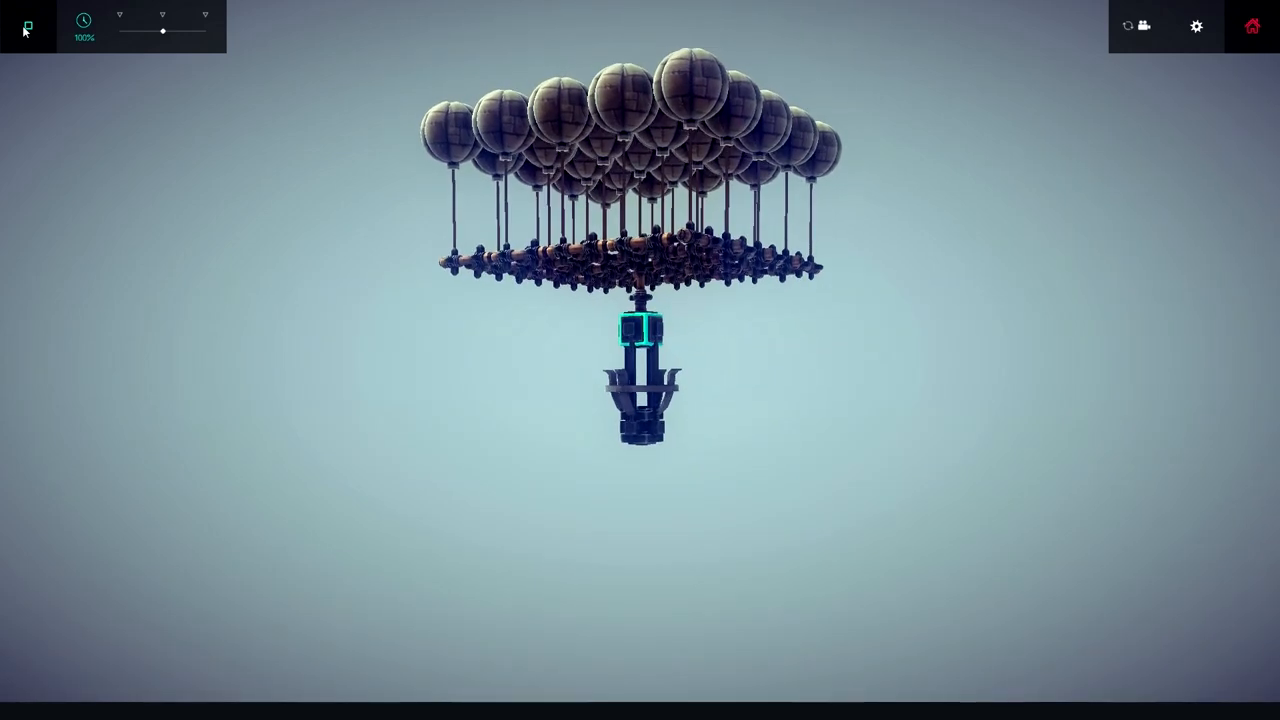
click(27, 26)
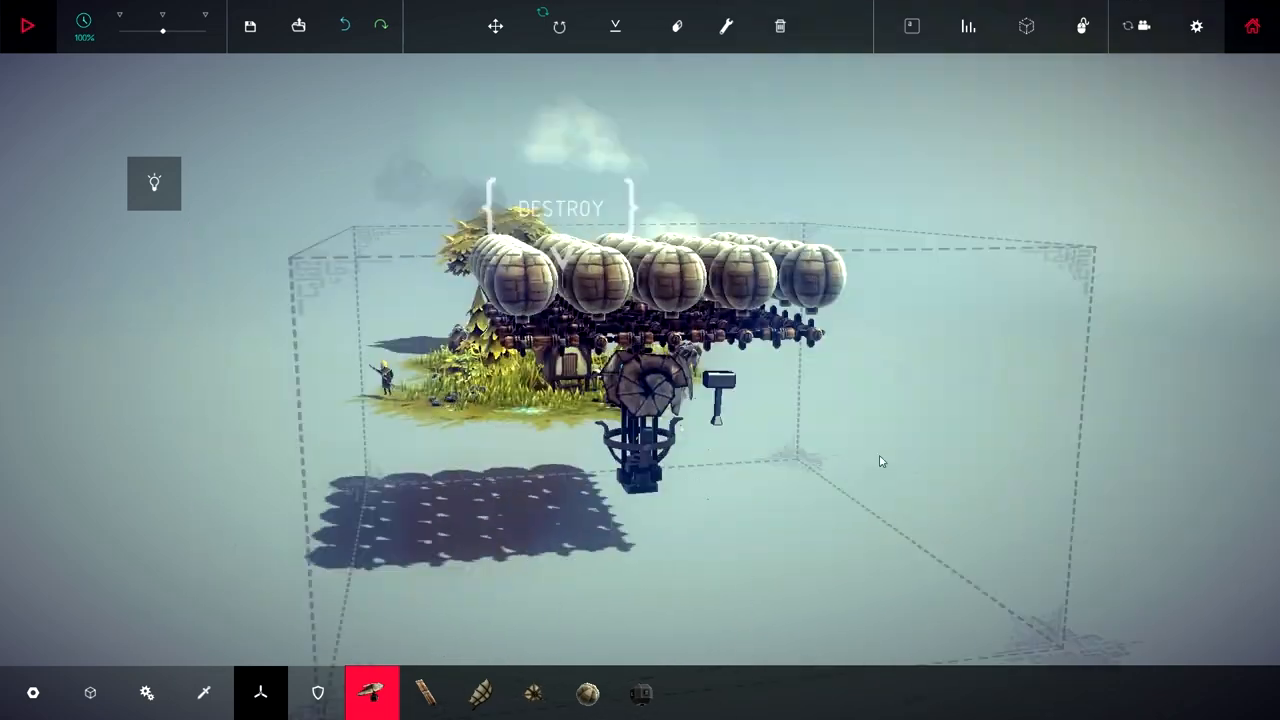
mouse_move(676, 26)
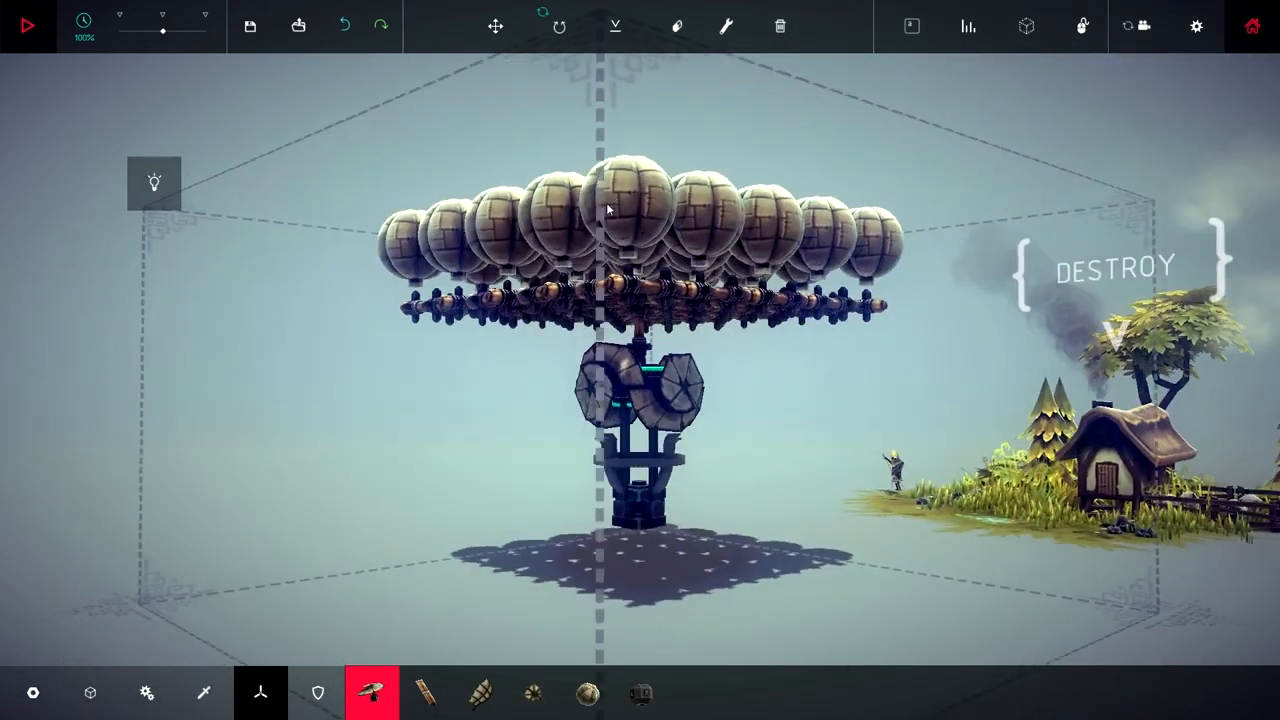
Bind a flying spiral's spin control to its own key in the tweak settings
click(726, 26)
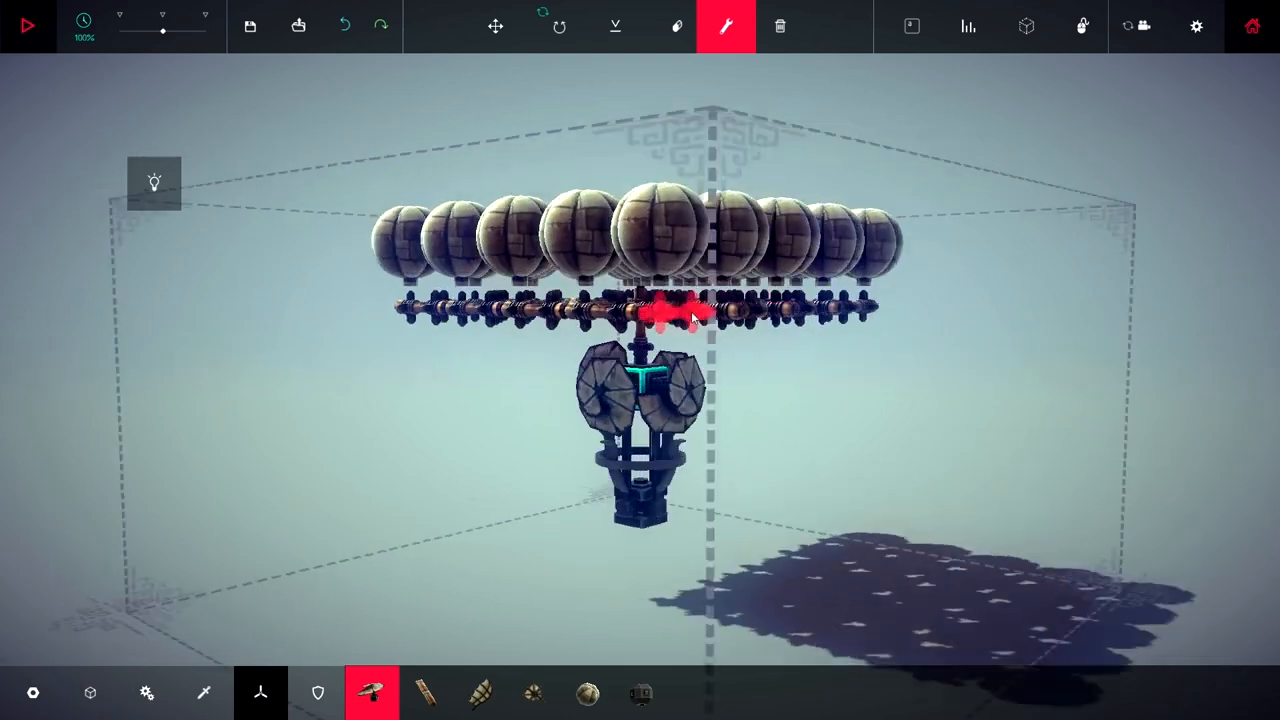
click(670, 315)
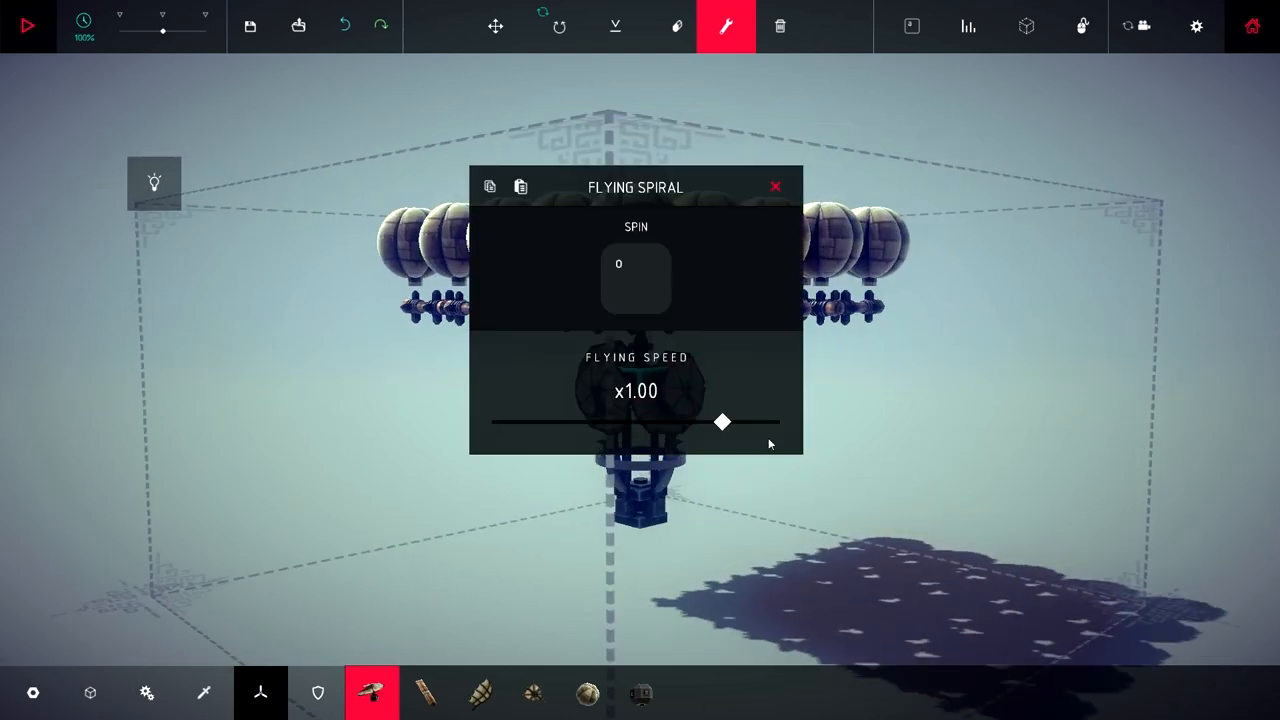
mouse_move(655, 323)
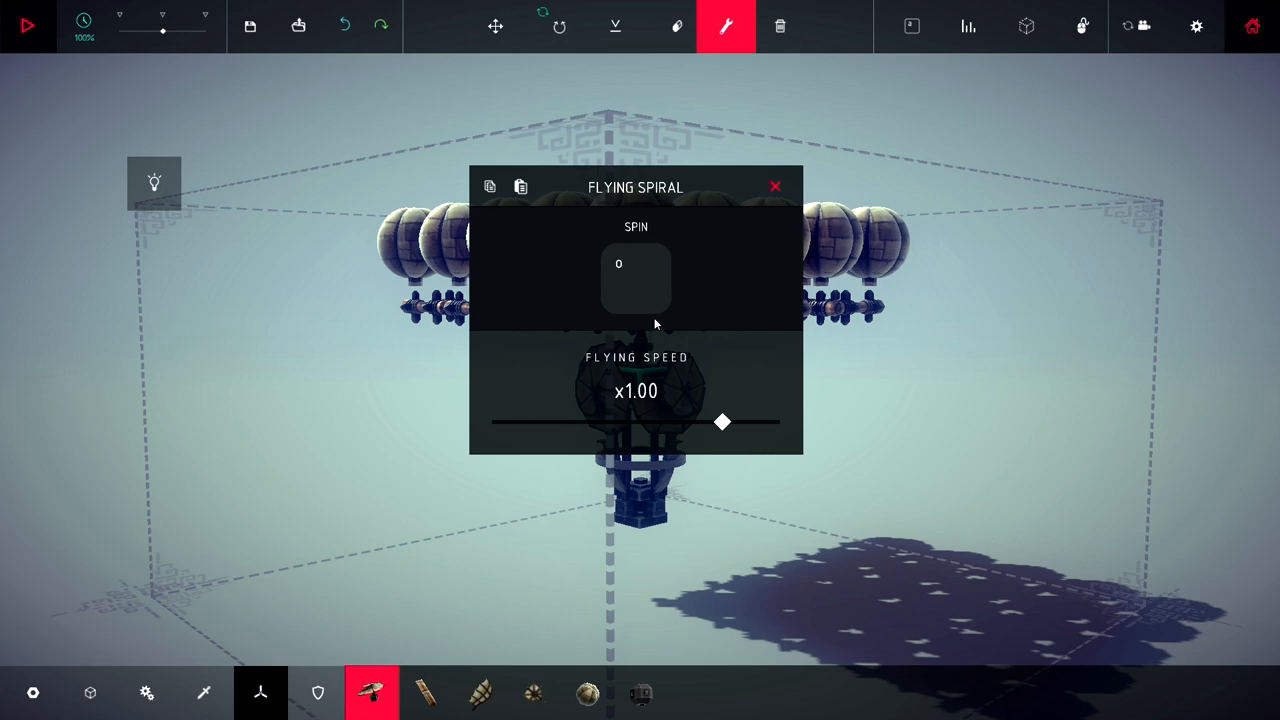
click(636, 278)
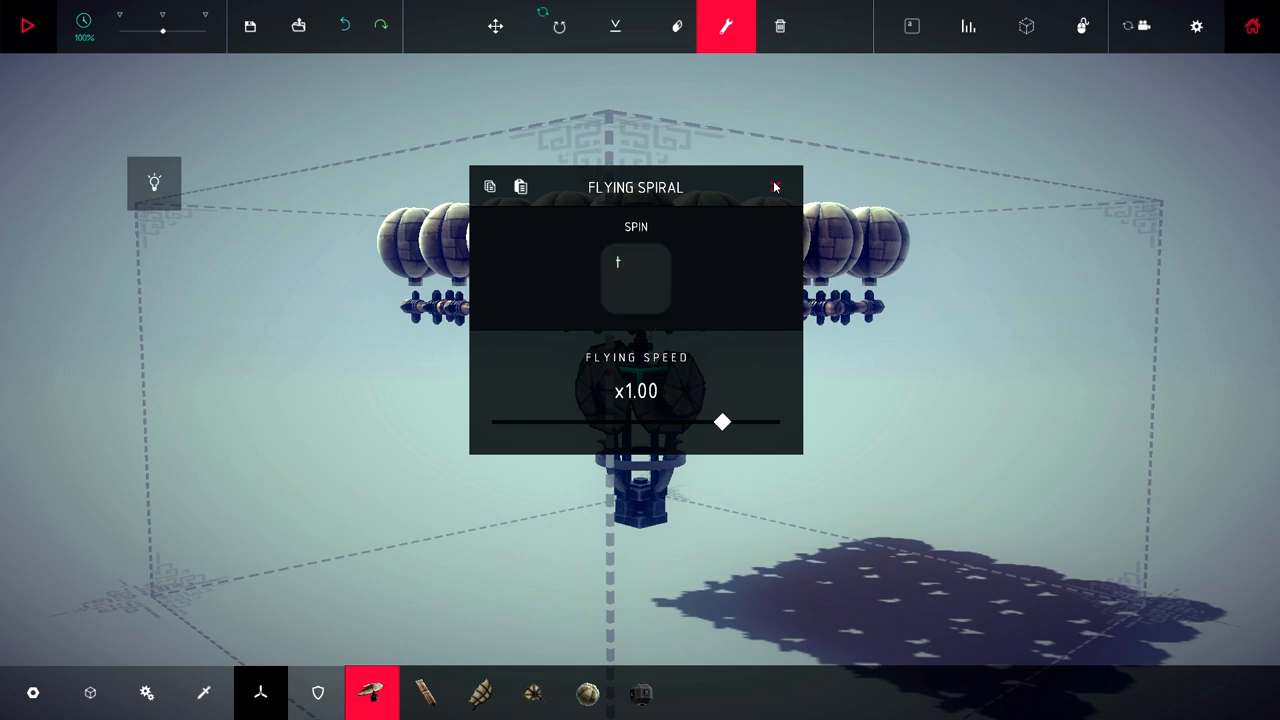
click(635, 278)
text(0)
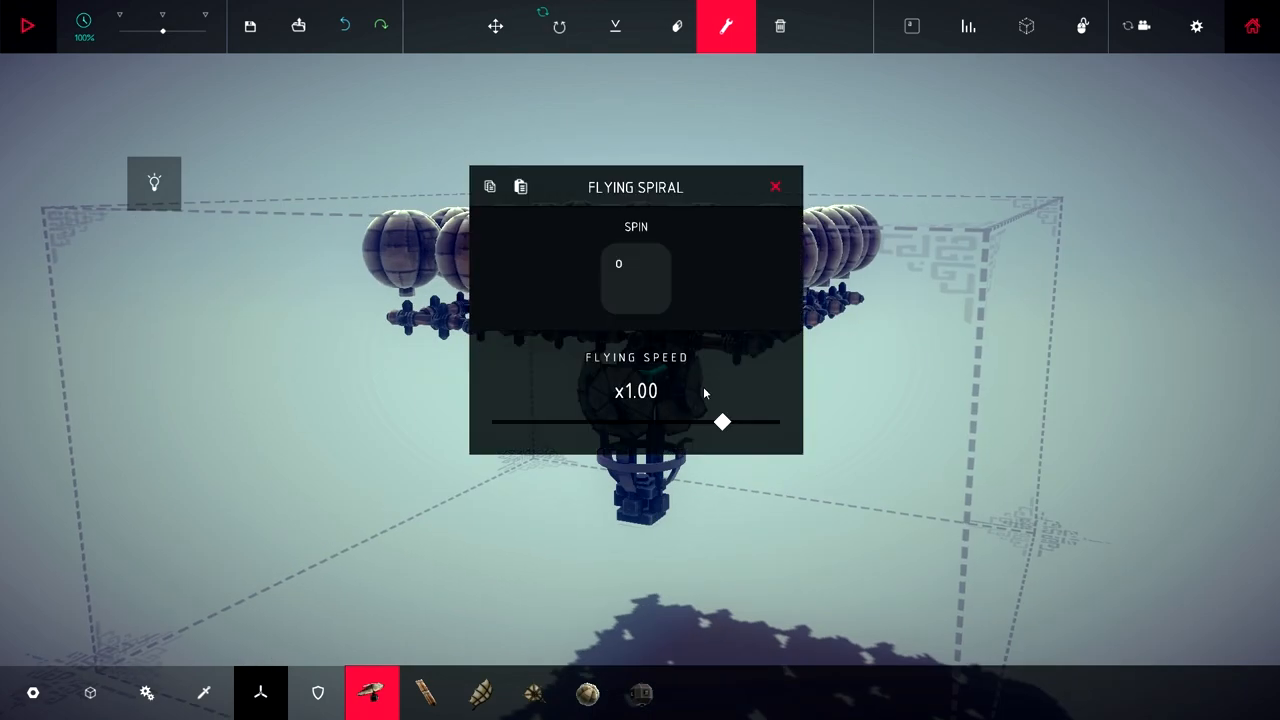
Set the spiral's spin value to 9 and launch a test flight to try the steering
click(775, 187)
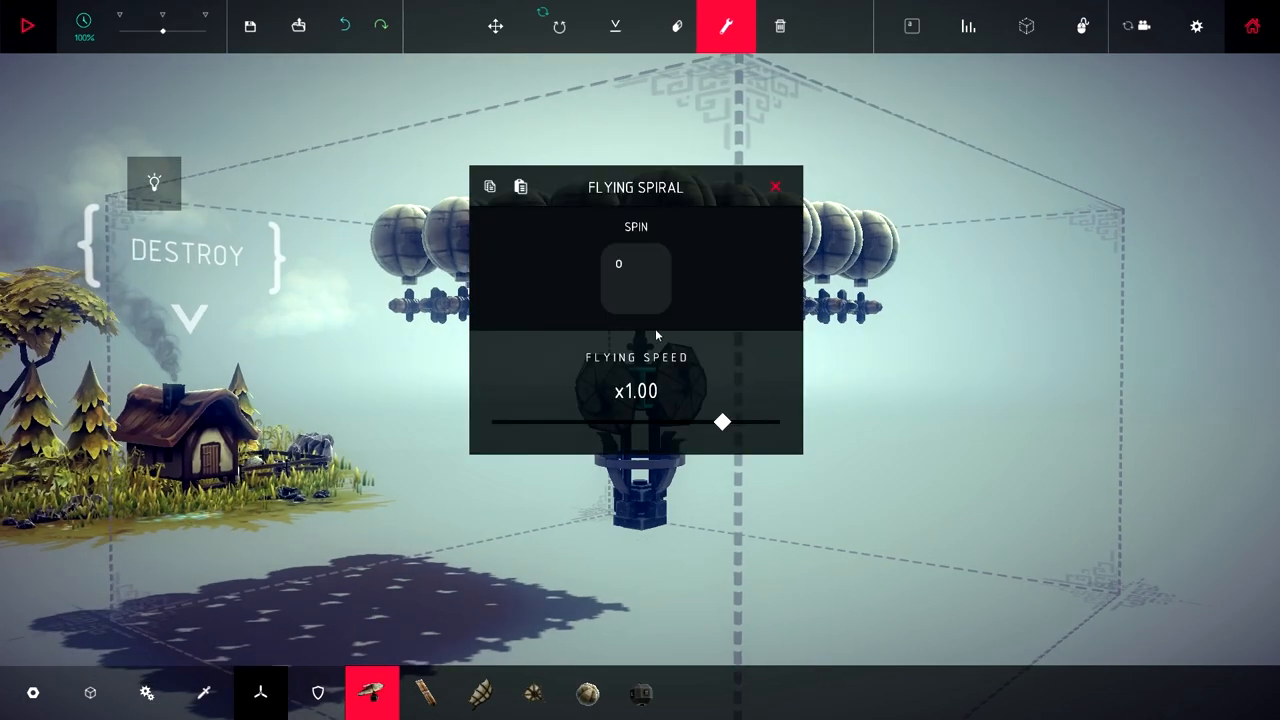
text(9)
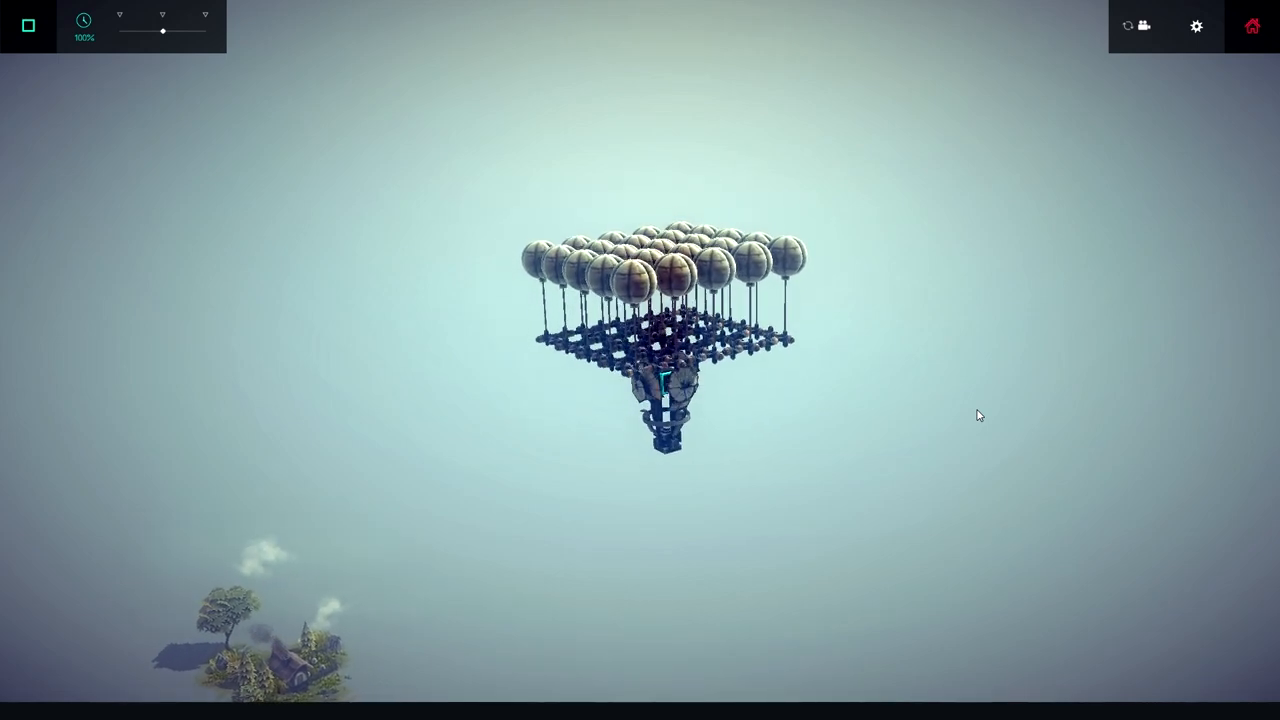
click(27, 25)
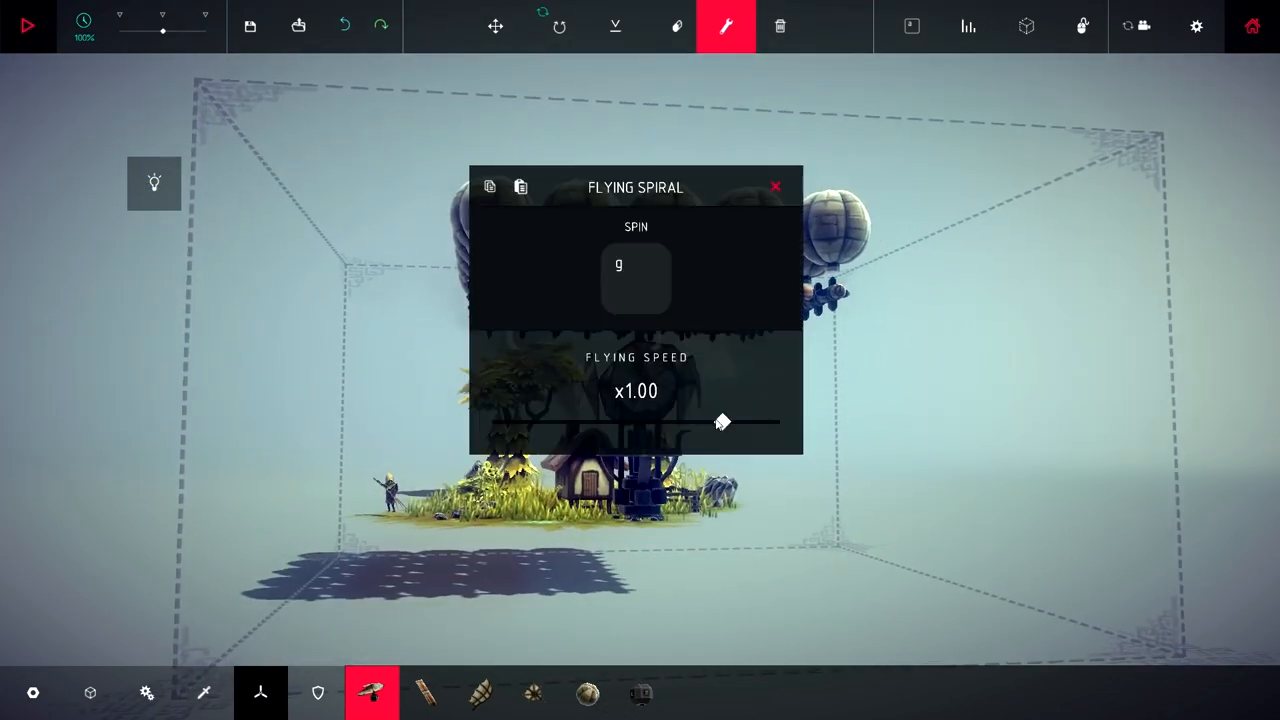
End the steering test flight and hang a ballast weight beneath the cradle column
click(775, 187)
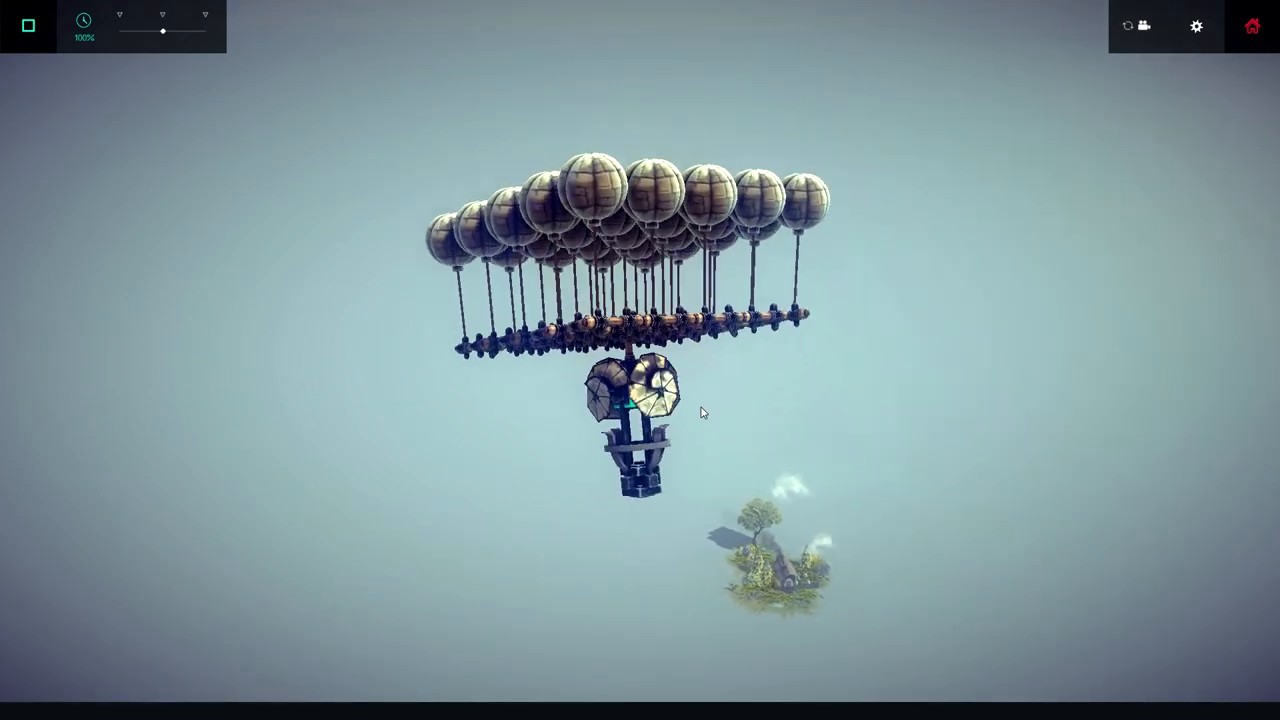
click(27, 25)
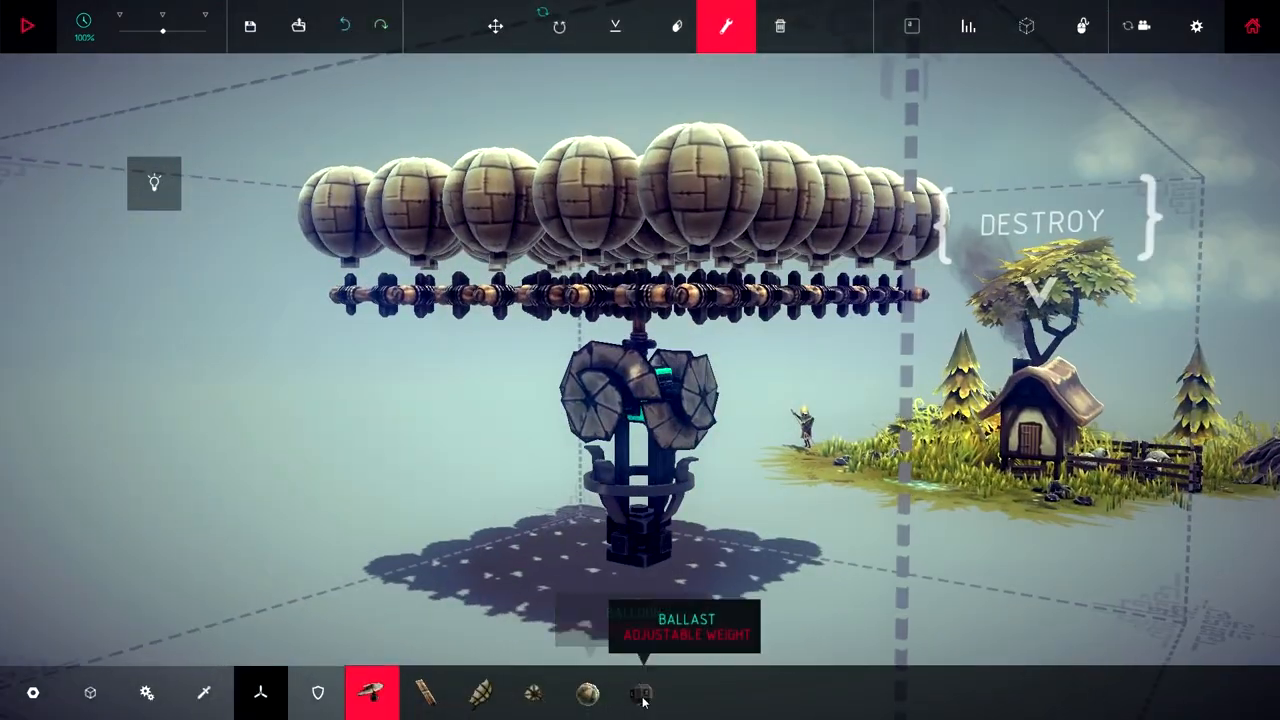
click(640, 692)
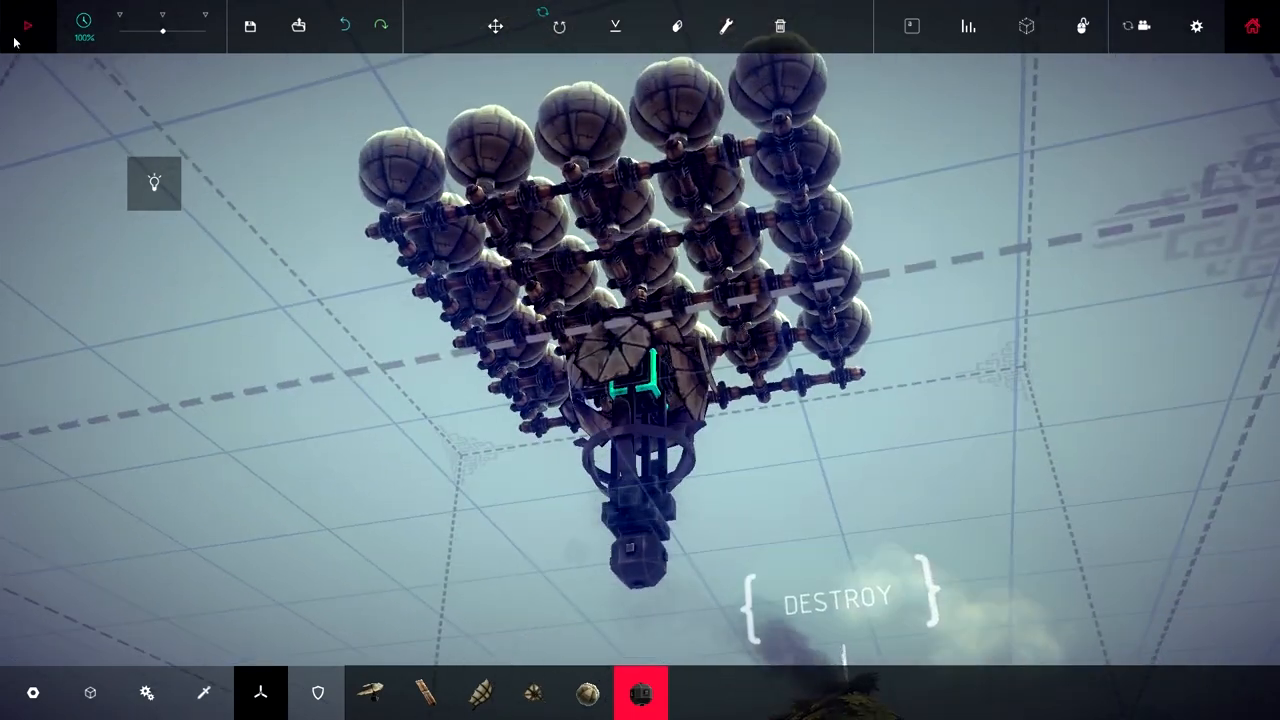
Launch the ballasted airship on two fresh test flights to check its handling
click(26, 25)
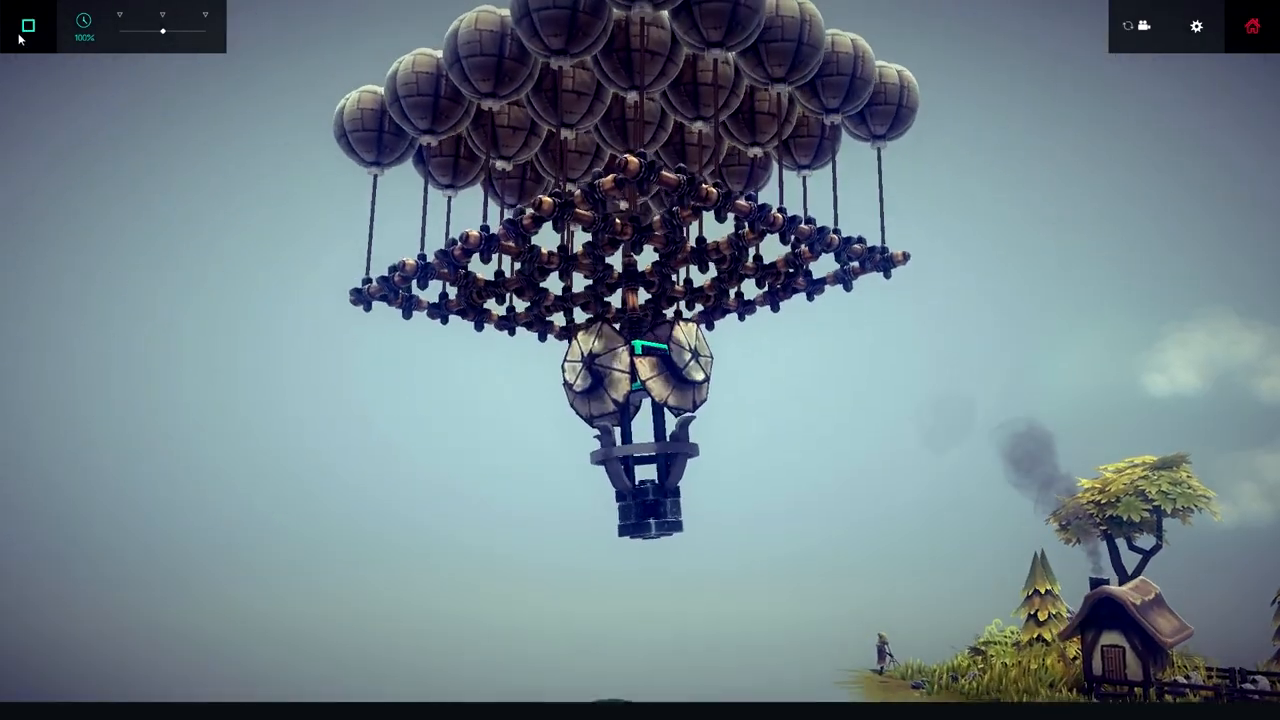
click(27, 26)
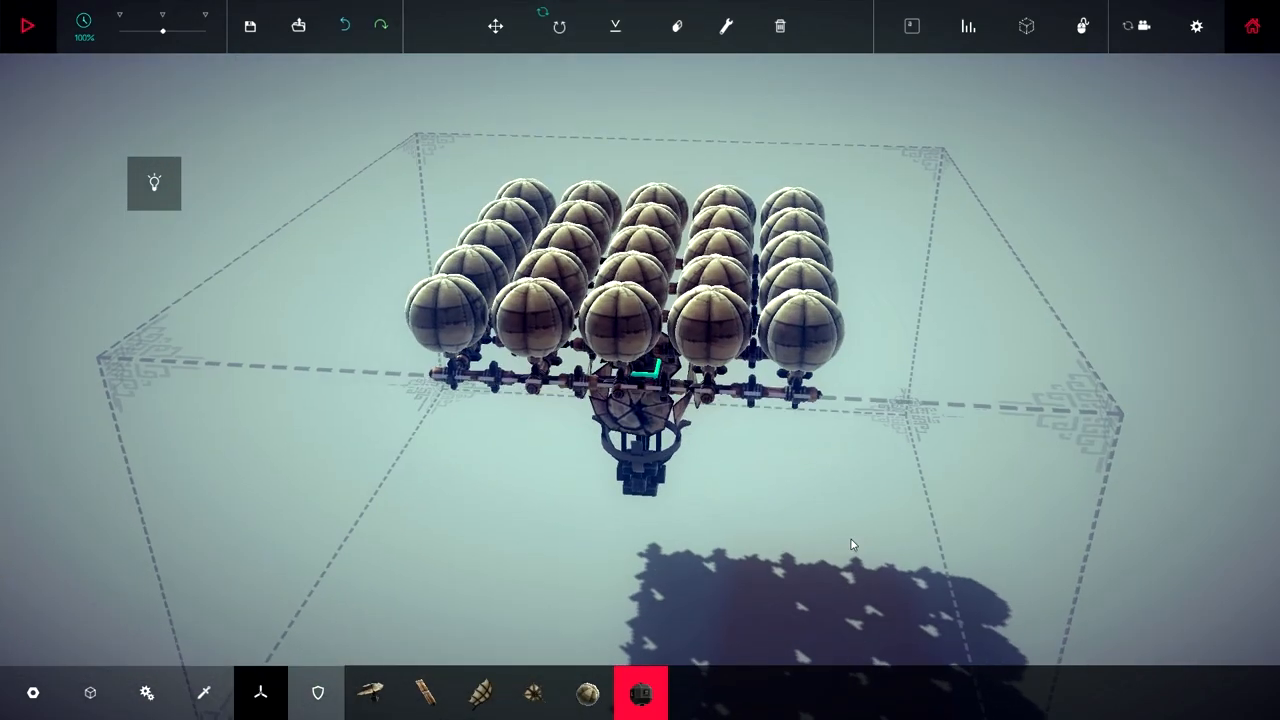
click(27, 26)
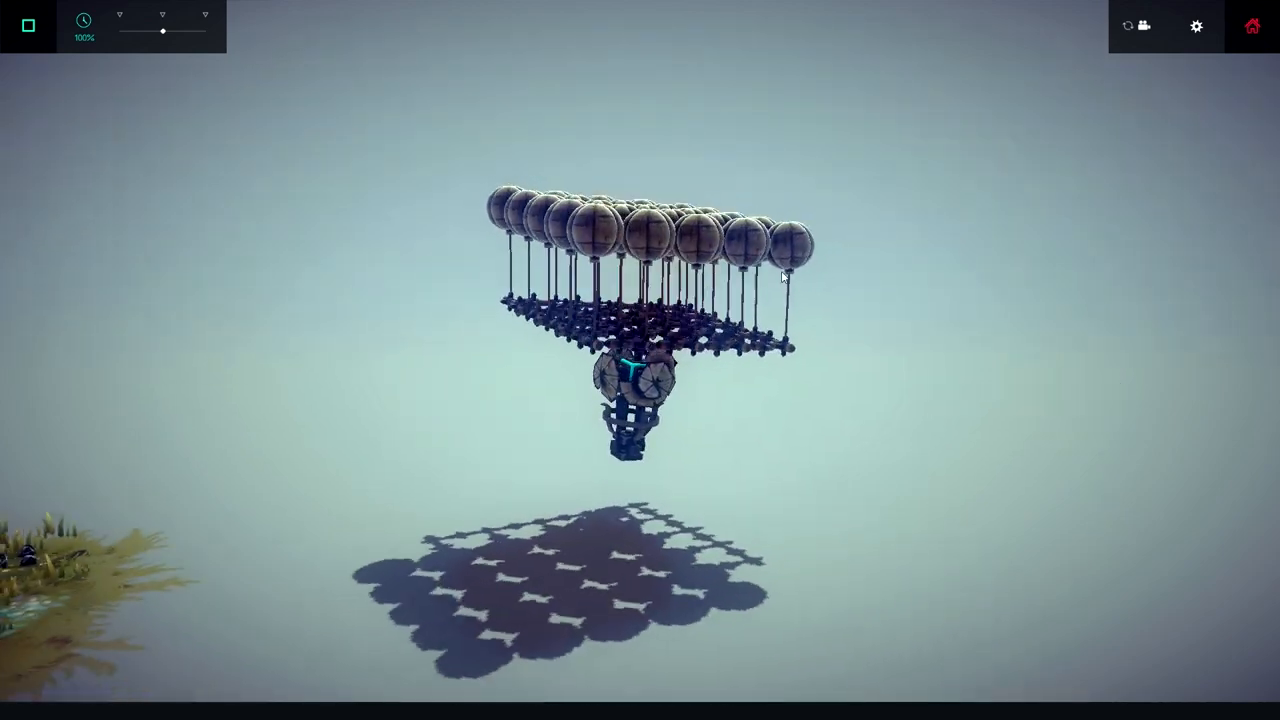